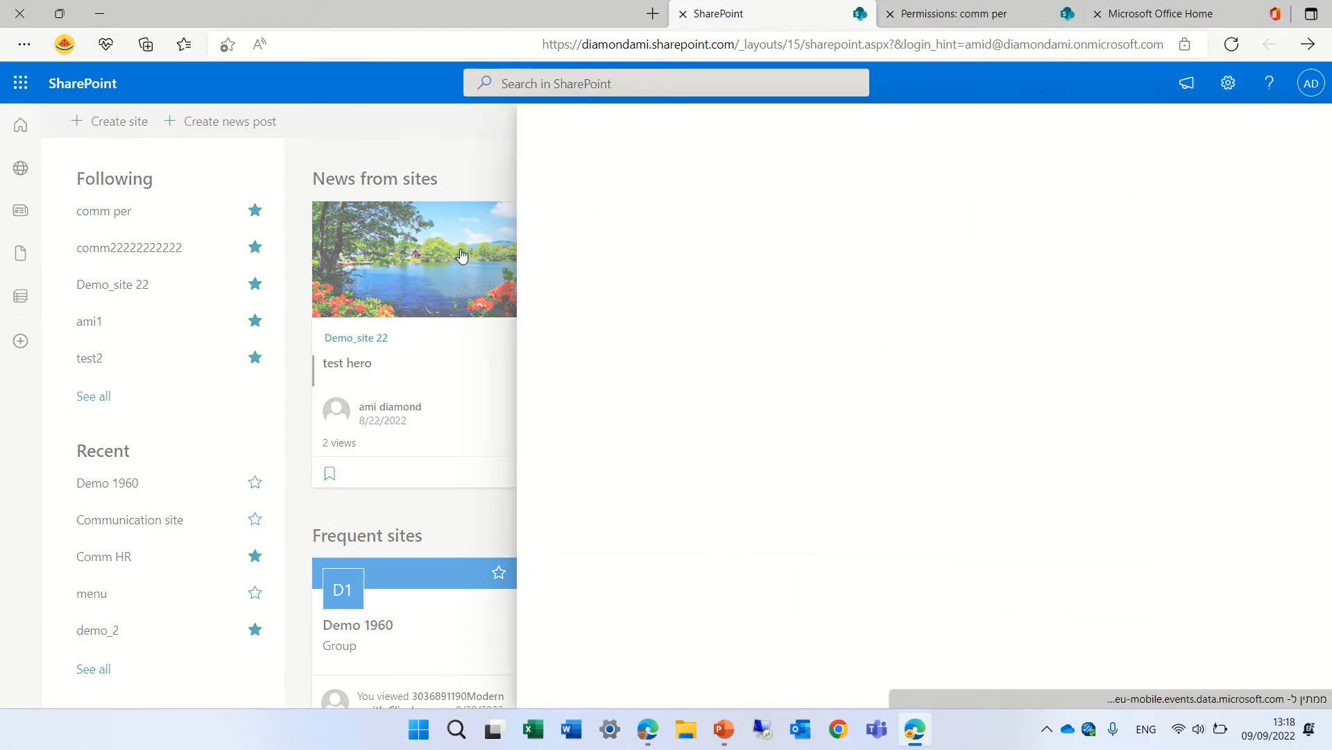
# - Create a private team site named 'demo12' without adding any members
pyautogui.click(117, 121)
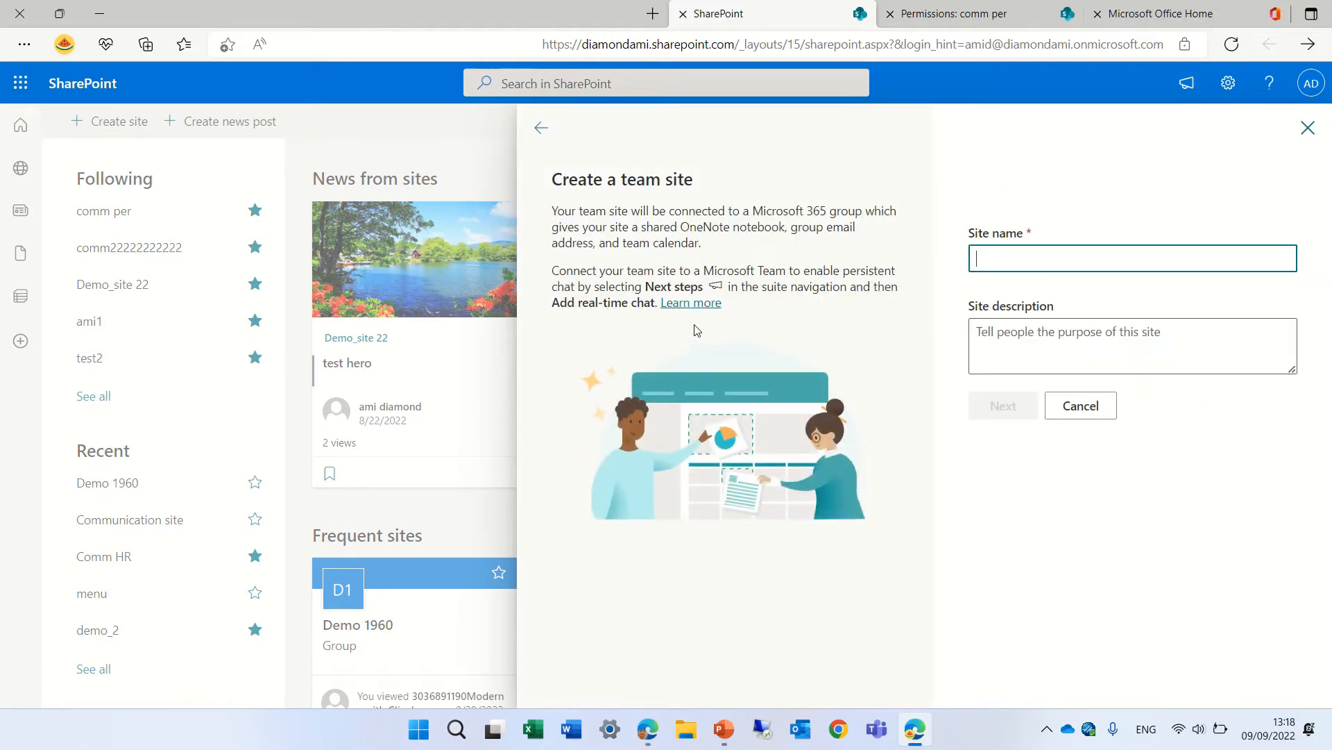
pyautogui.write('de')
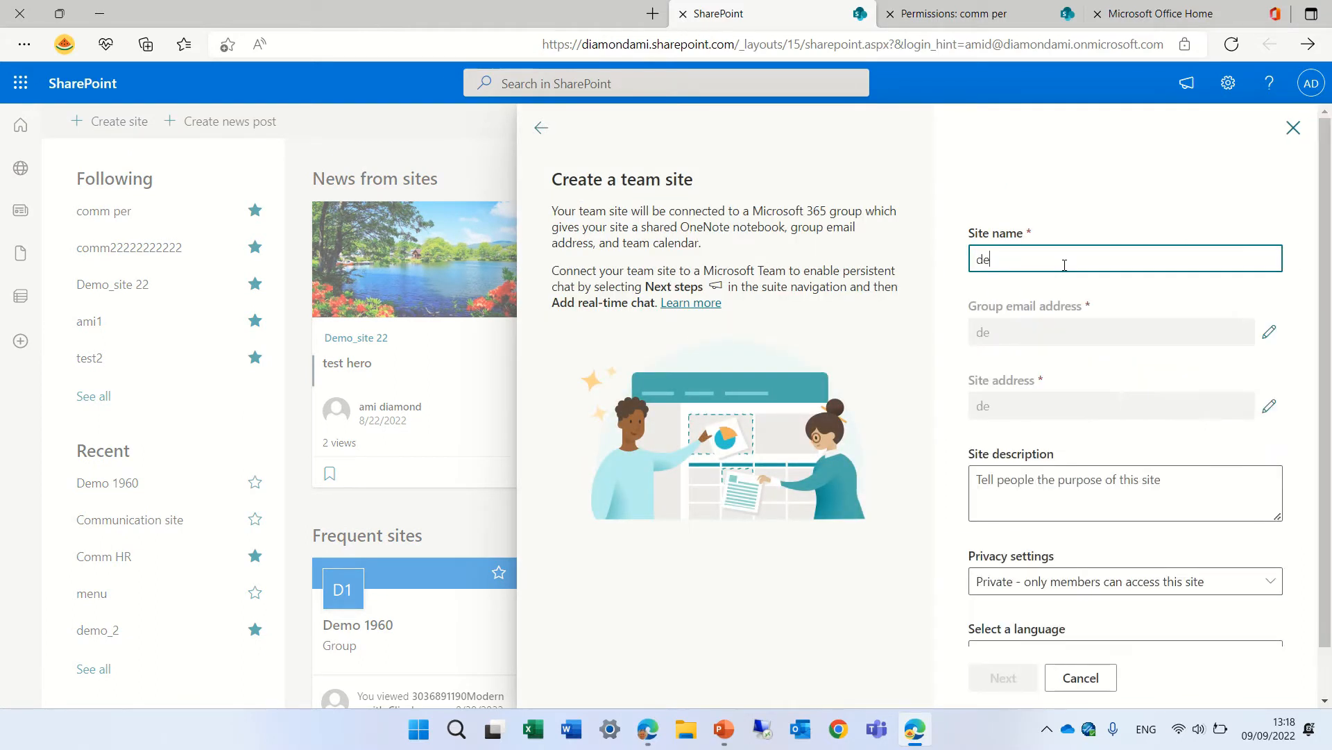
pyautogui.write('mo1')
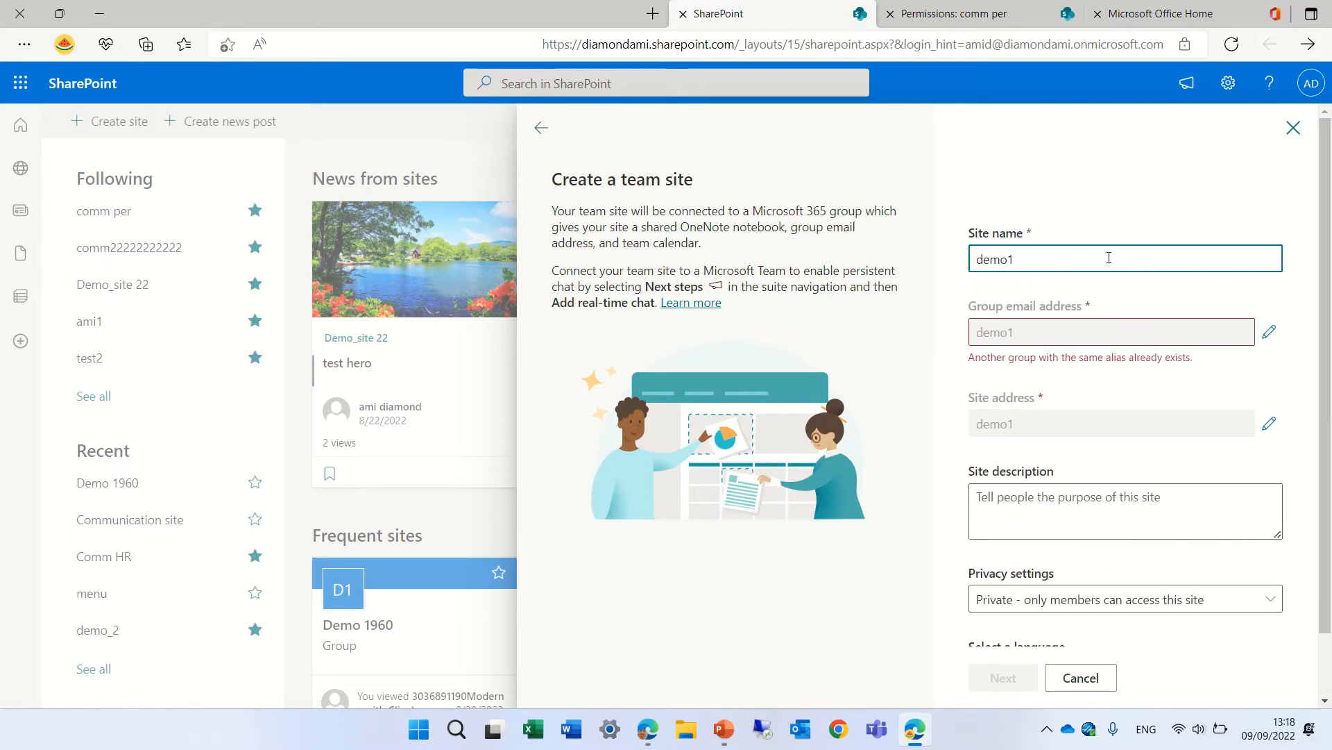
pyautogui.write('2')
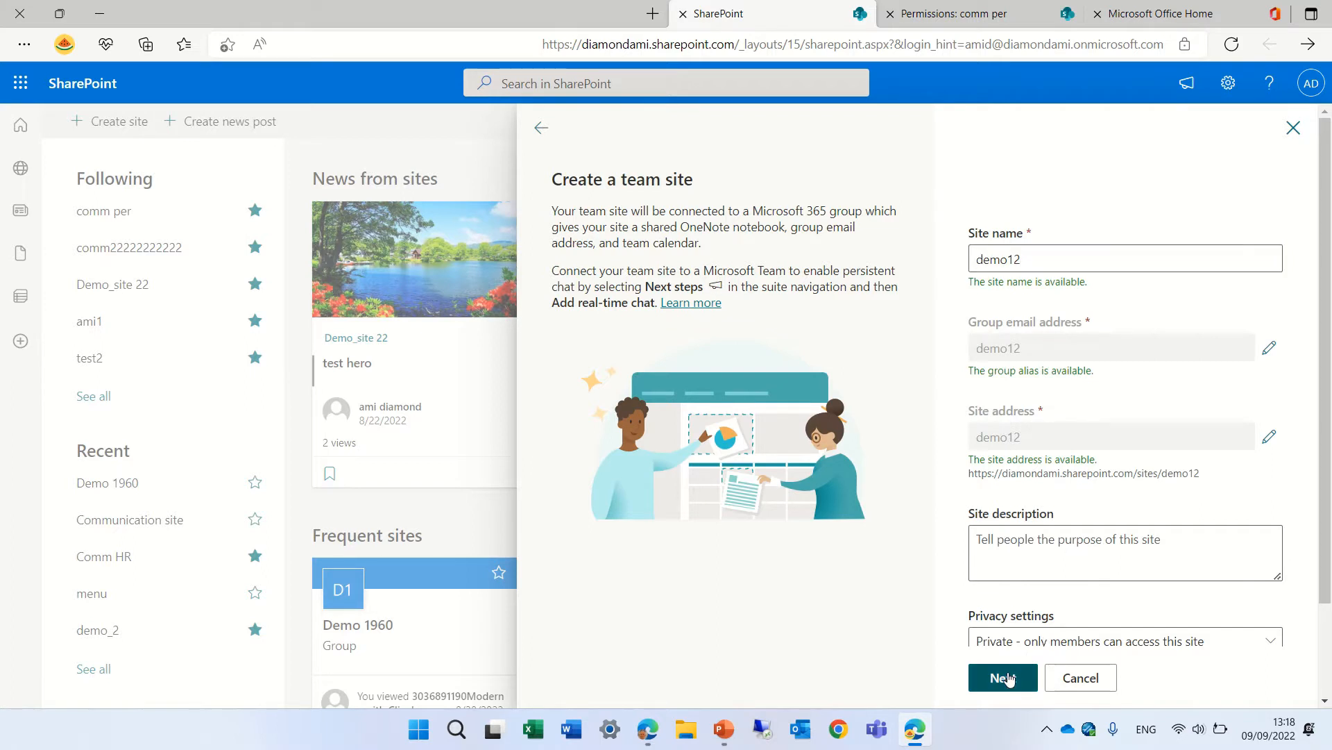
pyautogui.click(1002, 677)
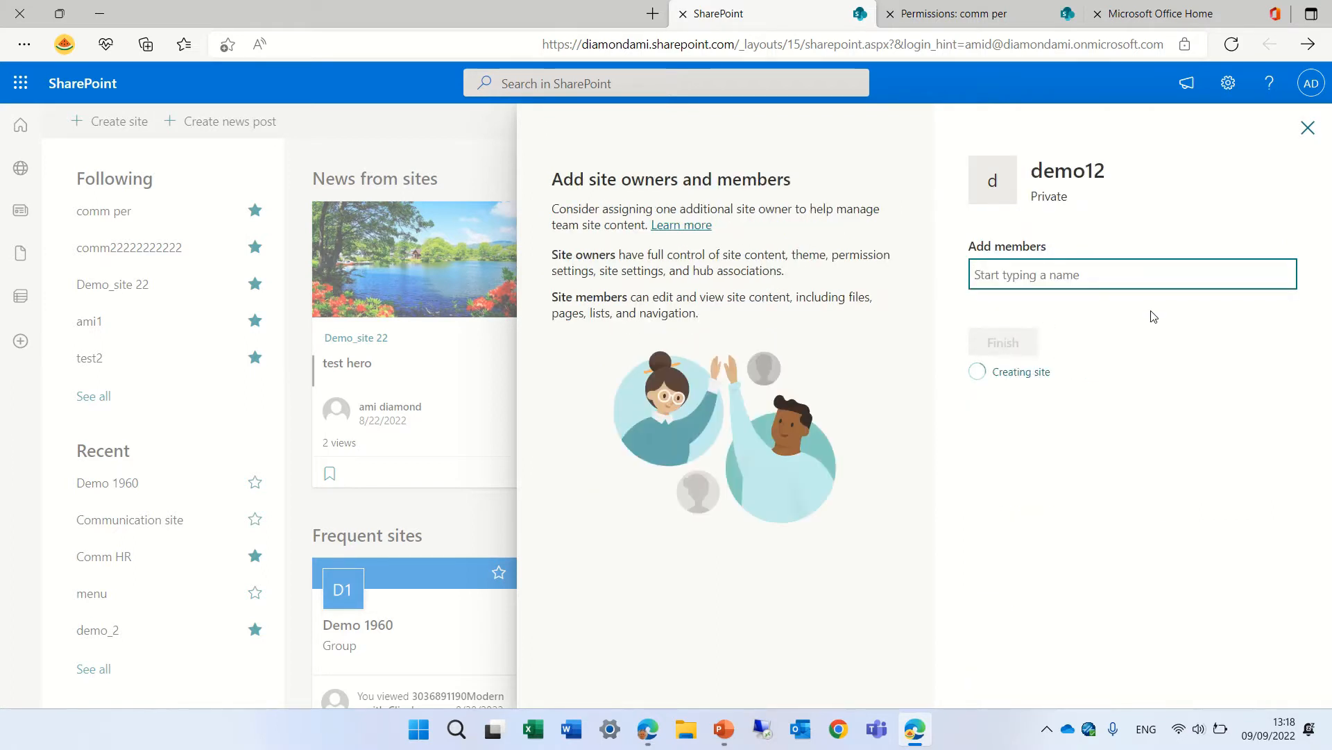
pyautogui.moveTo(1277, 247)
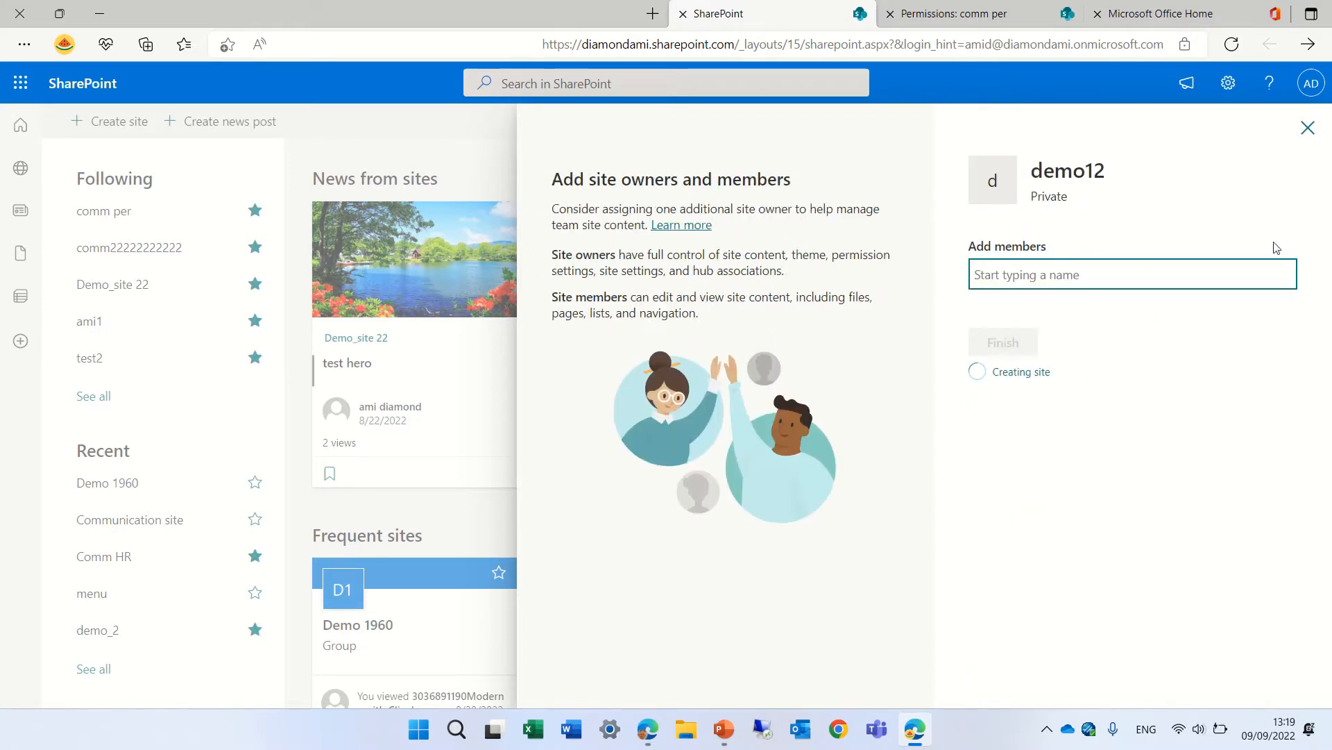
pyautogui.click(1002, 341)
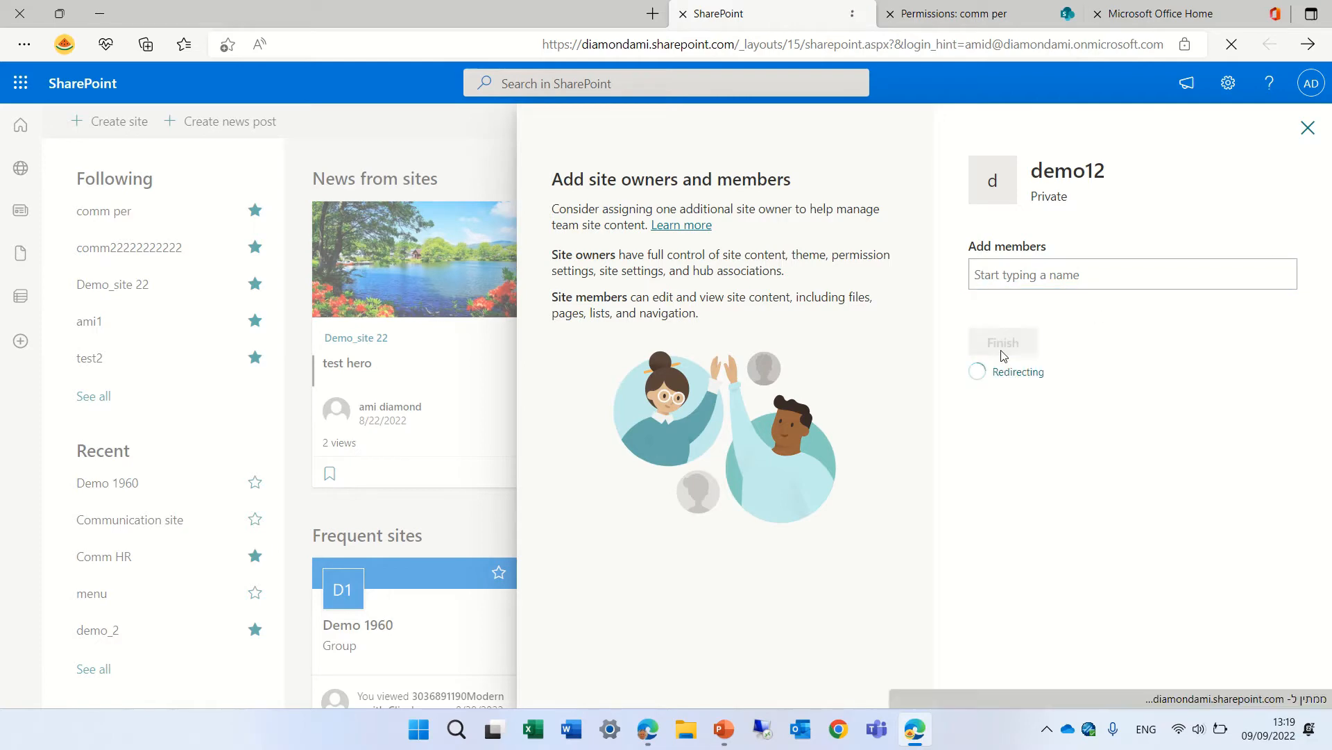
# - Skip the design template, close Next steps, and check demo12's single member
pyautogui.click(1002, 341)
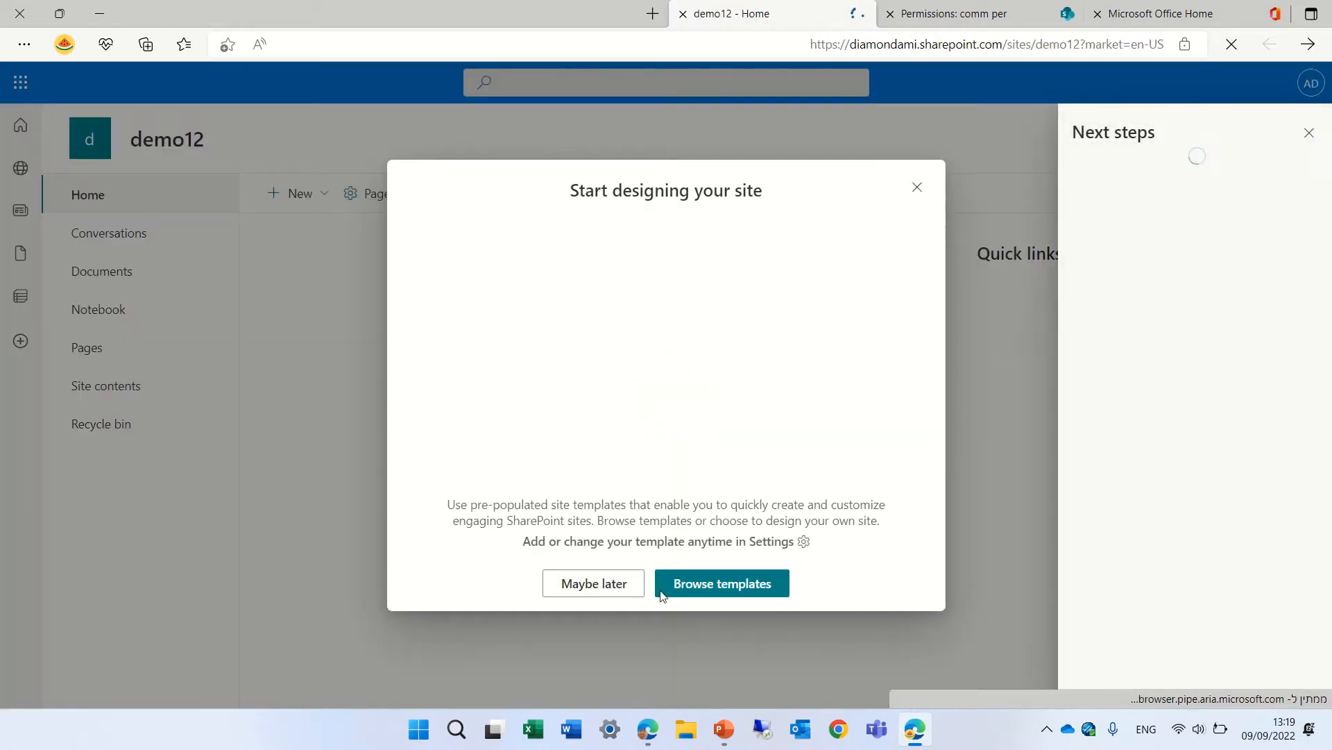
pyautogui.click(593, 583)
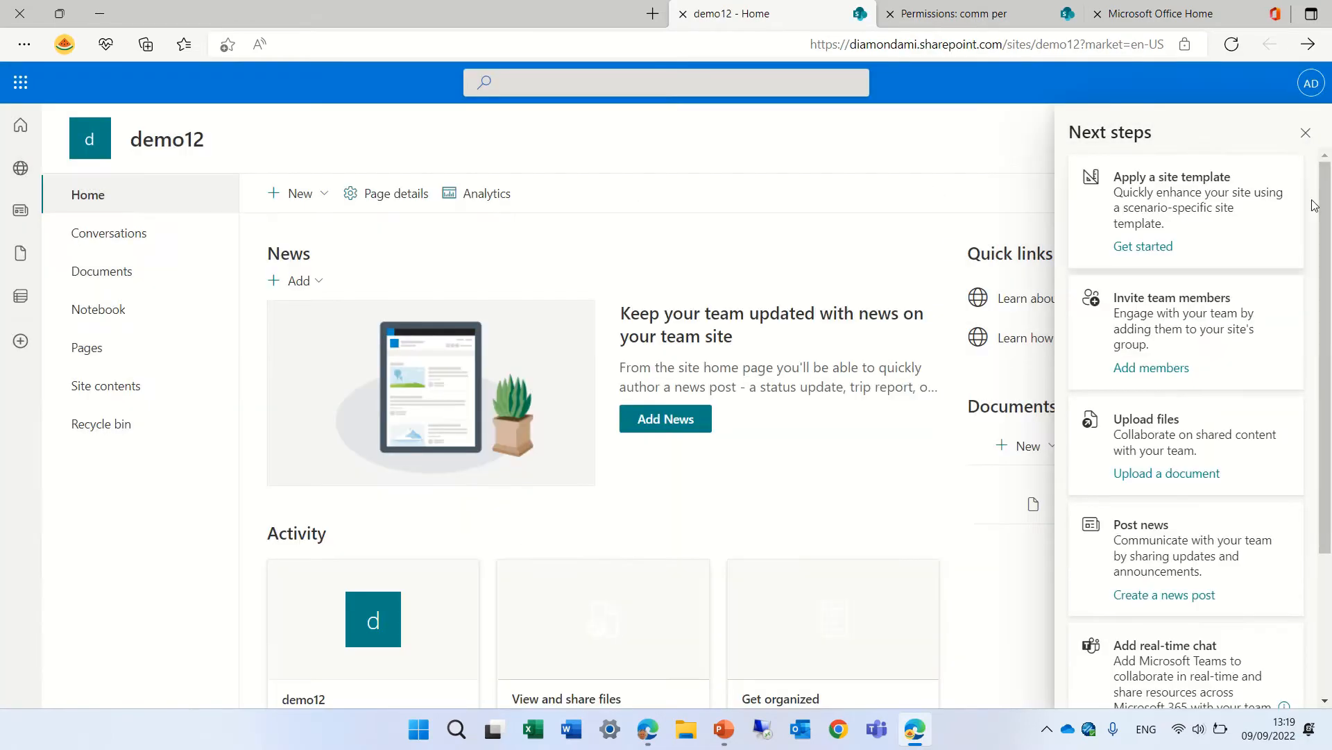
pyautogui.click(1306, 132)
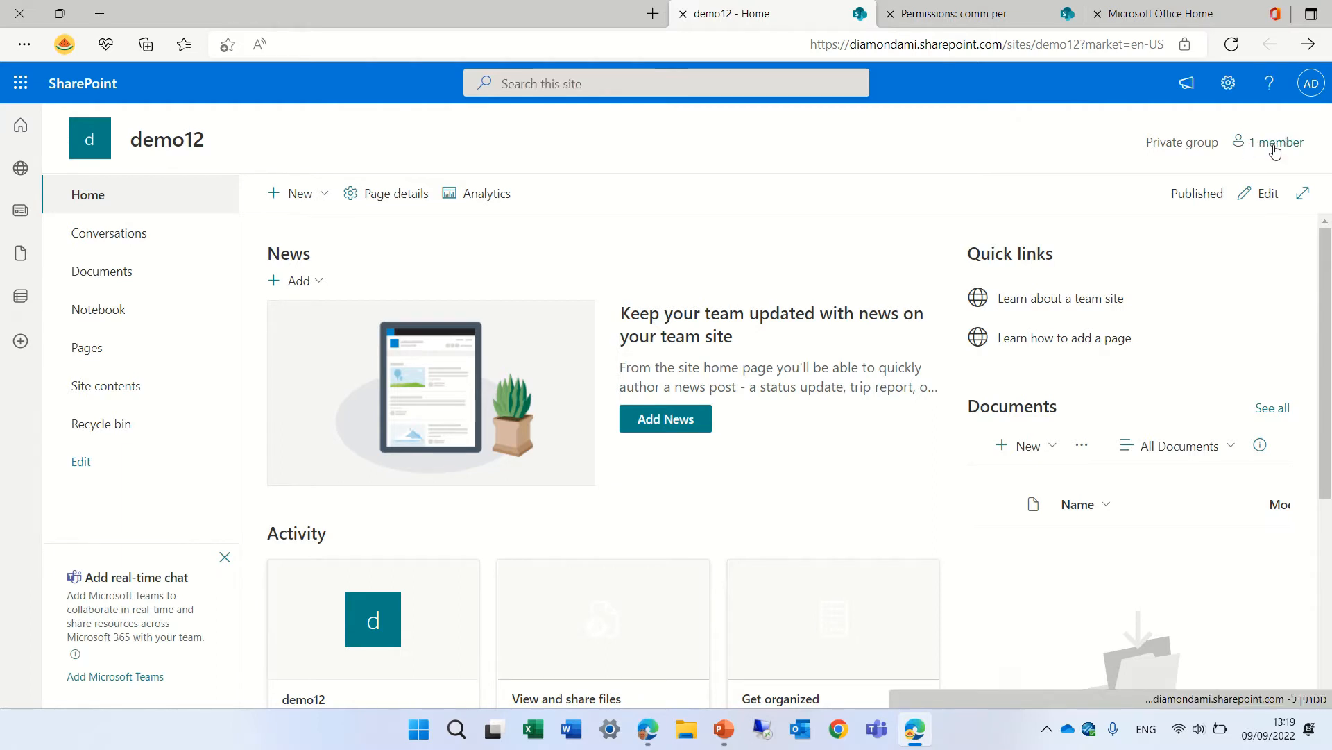
pyautogui.click(1274, 142)
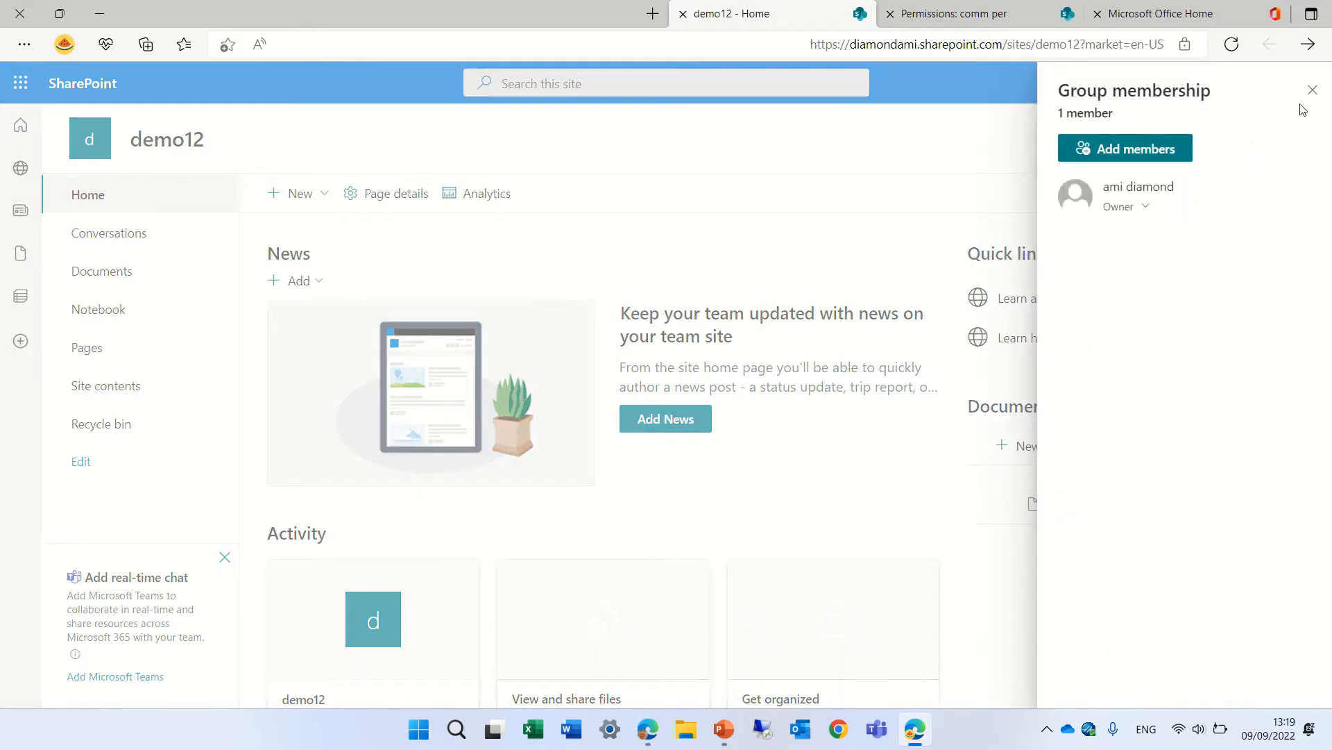
pyautogui.click(1312, 89)
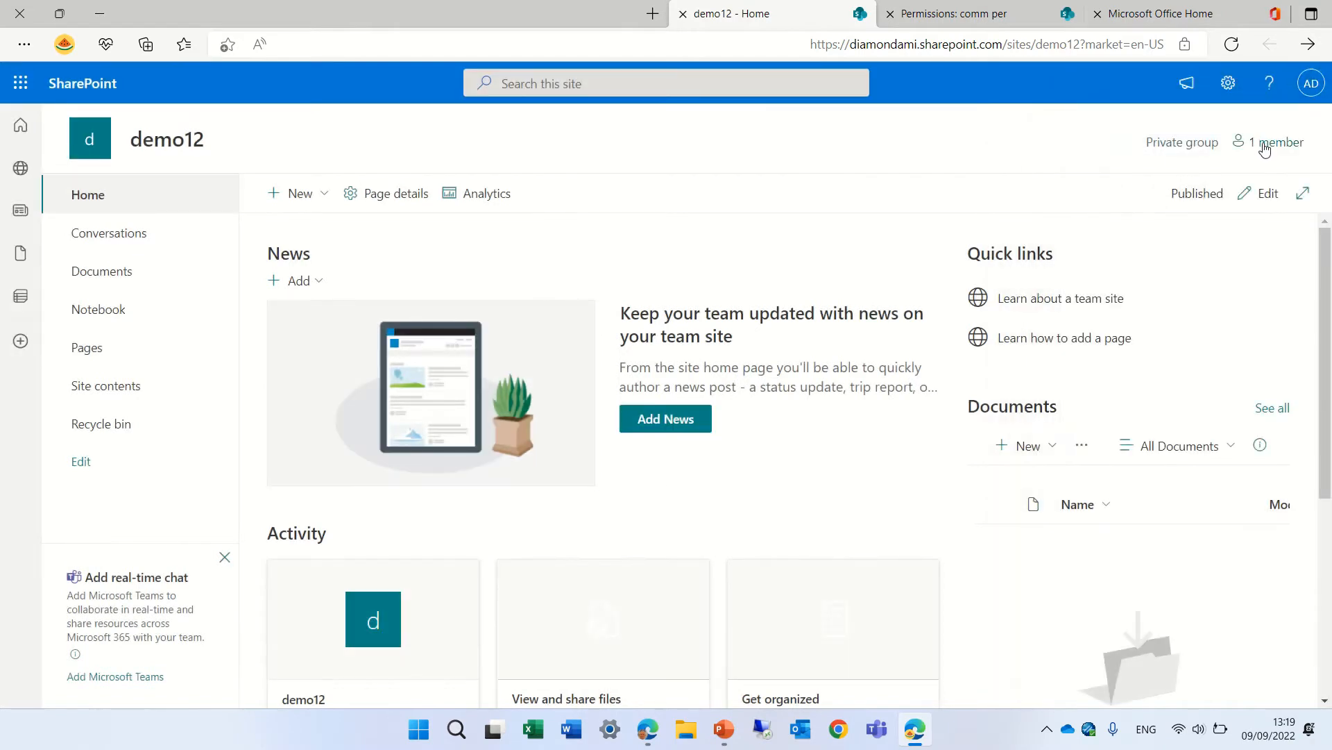
pyautogui.moveTo(1227, 83)
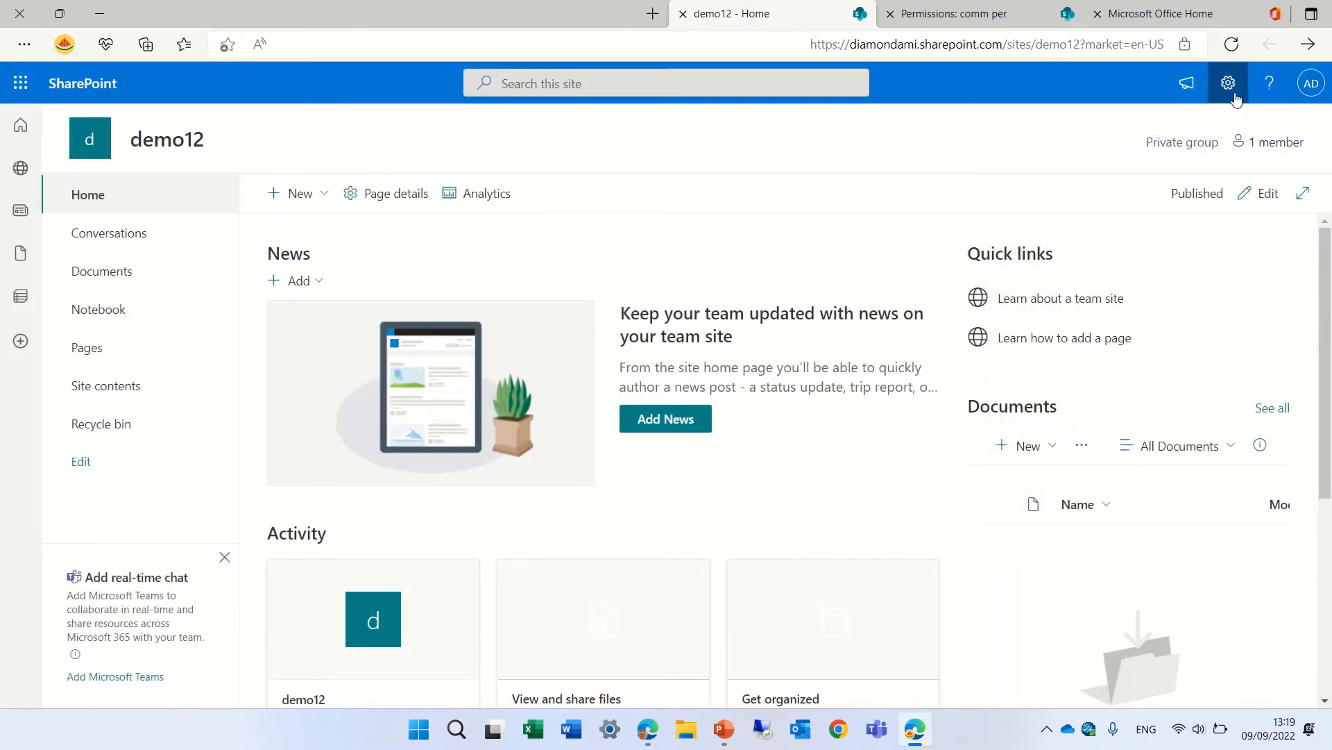
# - Open demo12's Site permissions and expand the Site owners and Site members groups
pyautogui.click(1227, 83)
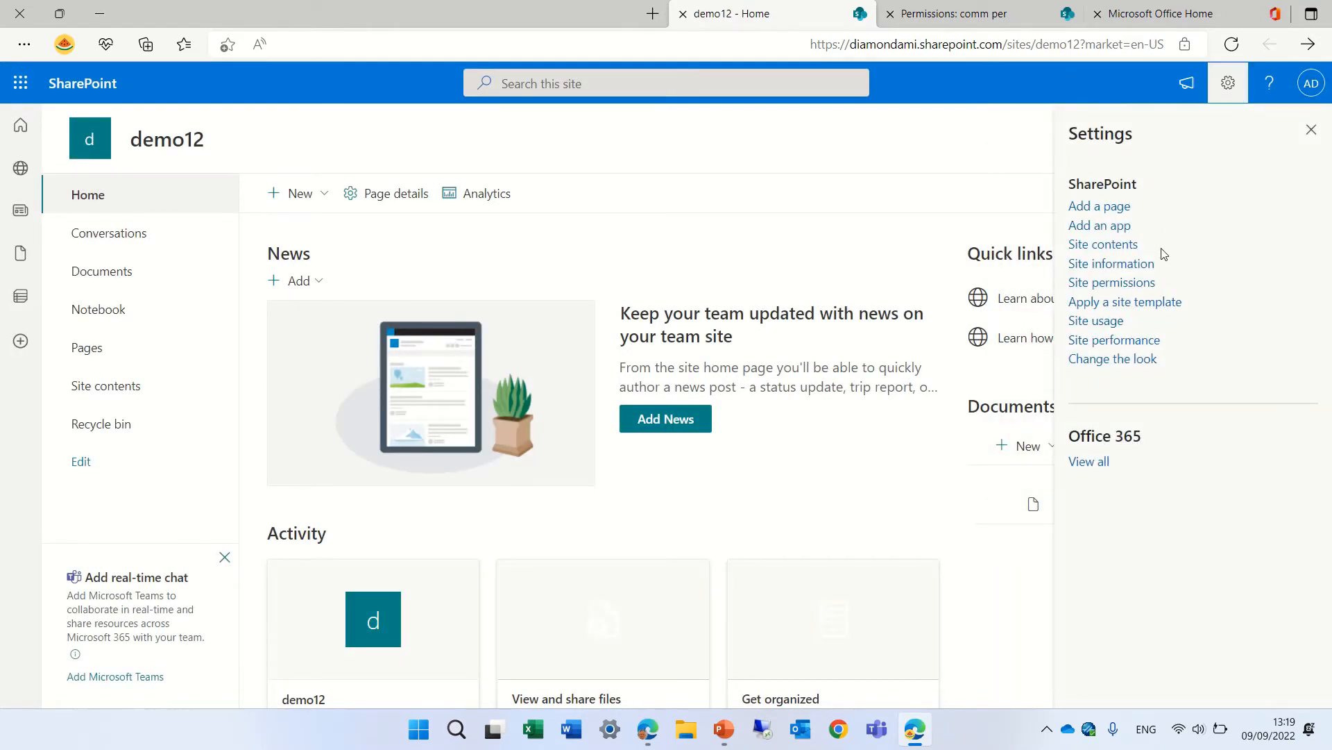
pyautogui.click(1112, 282)
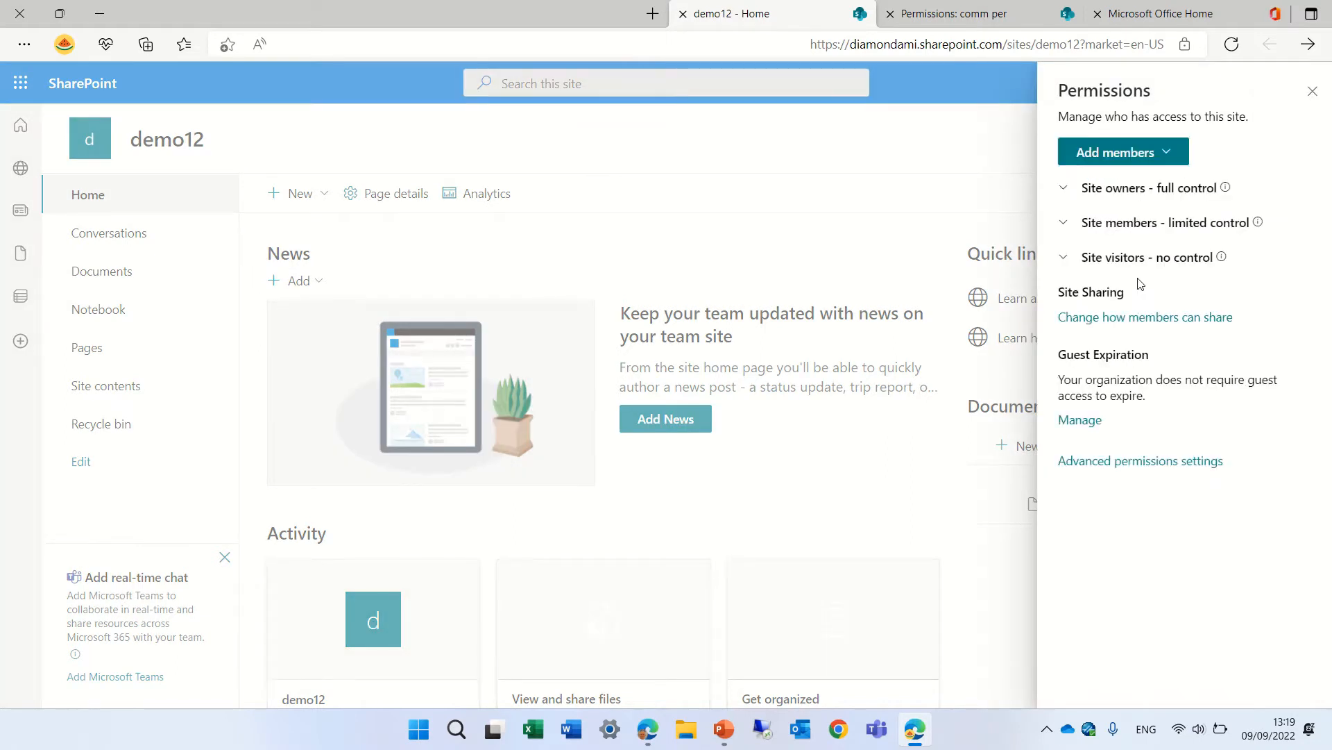
pyautogui.click(1064, 188)
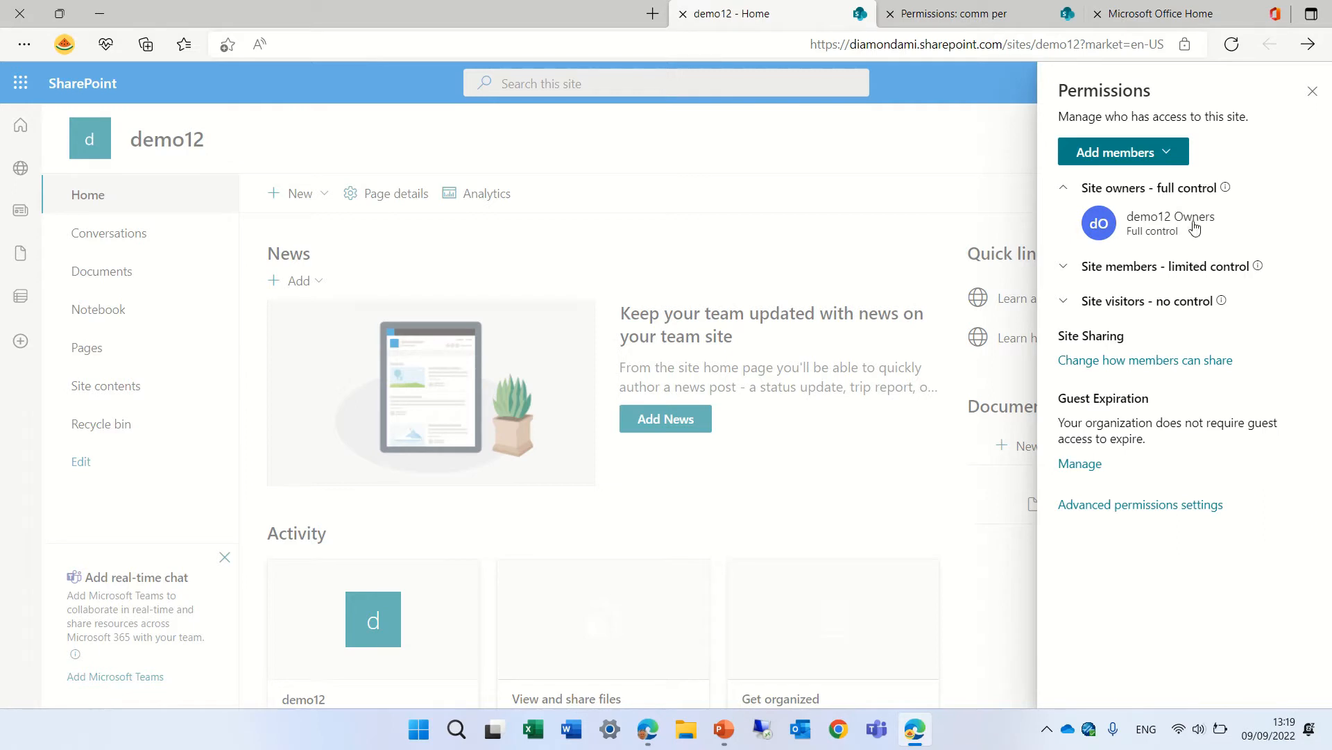
pyautogui.click(1063, 266)
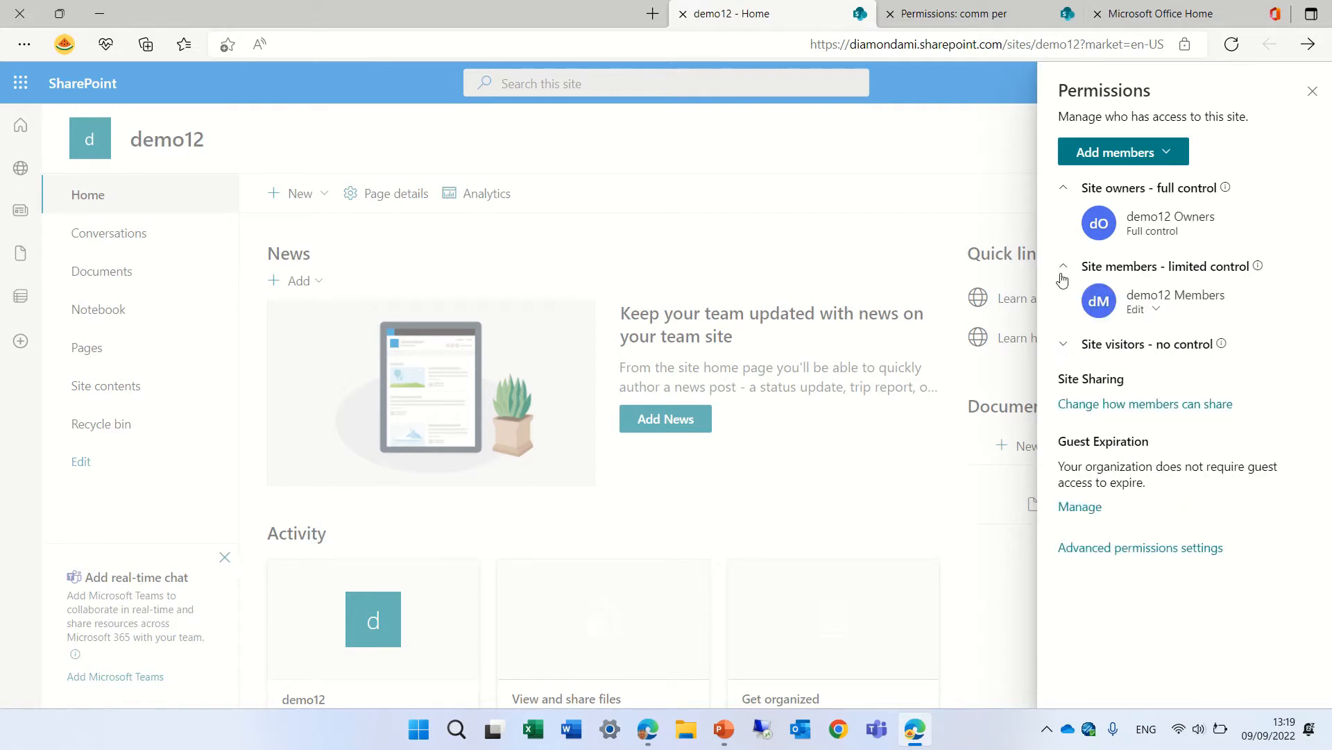
pyautogui.moveTo(1201, 320)
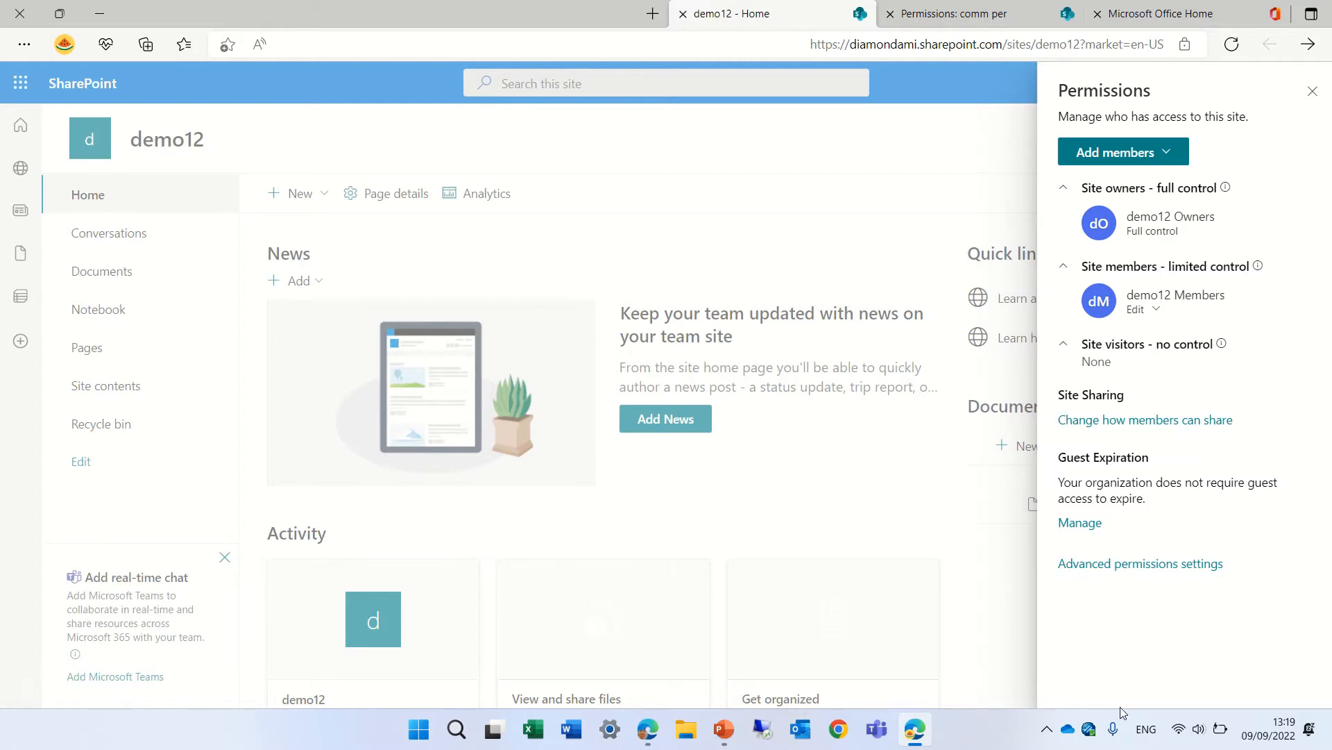
pyautogui.moveTo(1141, 563)
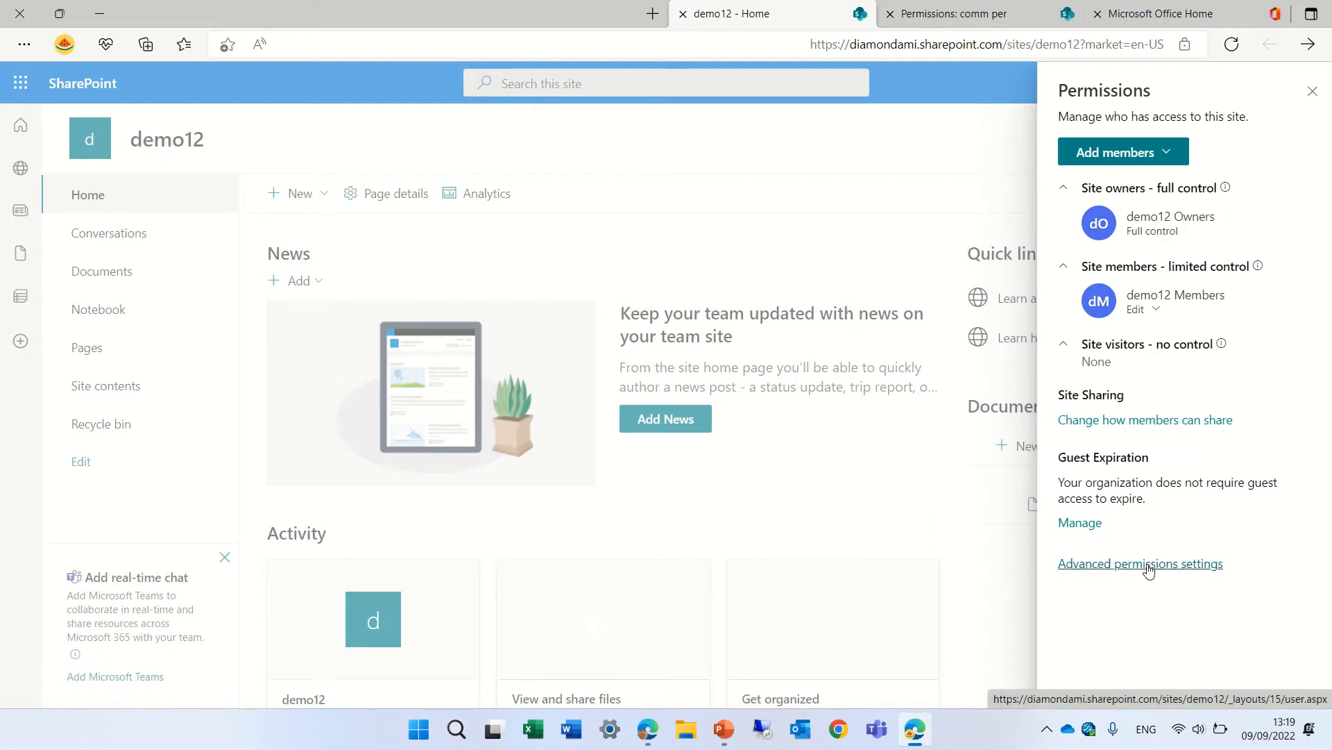
# - Open Advanced permissions settings from demo12's Permissions pane
pyautogui.click(1140, 563)
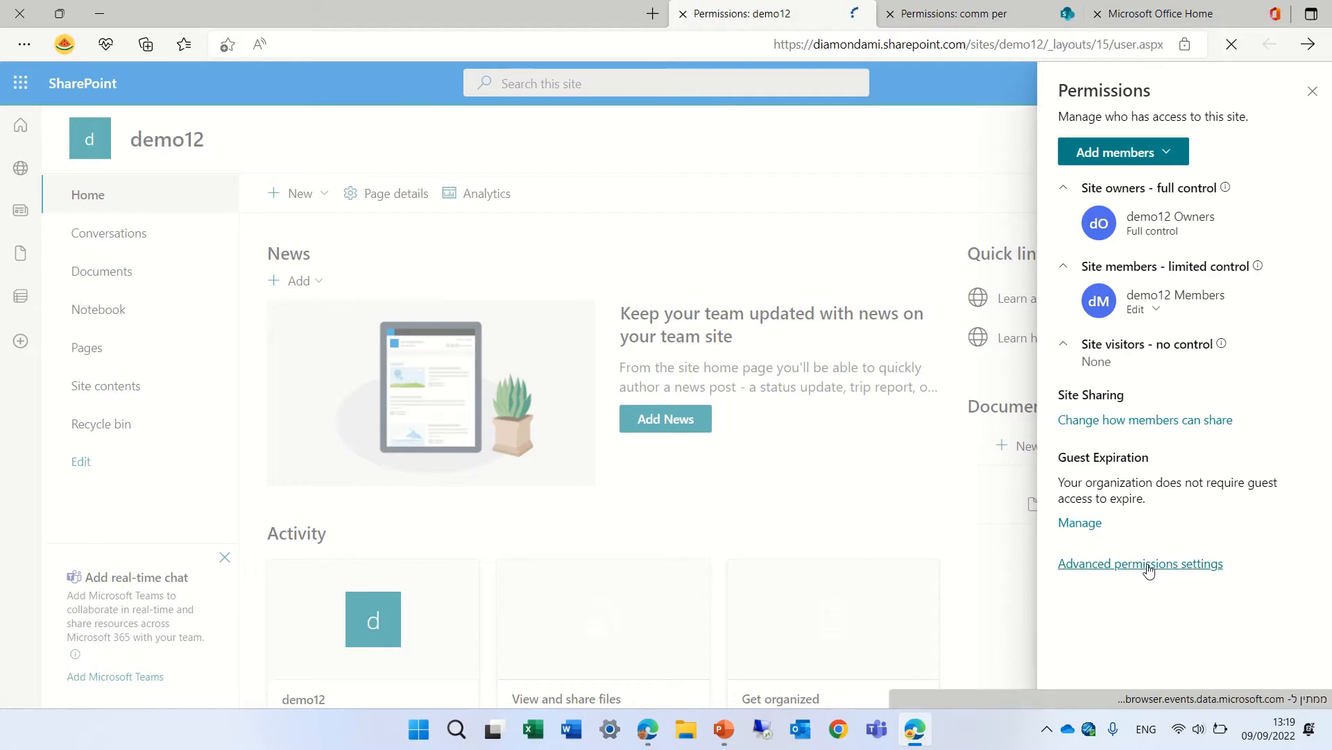
pyautogui.click(1140, 562)
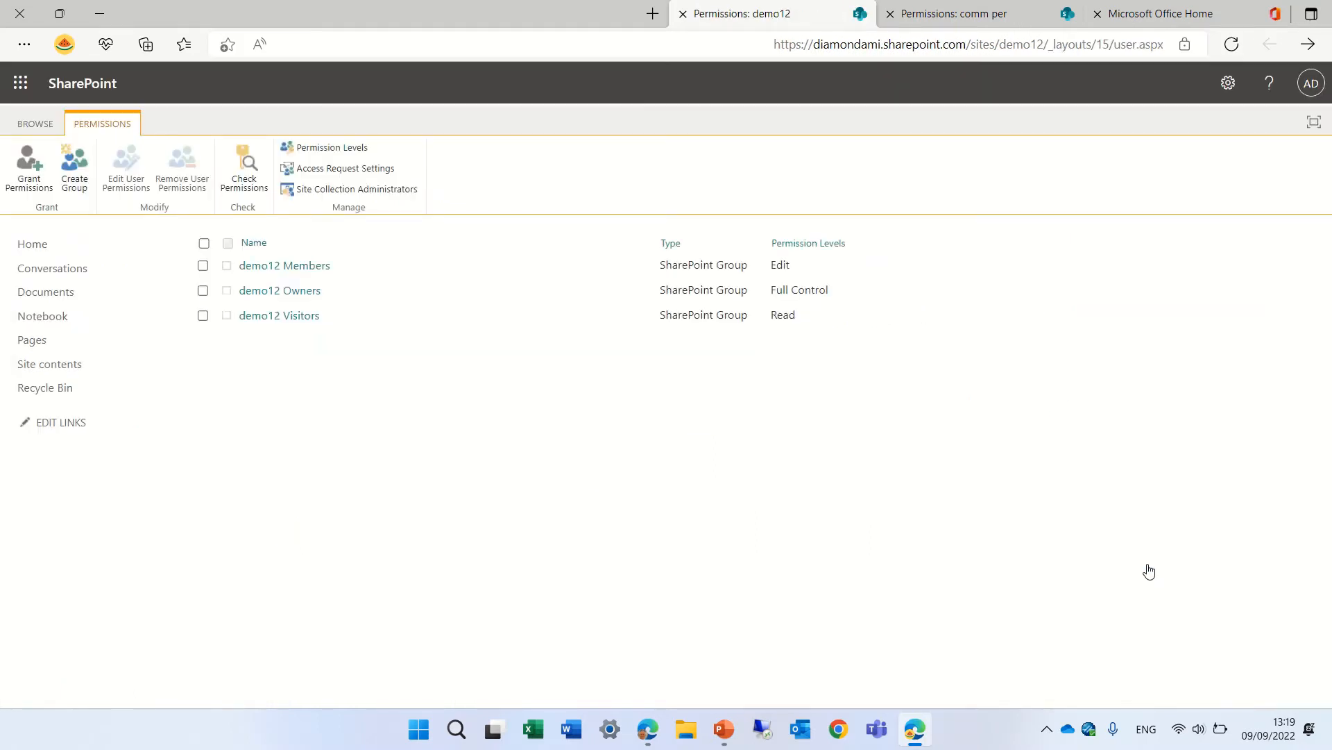
pyautogui.moveTo(433, 378)
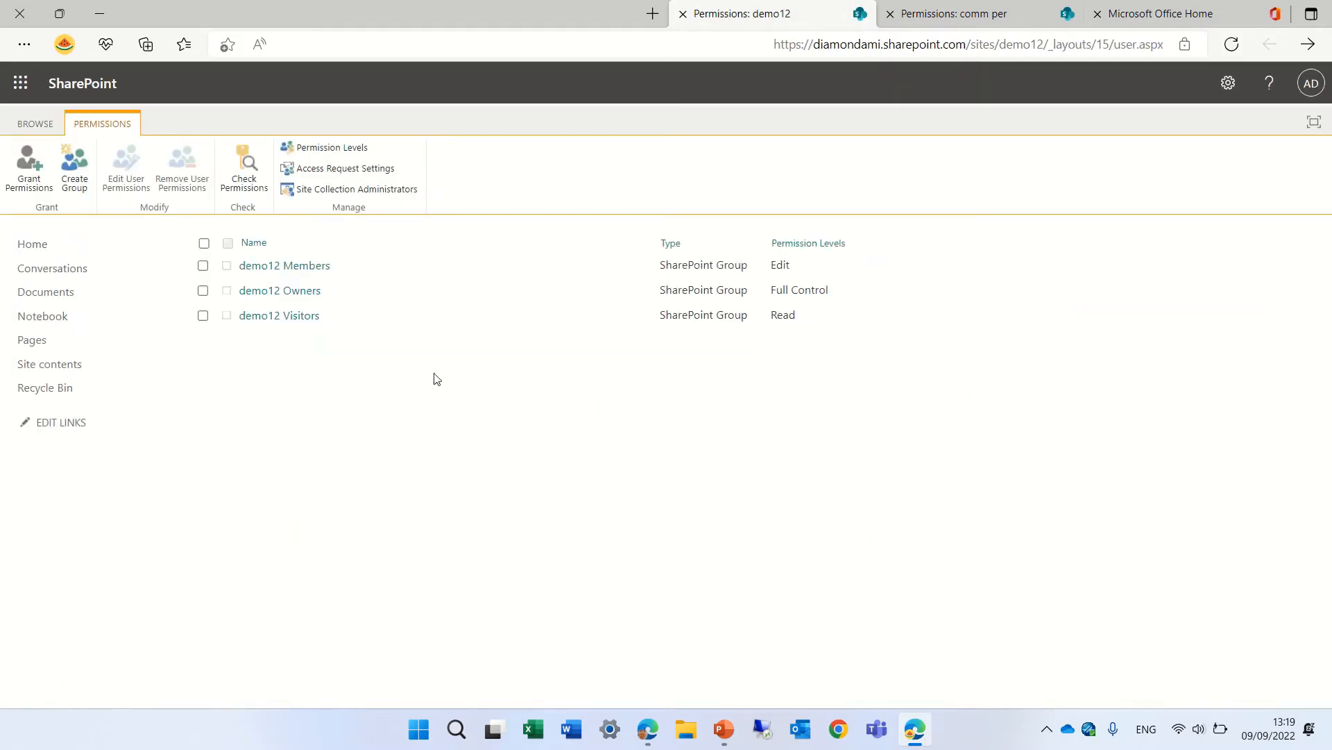
pyautogui.moveTo(326, 304)
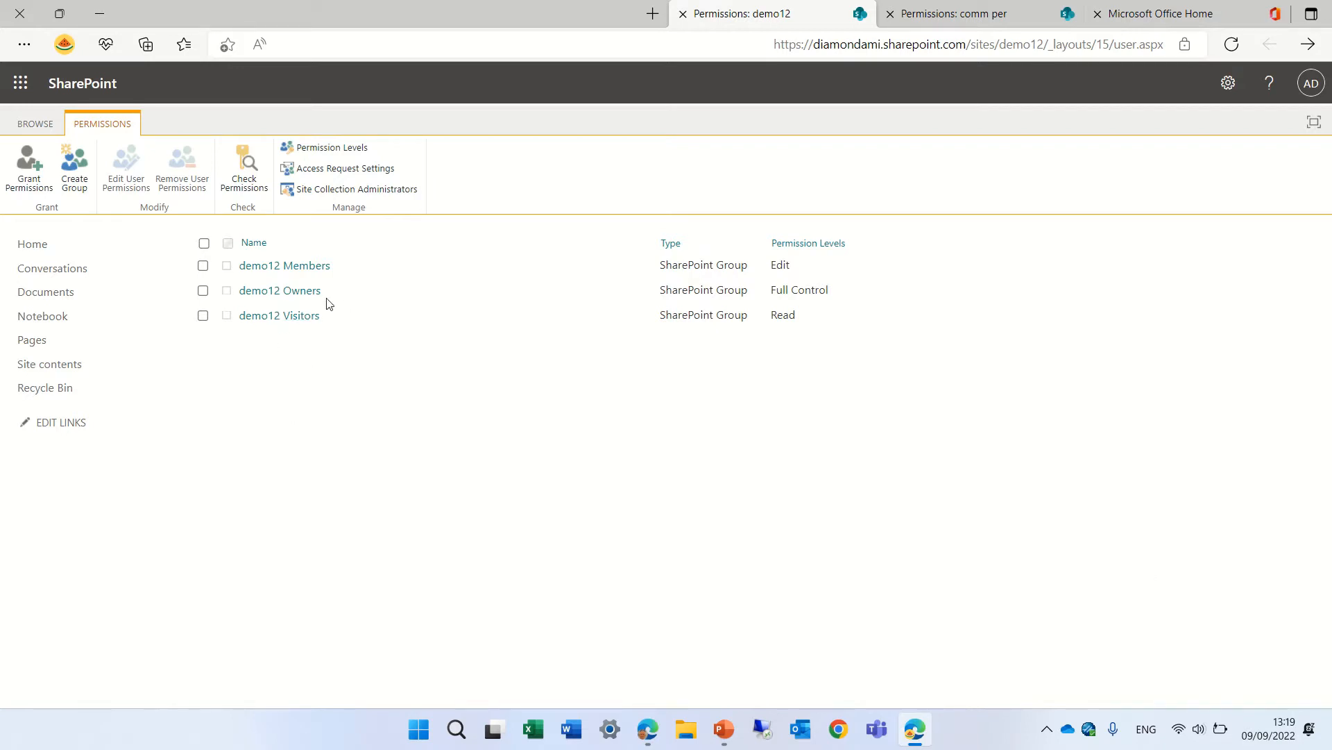
pyautogui.moveTo(307, 420)
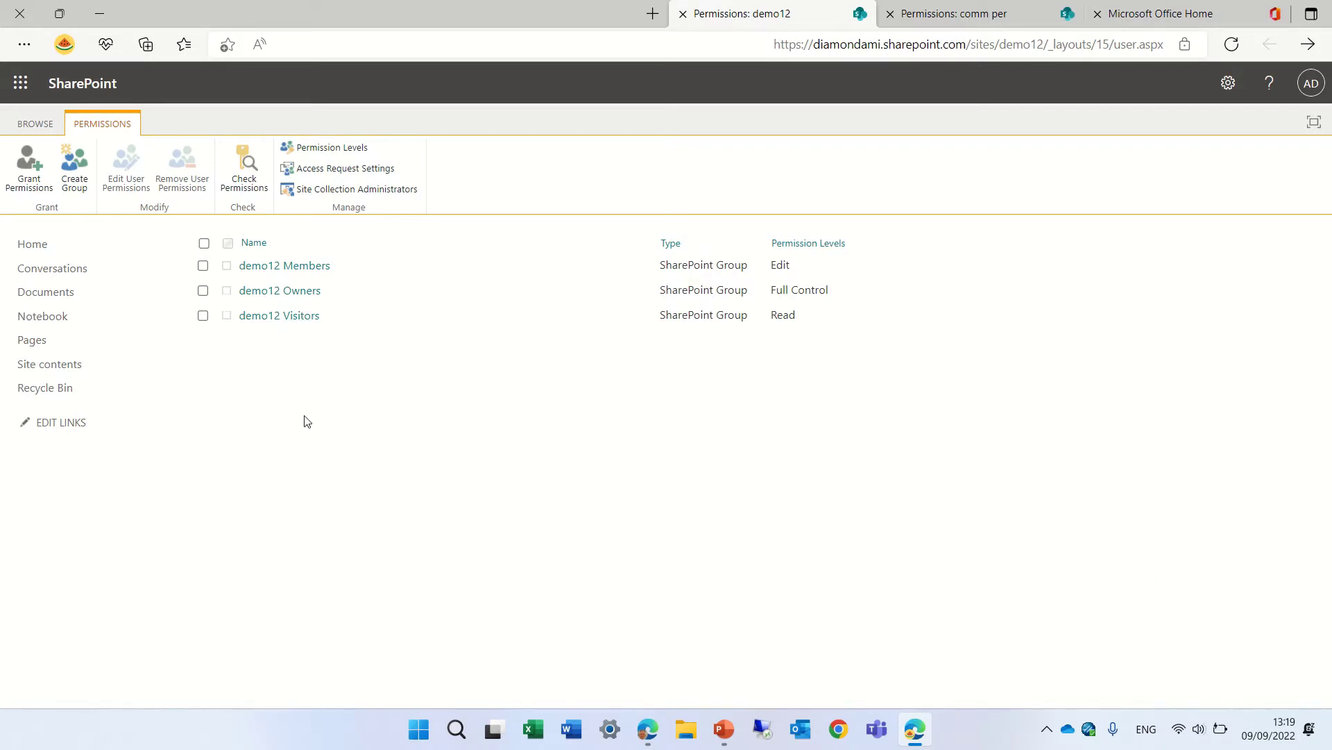
pyautogui.moveTo(279, 291)
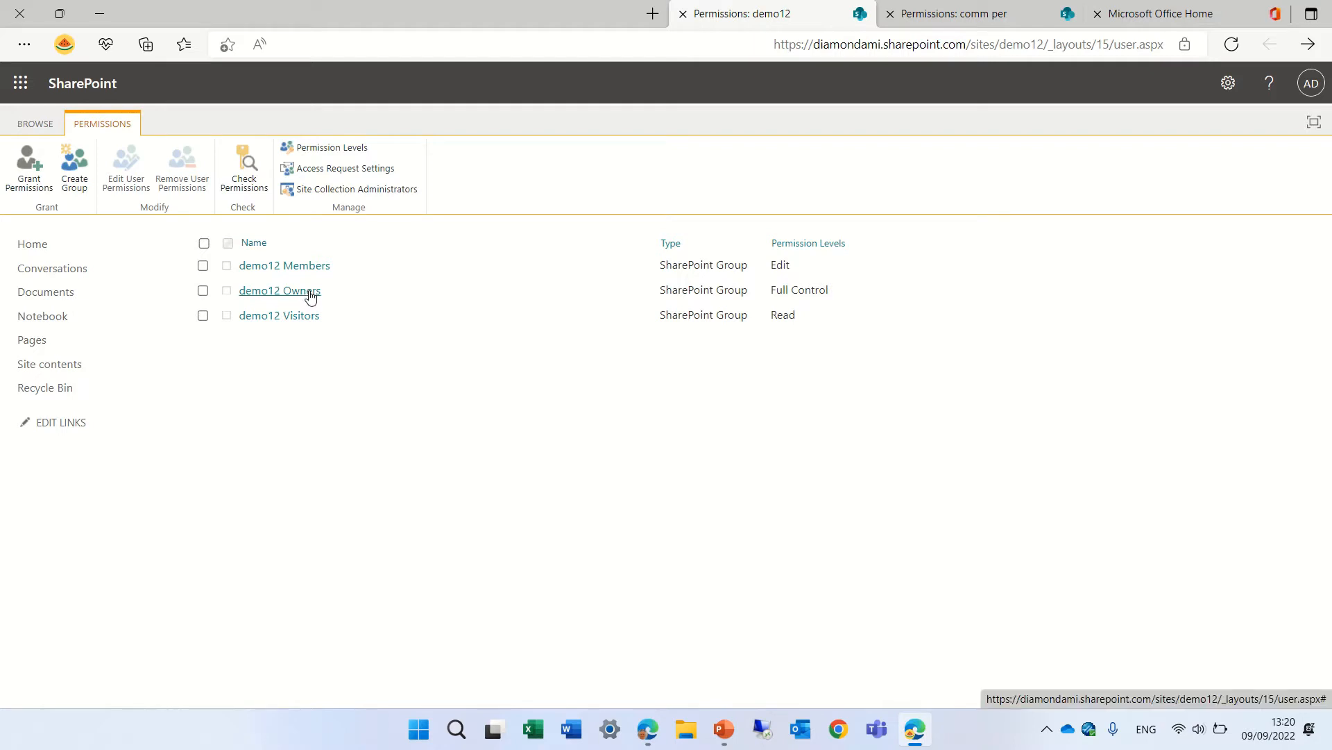
pyautogui.click(279, 290)
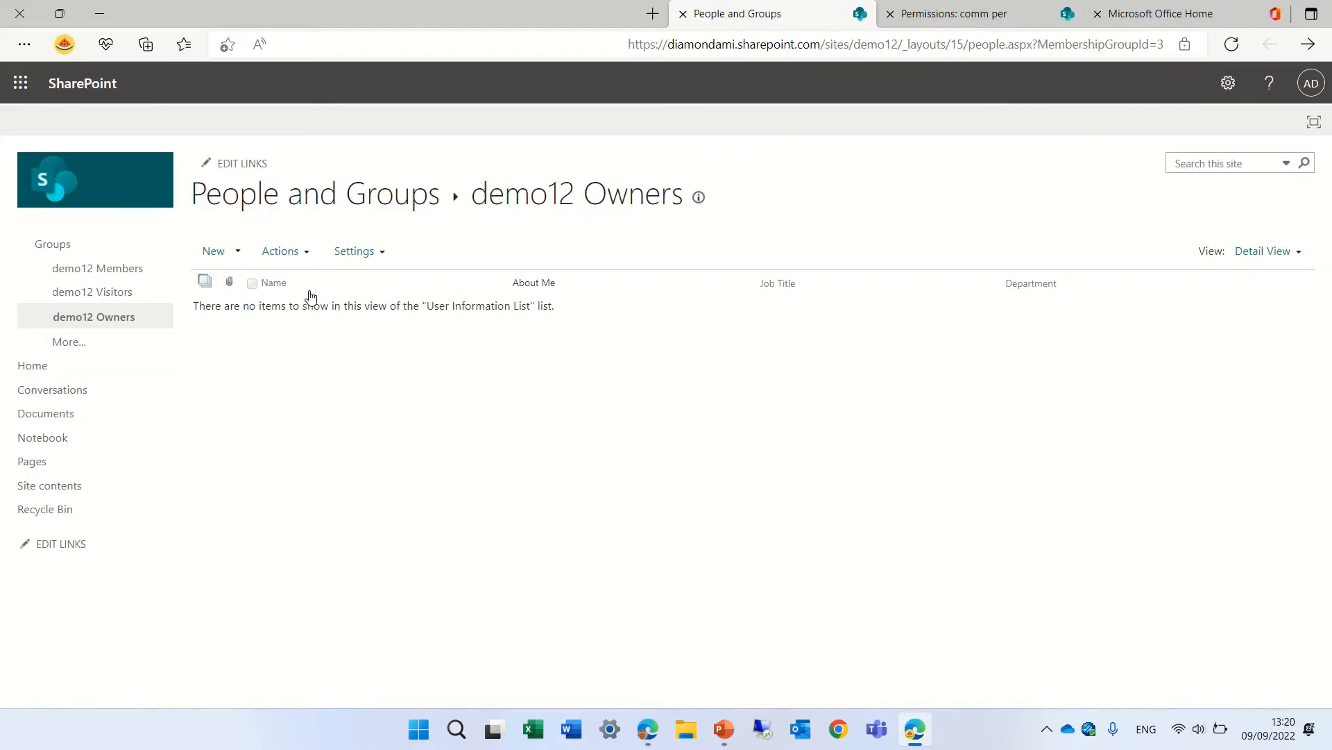
pyautogui.moveTo(250, 302)
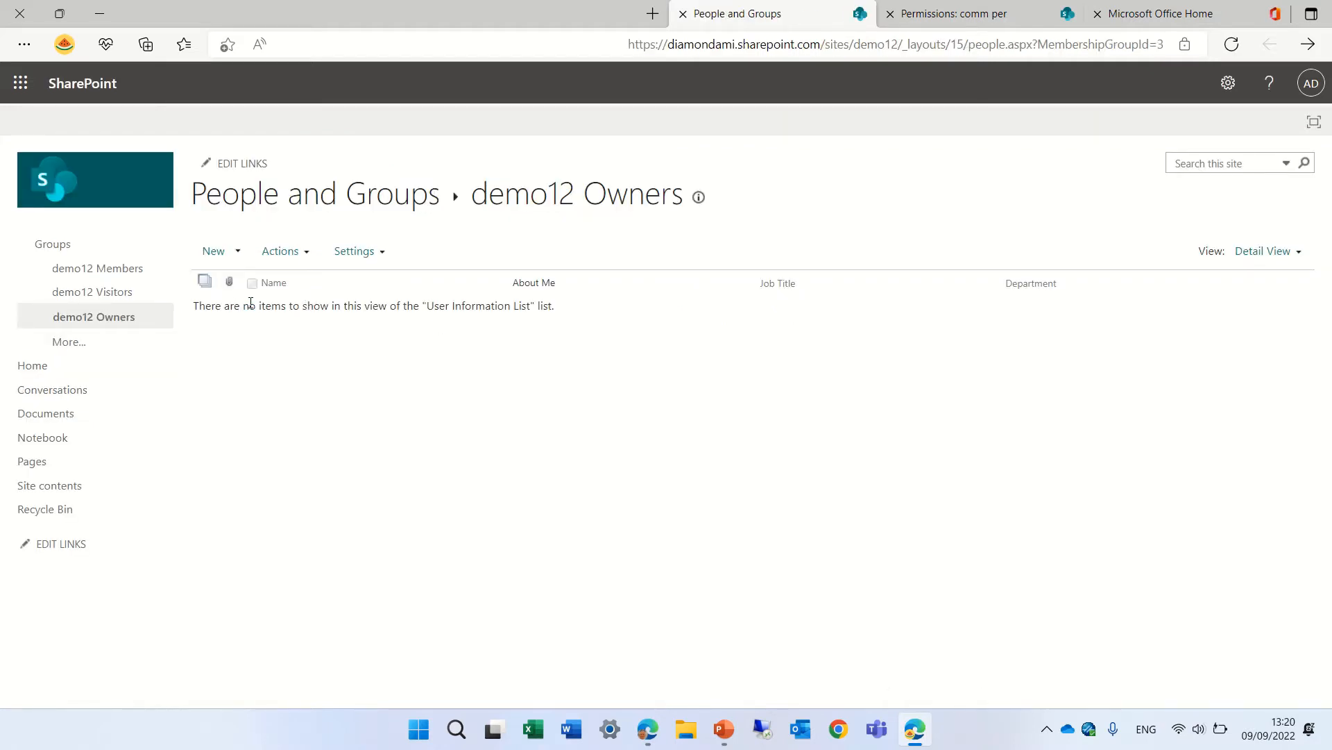
pyautogui.moveTo(1193, 227)
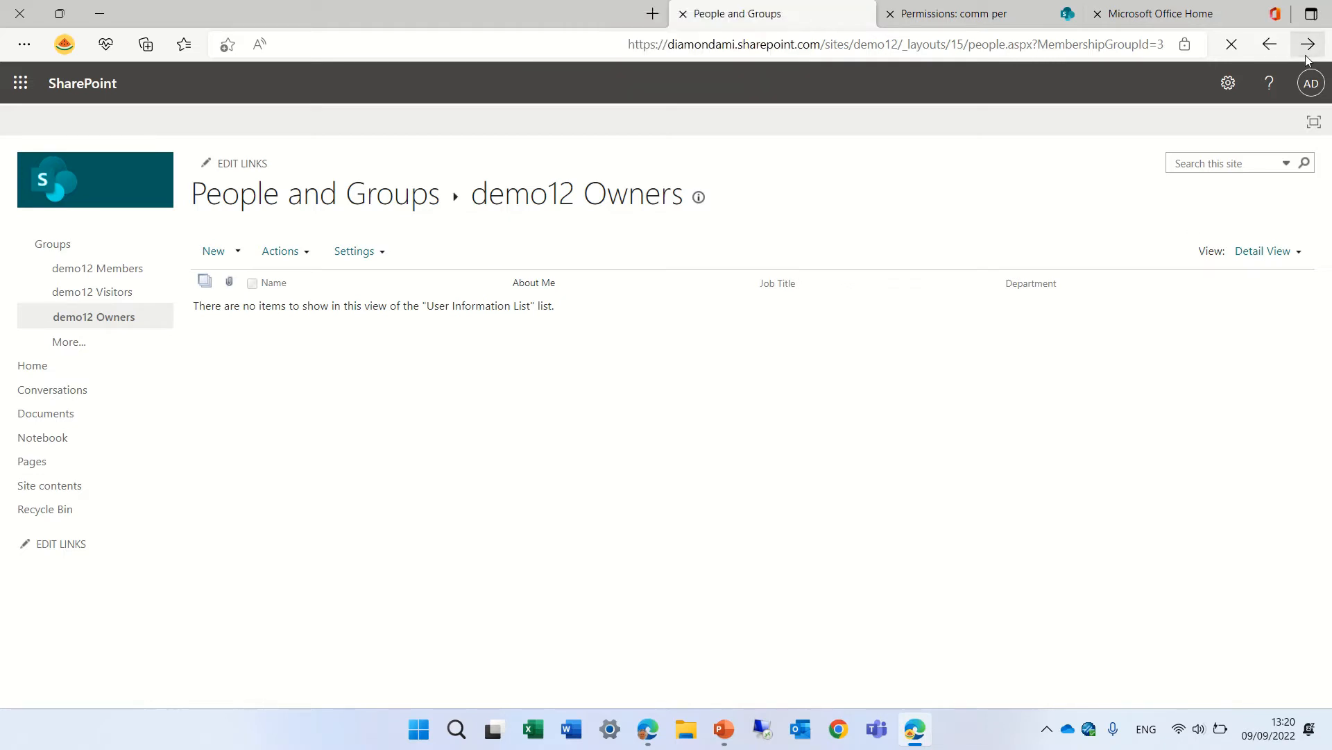
pyautogui.click(1307, 45)
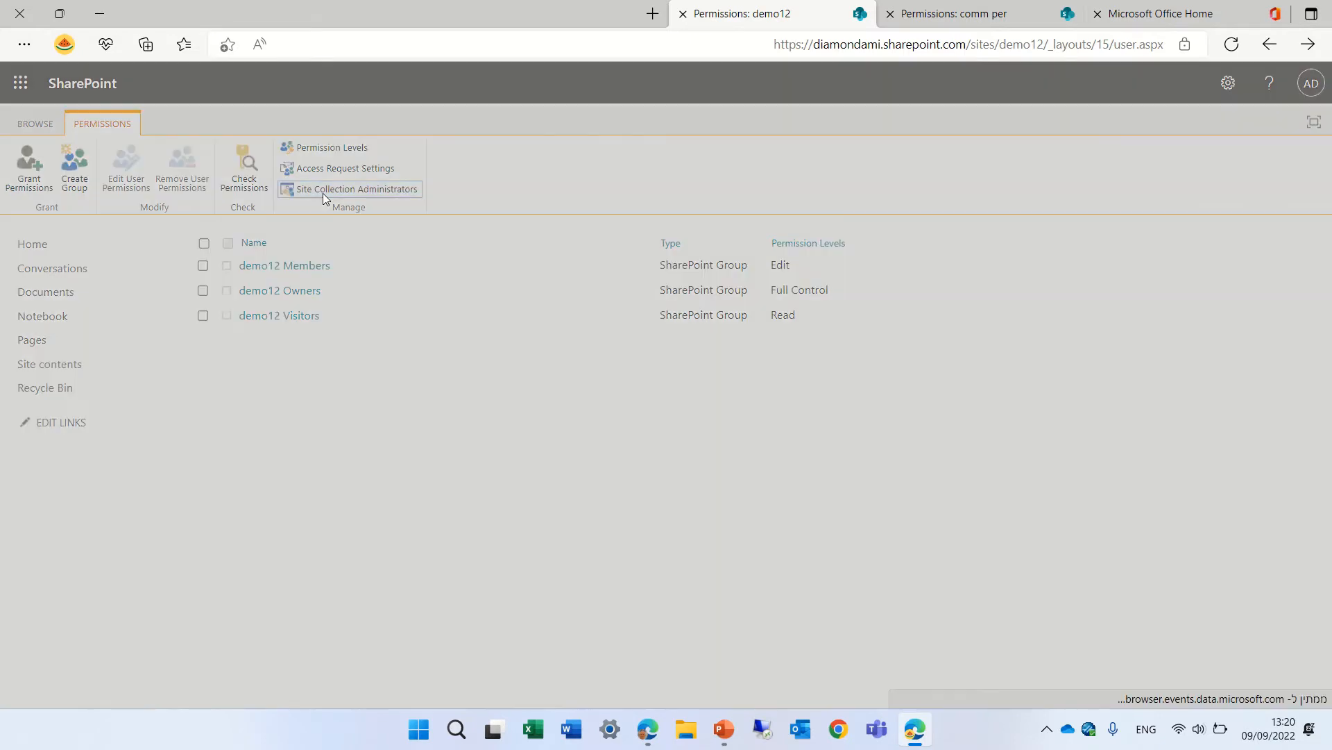
pyautogui.click(355, 189)
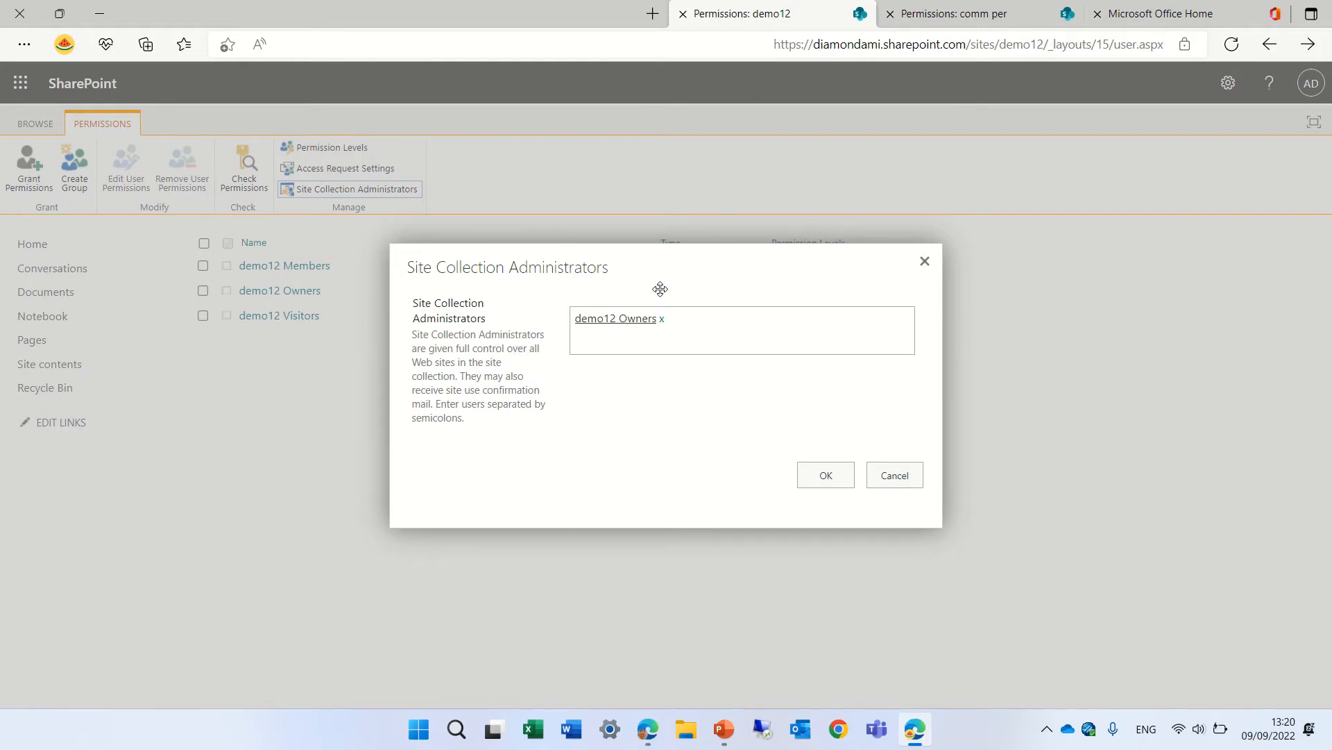
pyautogui.moveTo(830, 399)
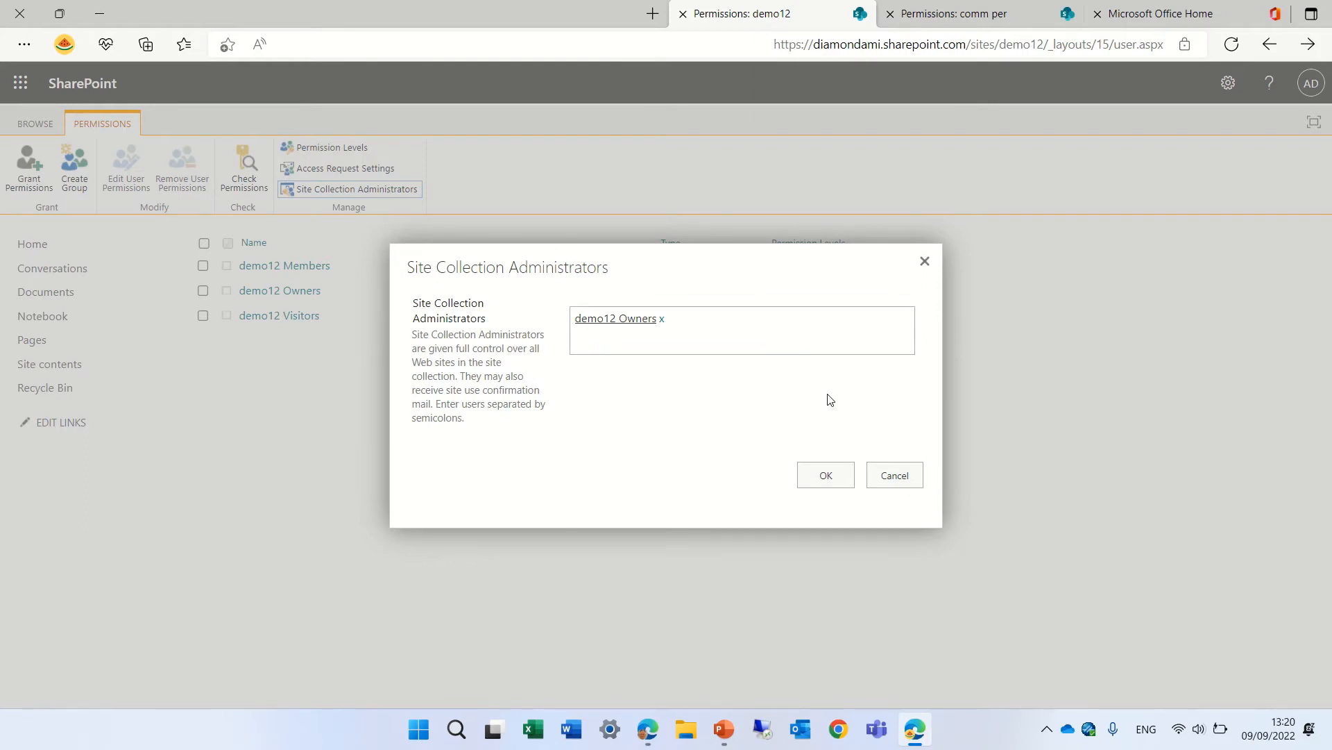
pyautogui.moveTo(930, 323)
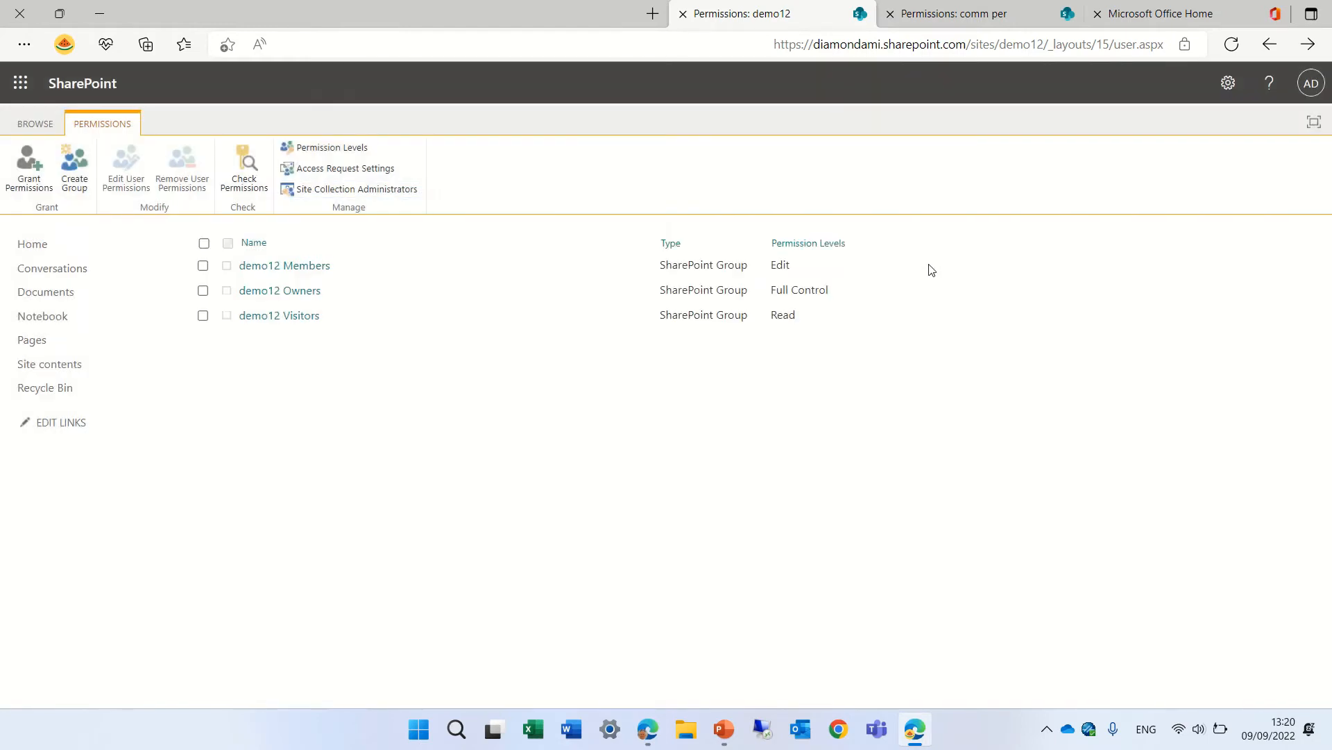
pyautogui.moveTo(280, 290)
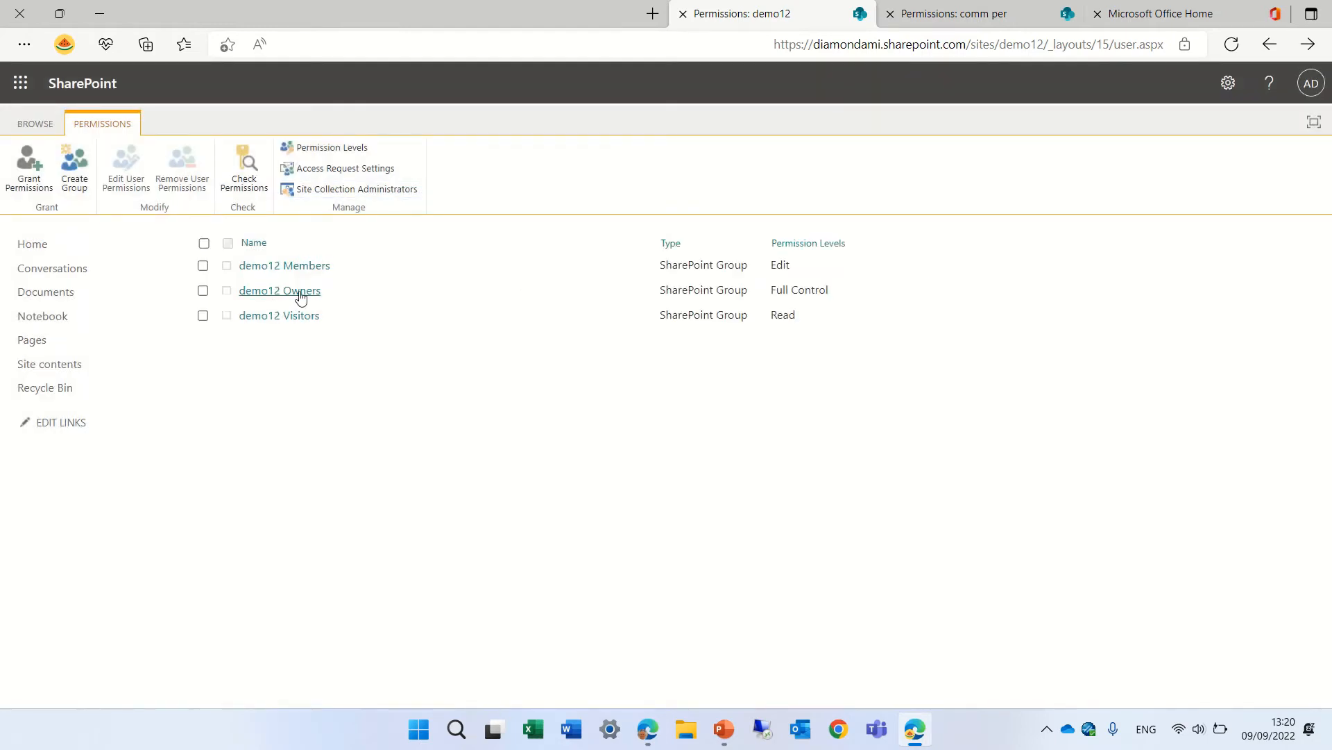
pyautogui.moveTo(279, 290)
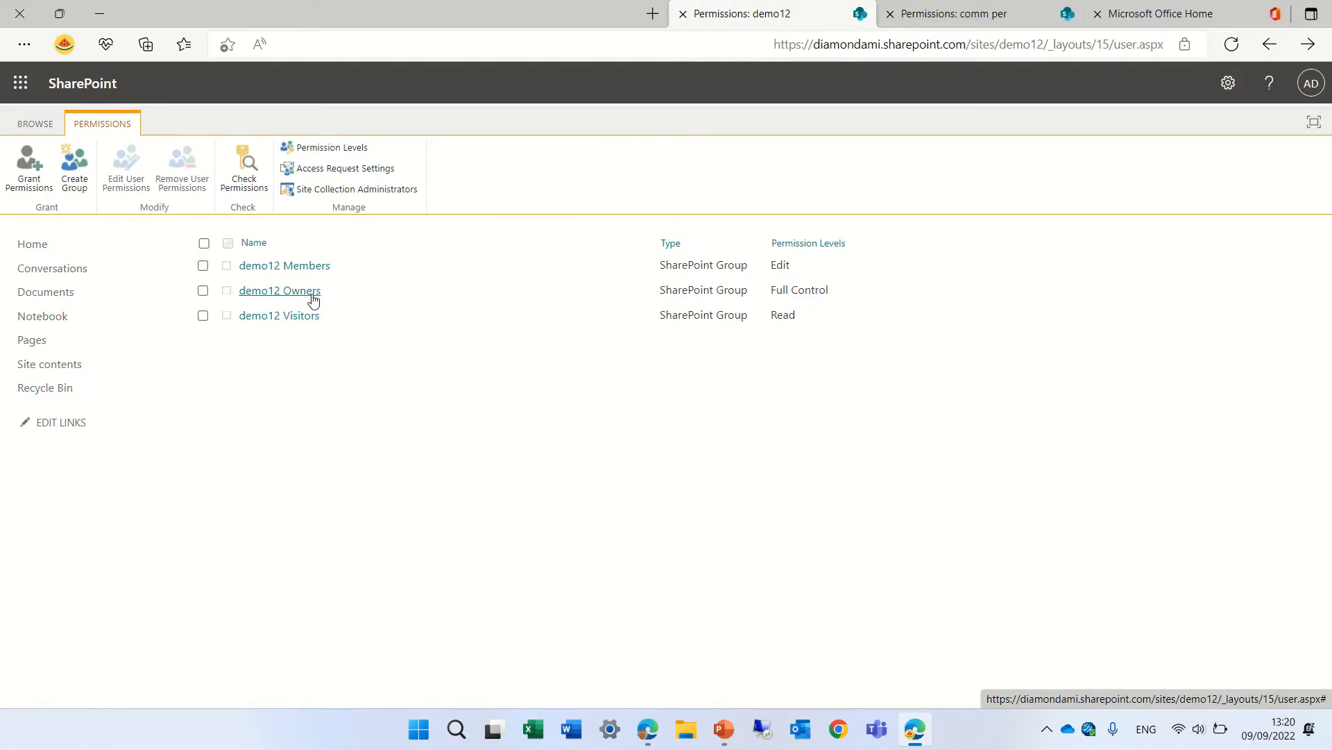
pyautogui.moveTo(355, 189)
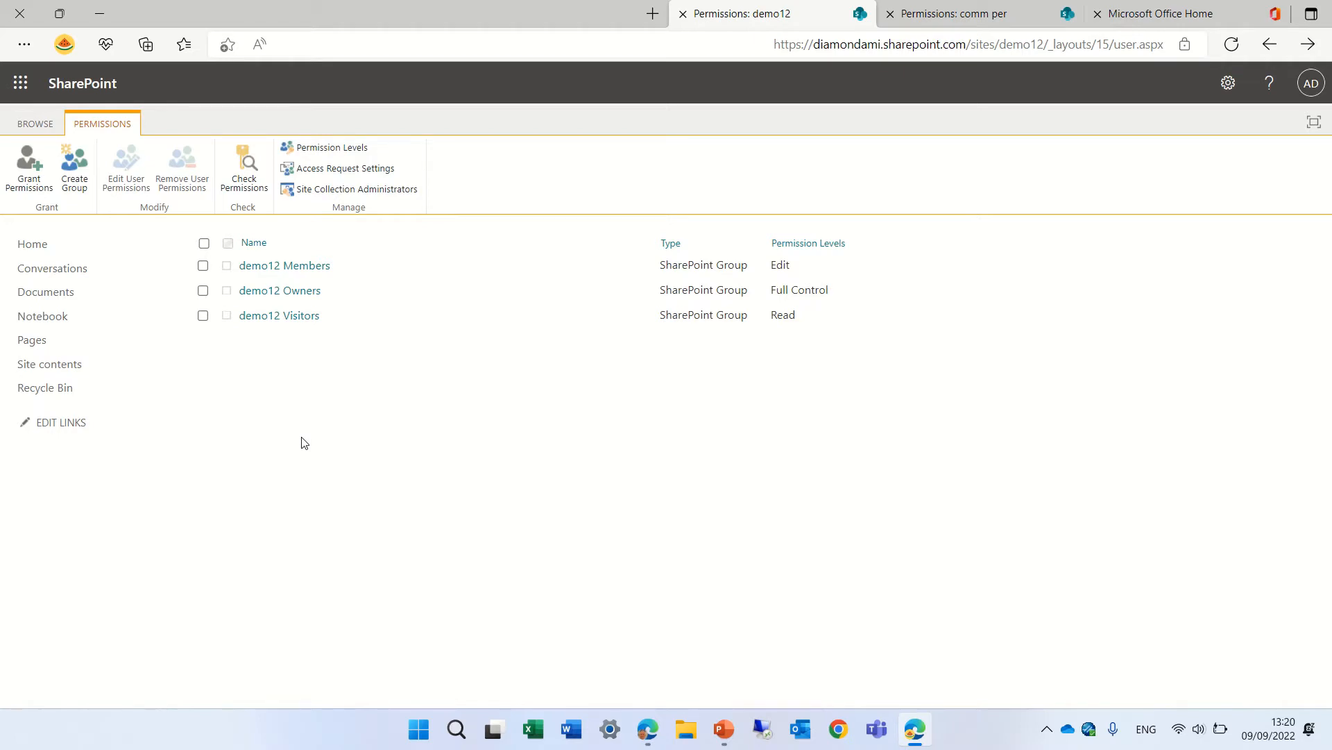
pyautogui.moveTo(304, 201)
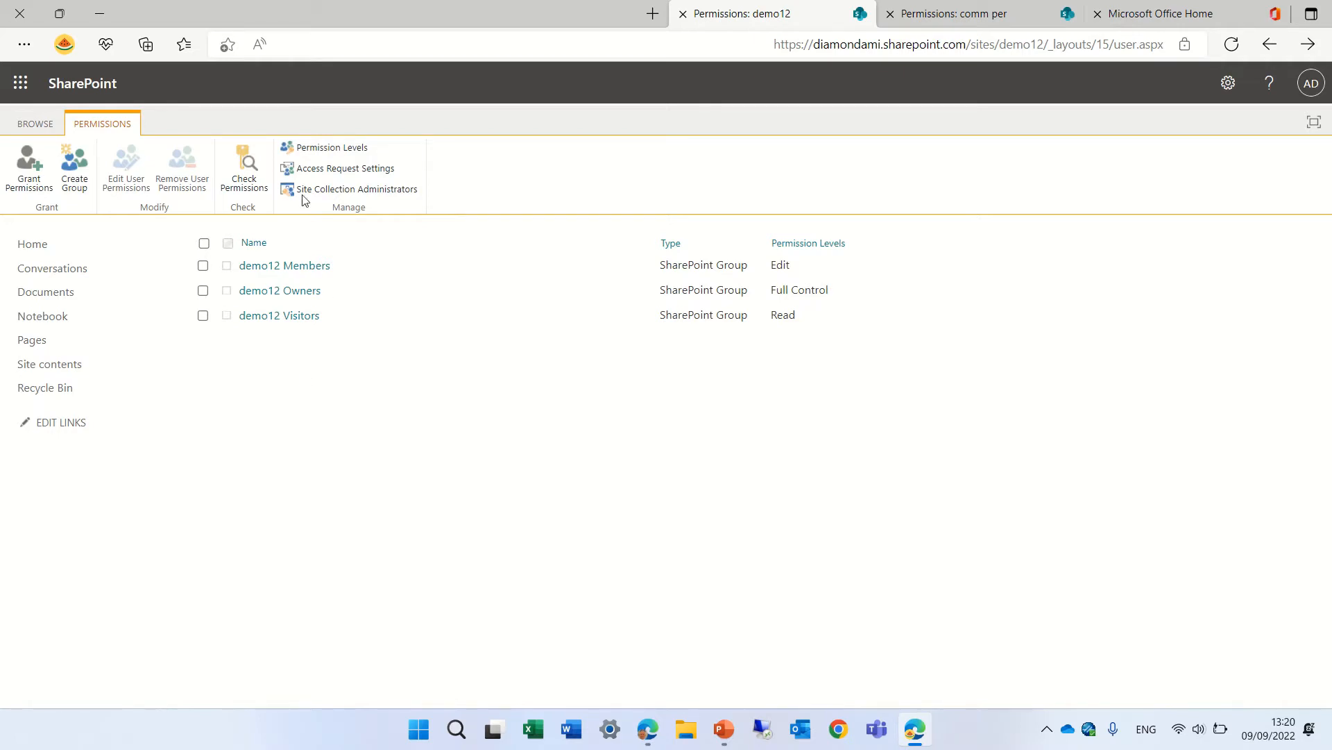
pyautogui.click(355, 189)
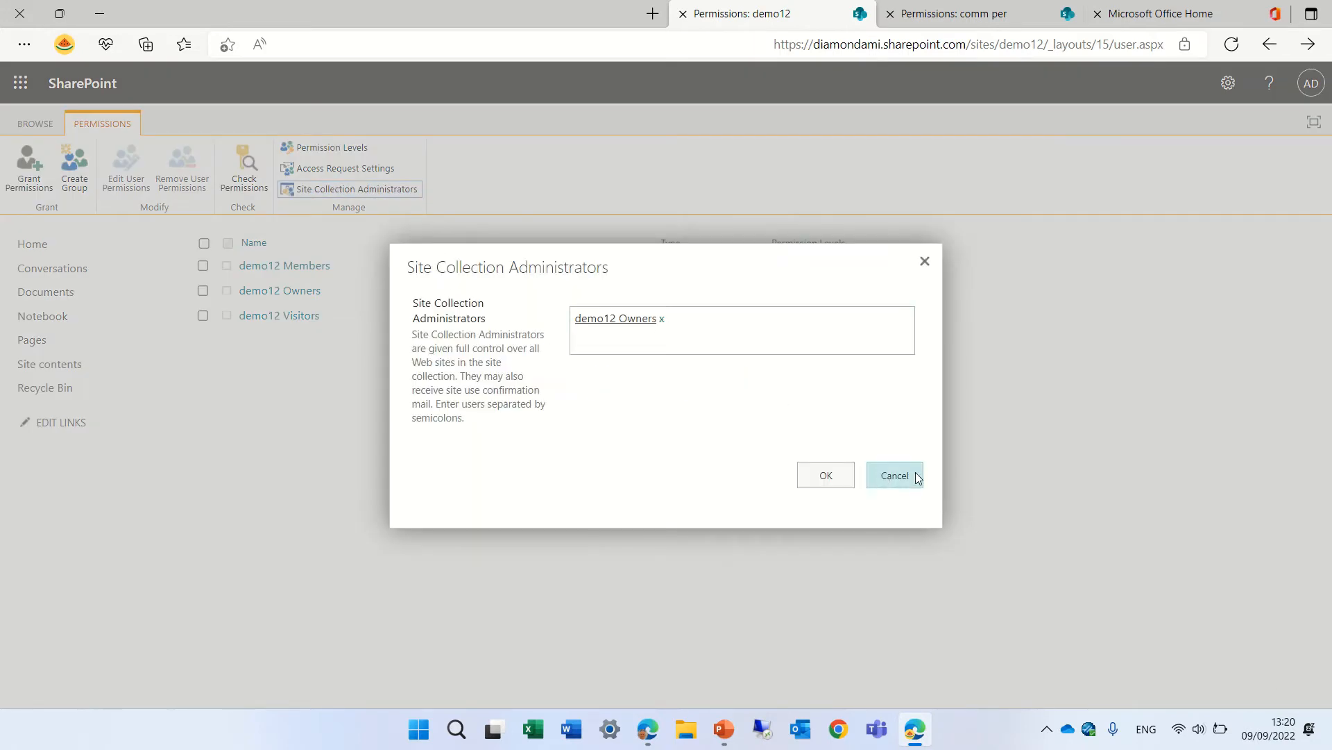
pyautogui.click(894, 475)
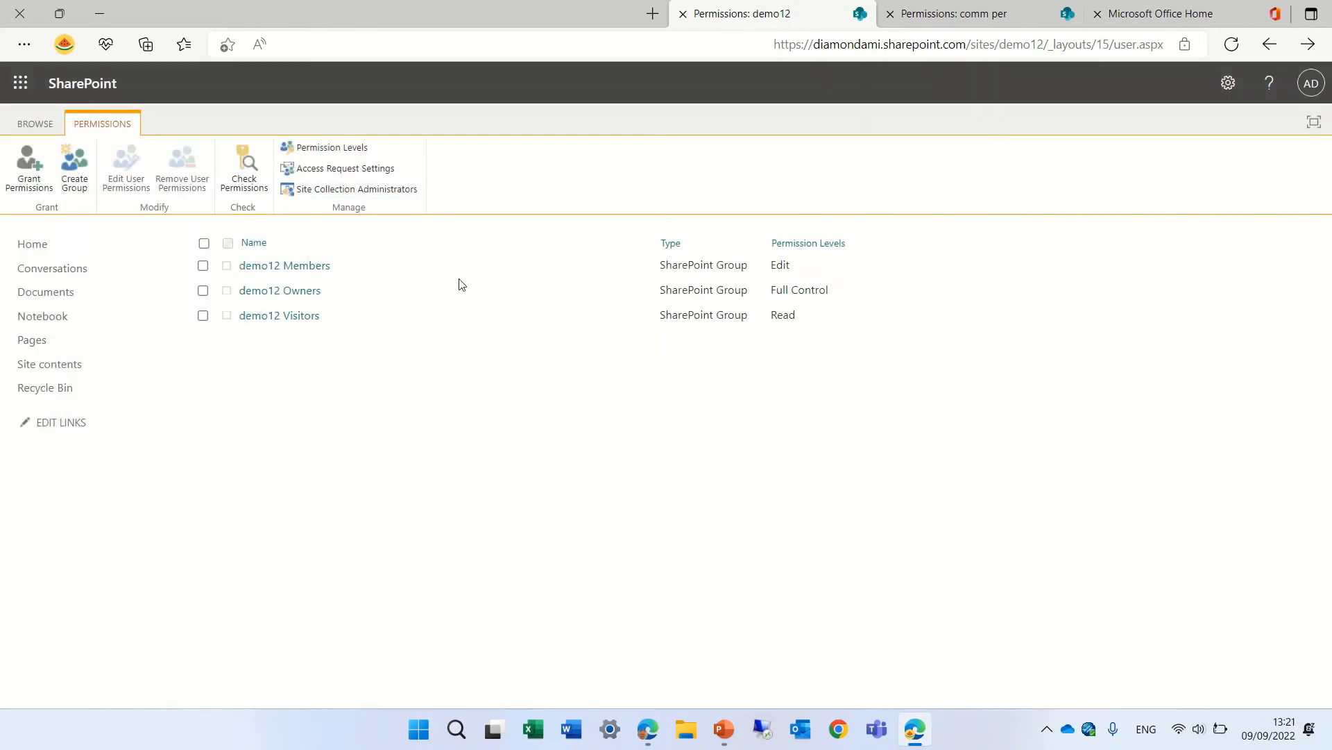
pyautogui.moveTo(356, 300)
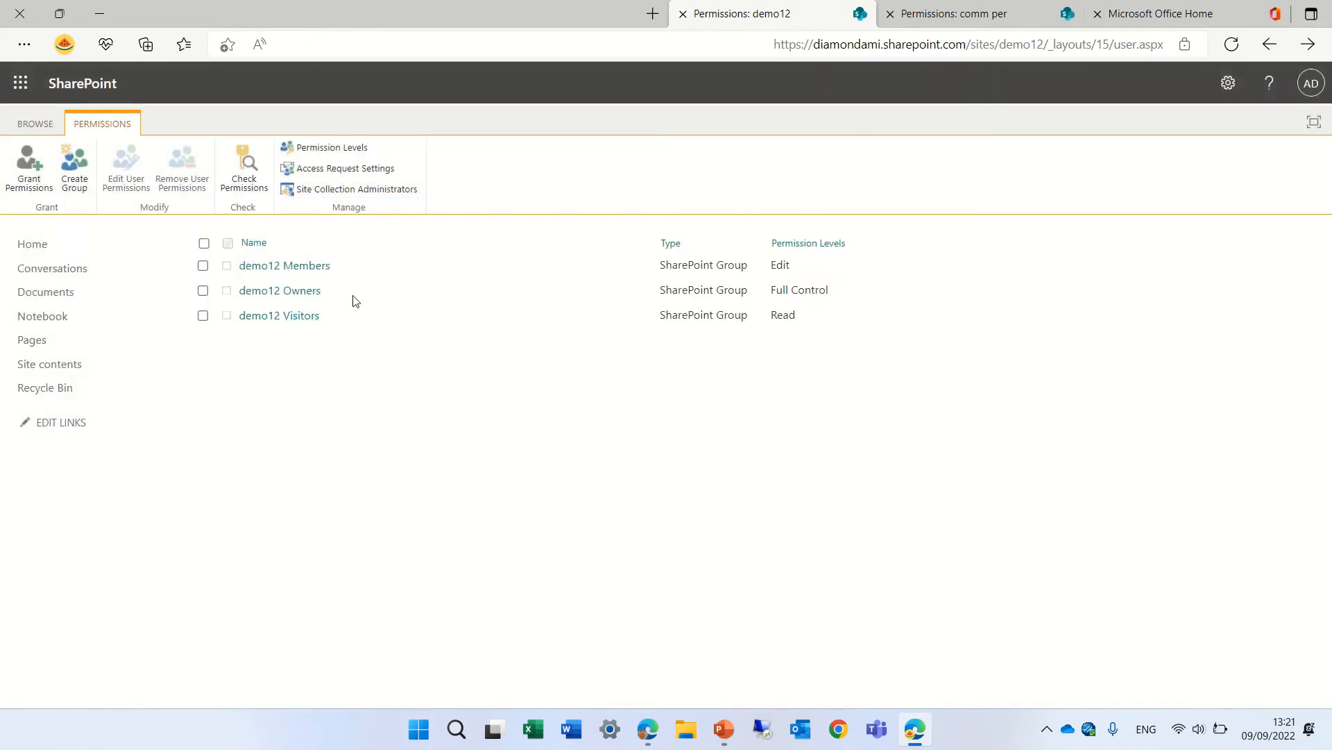
pyautogui.moveTo(499, 480)
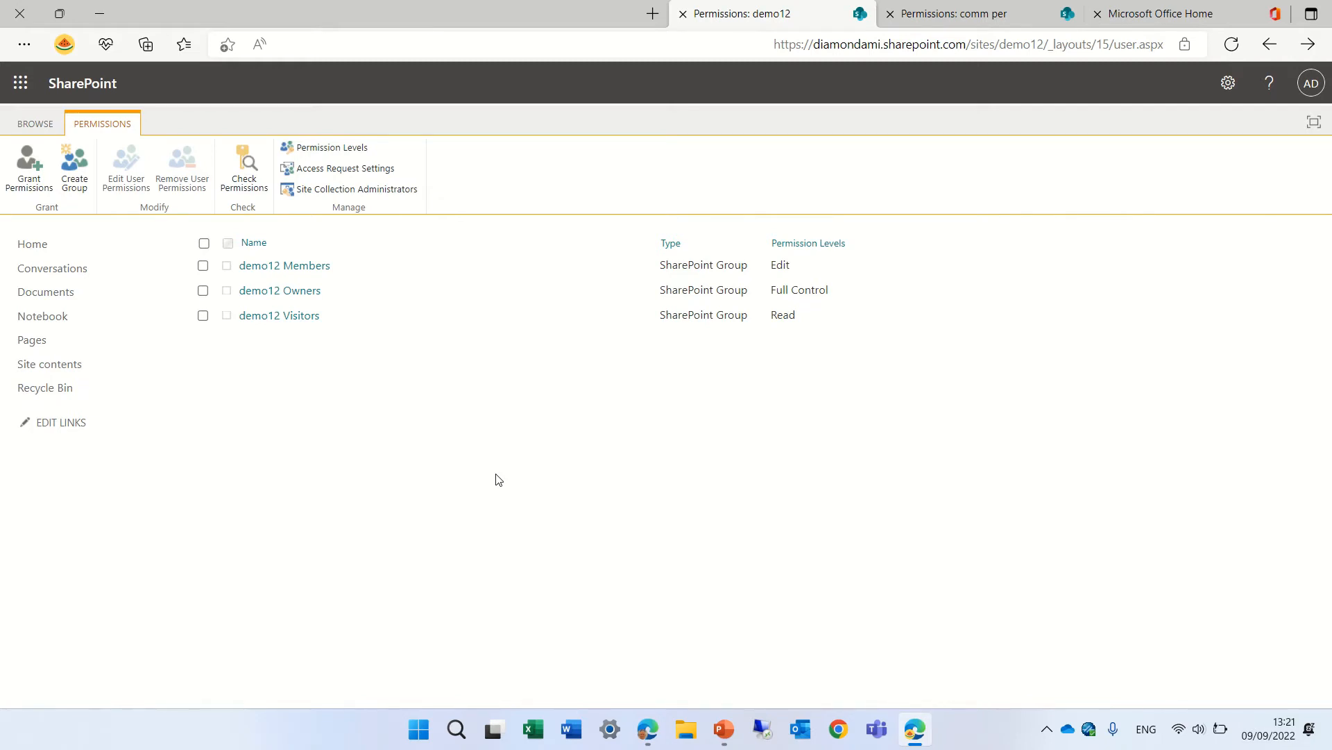
pyautogui.moveTo(211, 258)
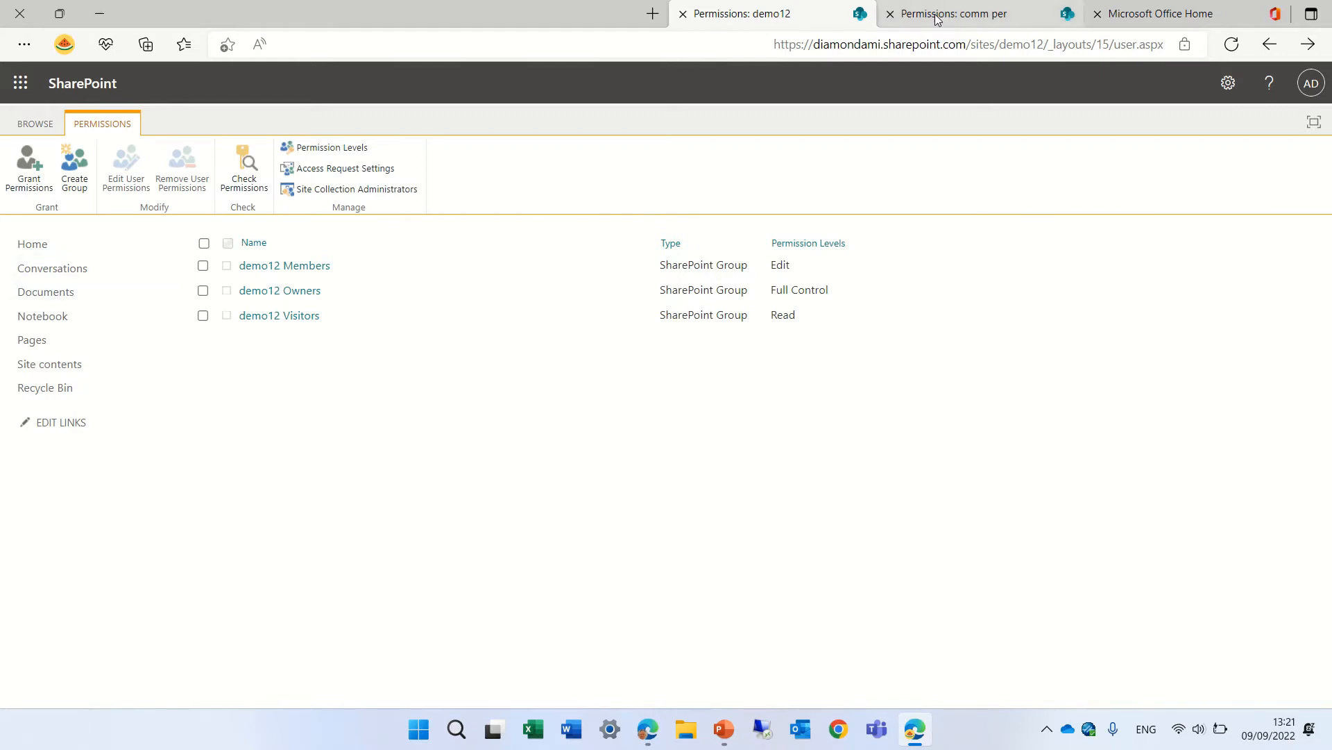
# - Launch SharePoint from the Microsoft Office Home app launcher
pyautogui.click(1164, 13)
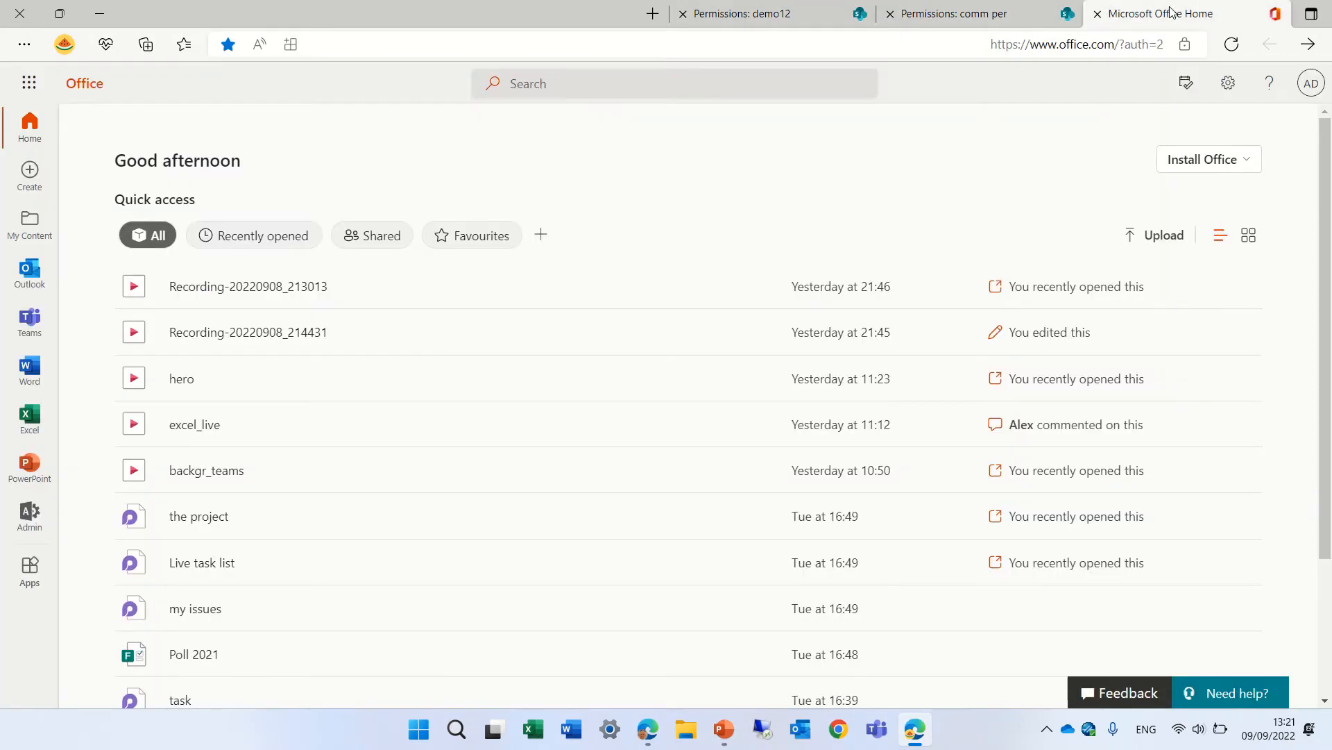
pyautogui.click(28, 82)
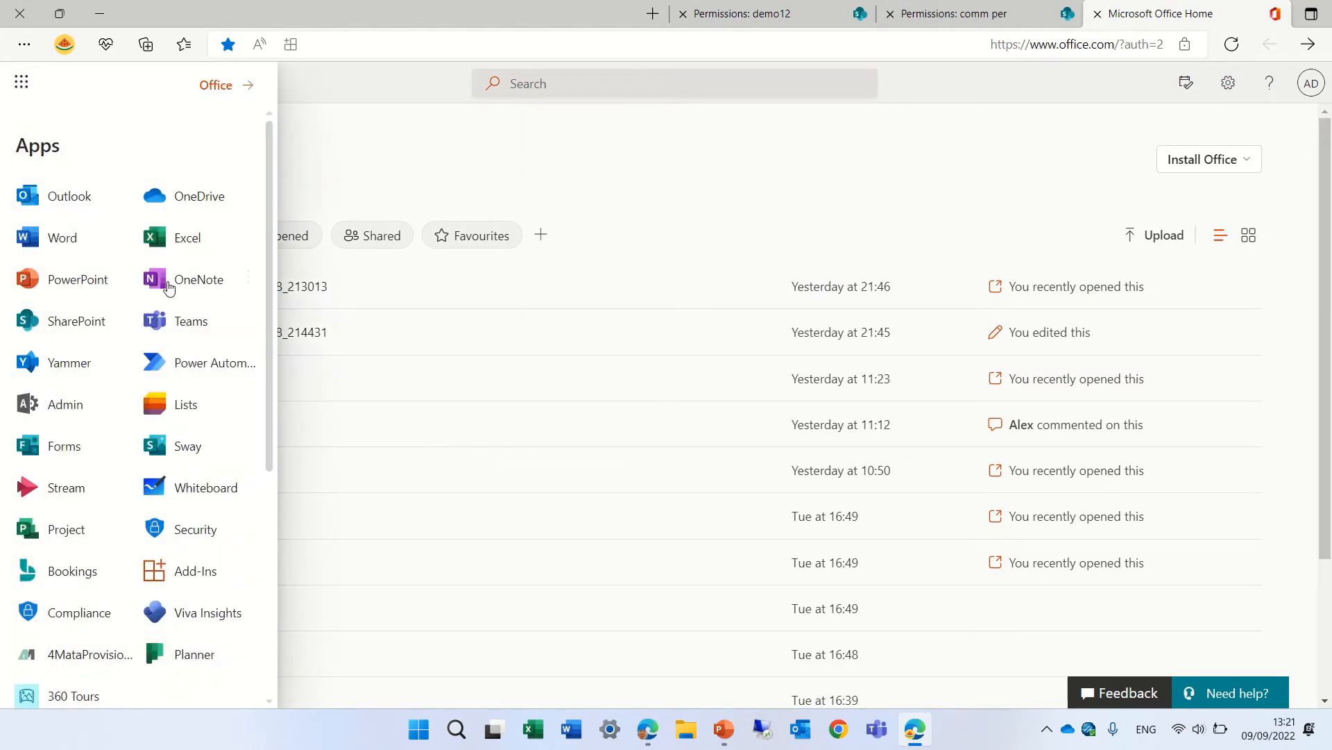
pyautogui.click(77, 321)
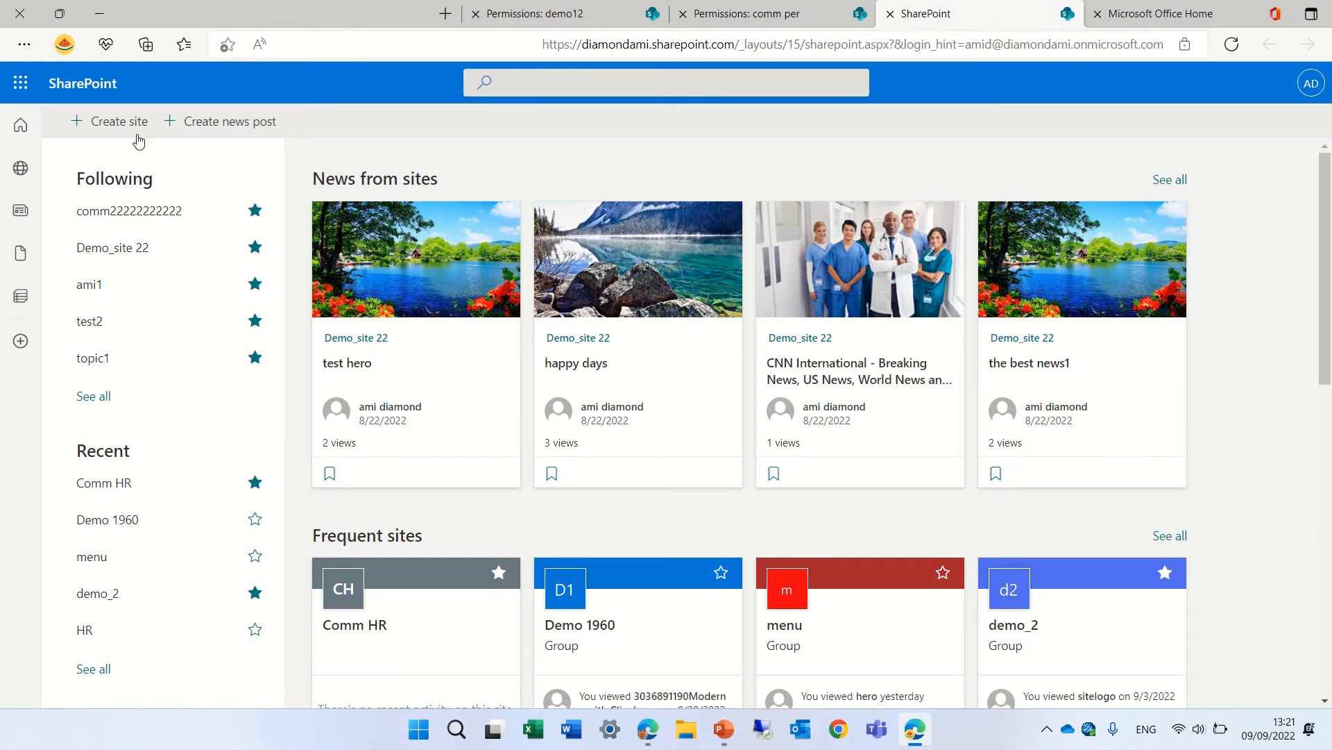
# - Create a Communication site with the site name 'comm9999'
pyautogui.click(108, 120)
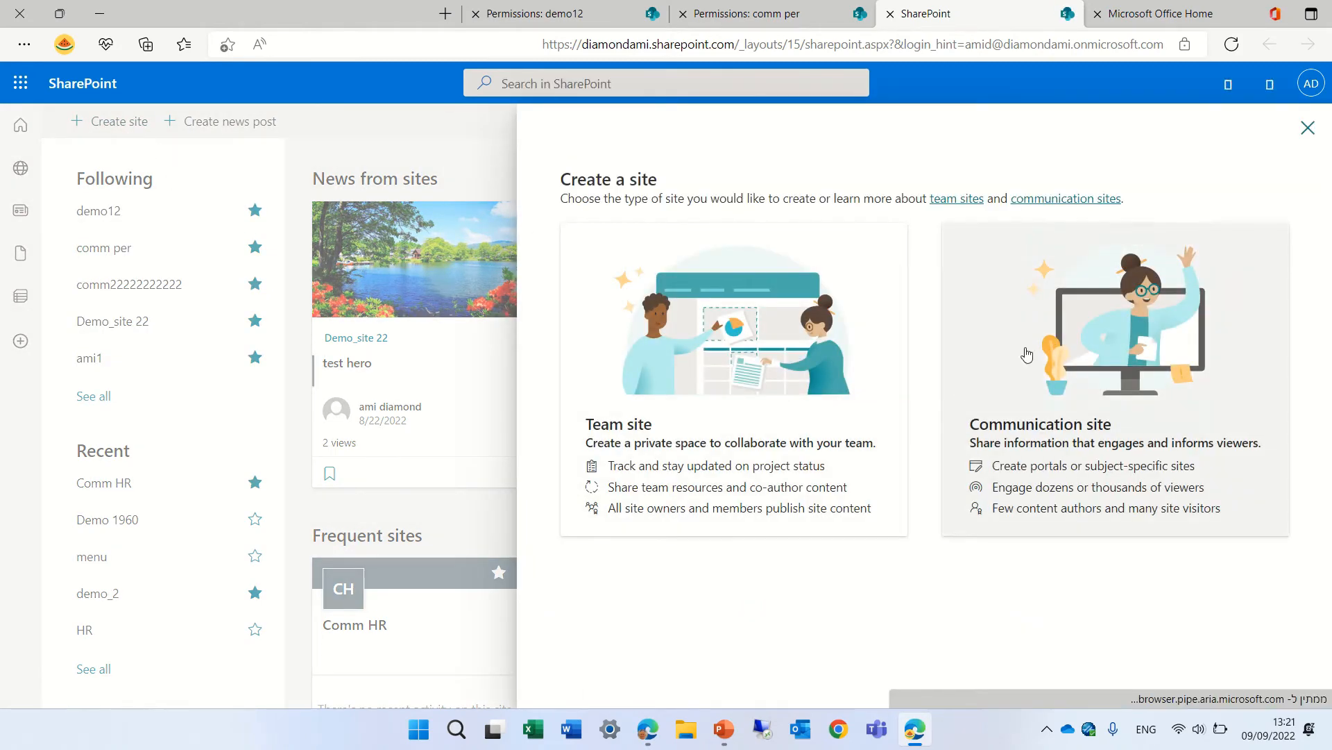
pyautogui.click(1115, 378)
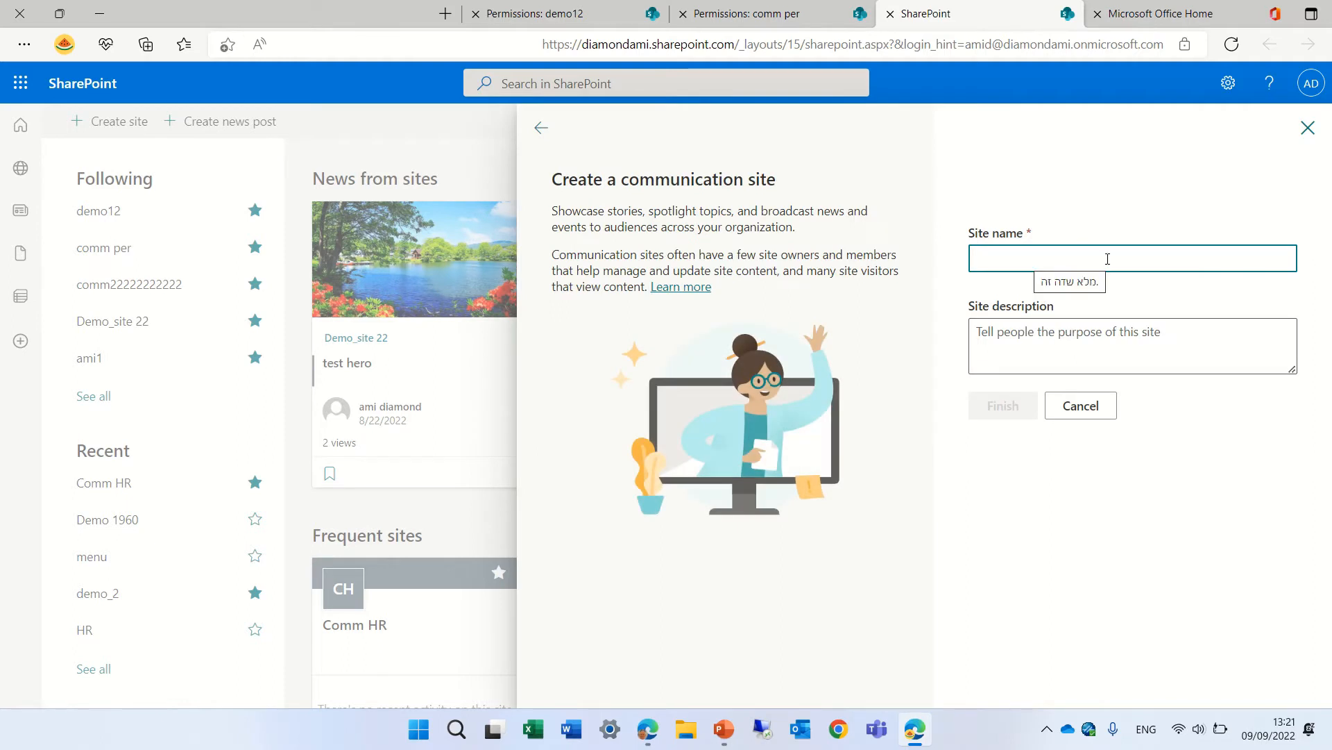
pyautogui.write('co')
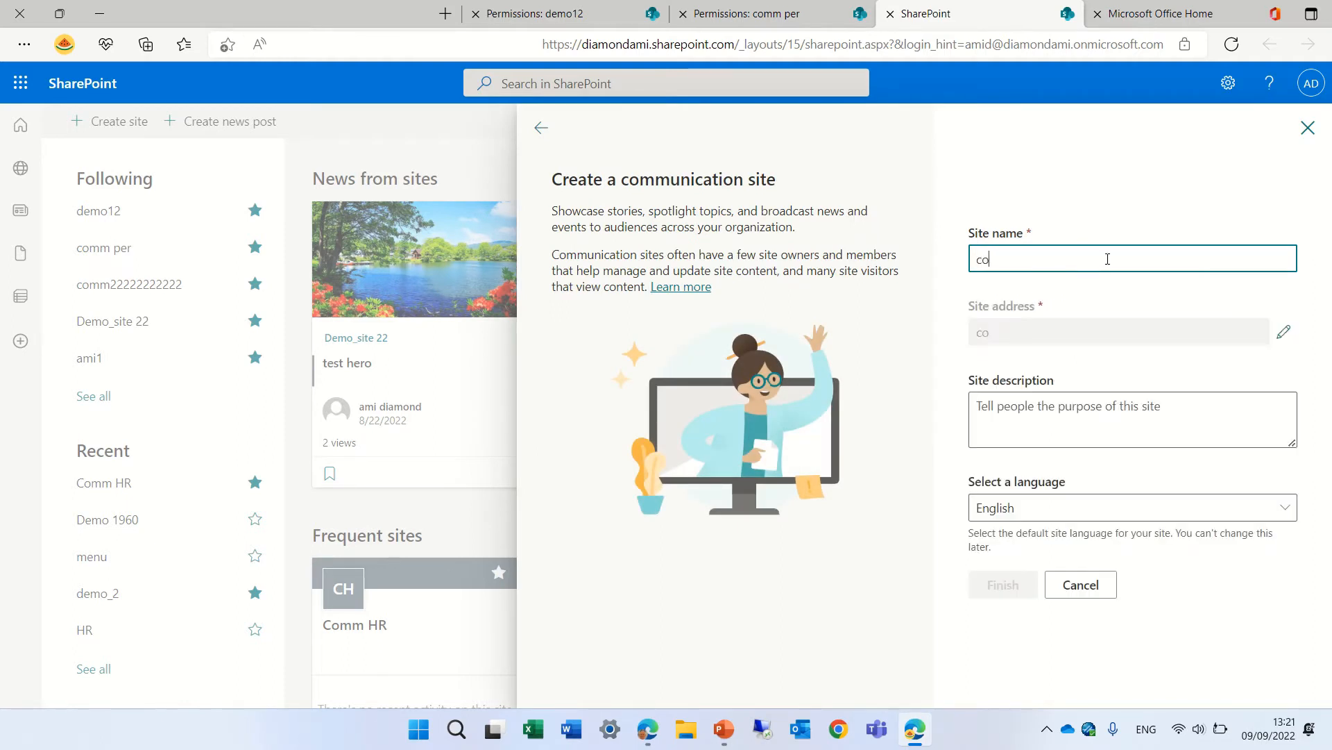
pyautogui.write('mm999')
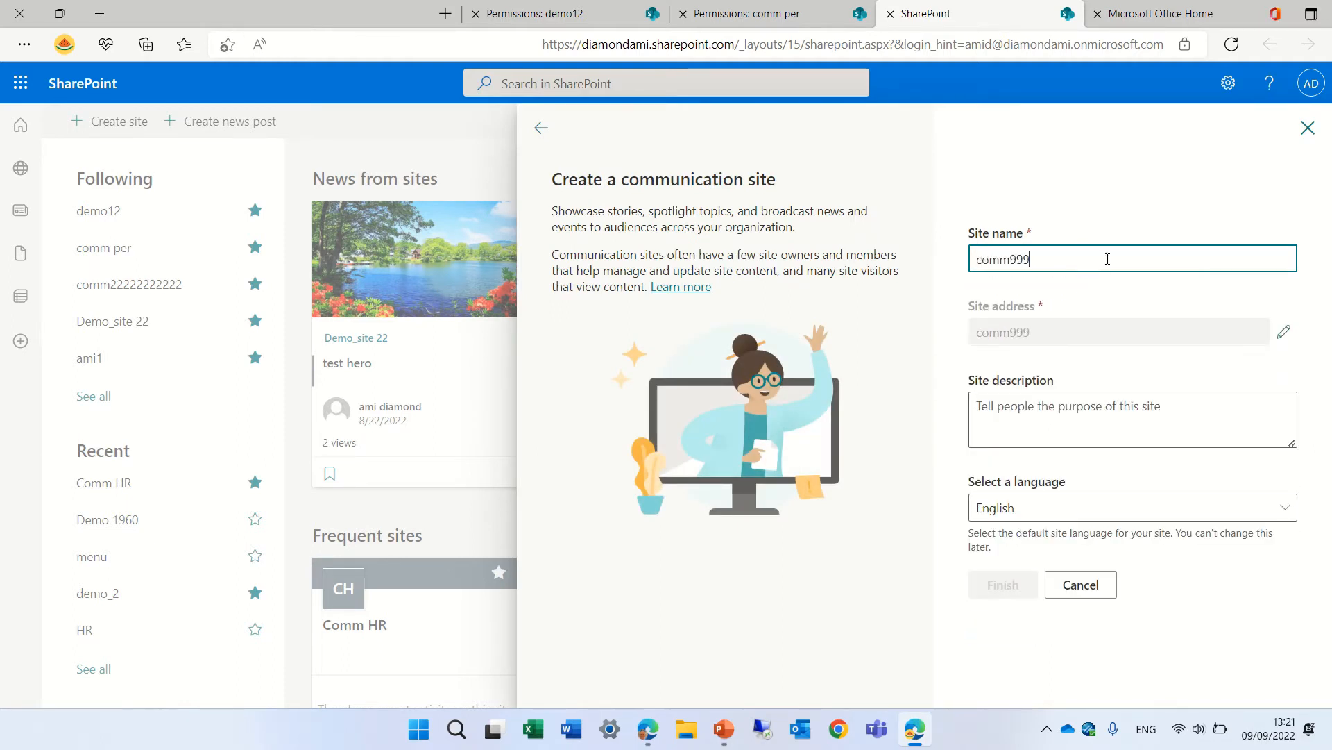
pyautogui.write('9')
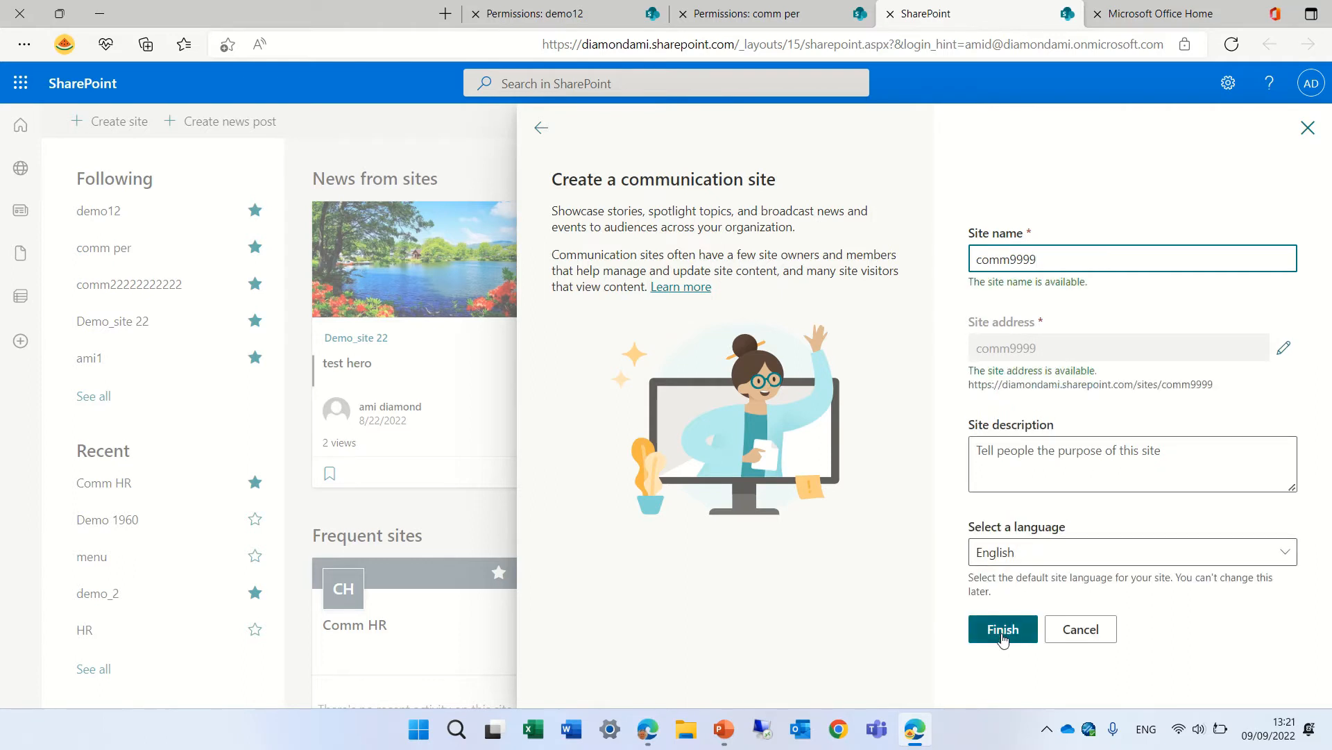
pyautogui.click(1003, 629)
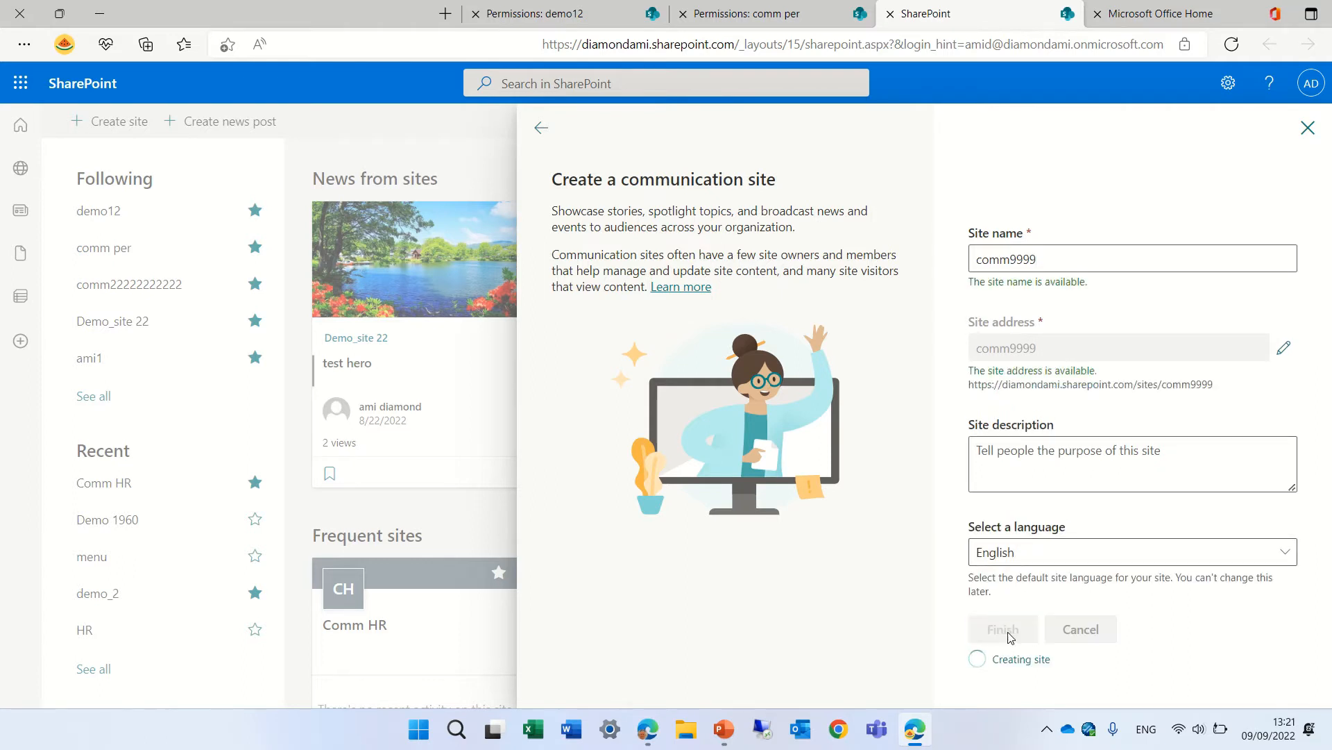
pyautogui.click(1002, 629)
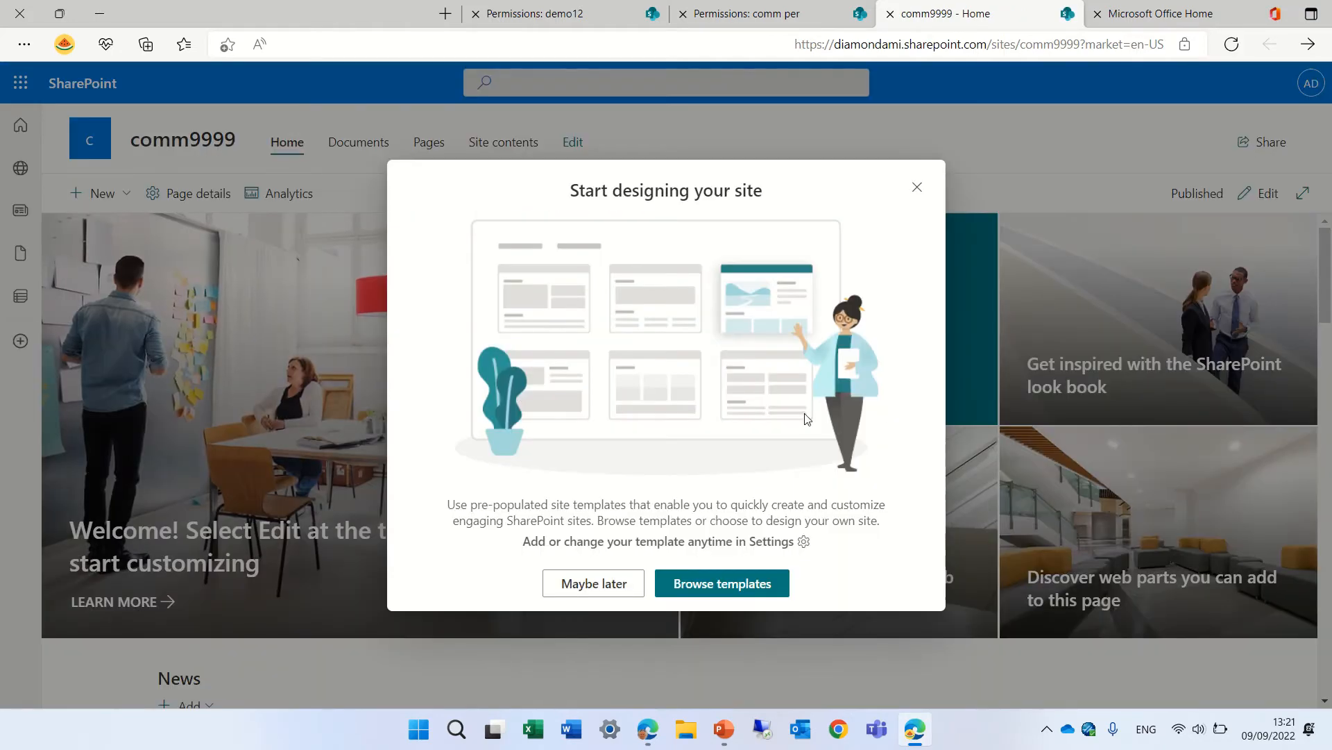
# - Dismiss the design prompt and expand Site owners and Site members in comm9999 permissions
pyautogui.click(917, 186)
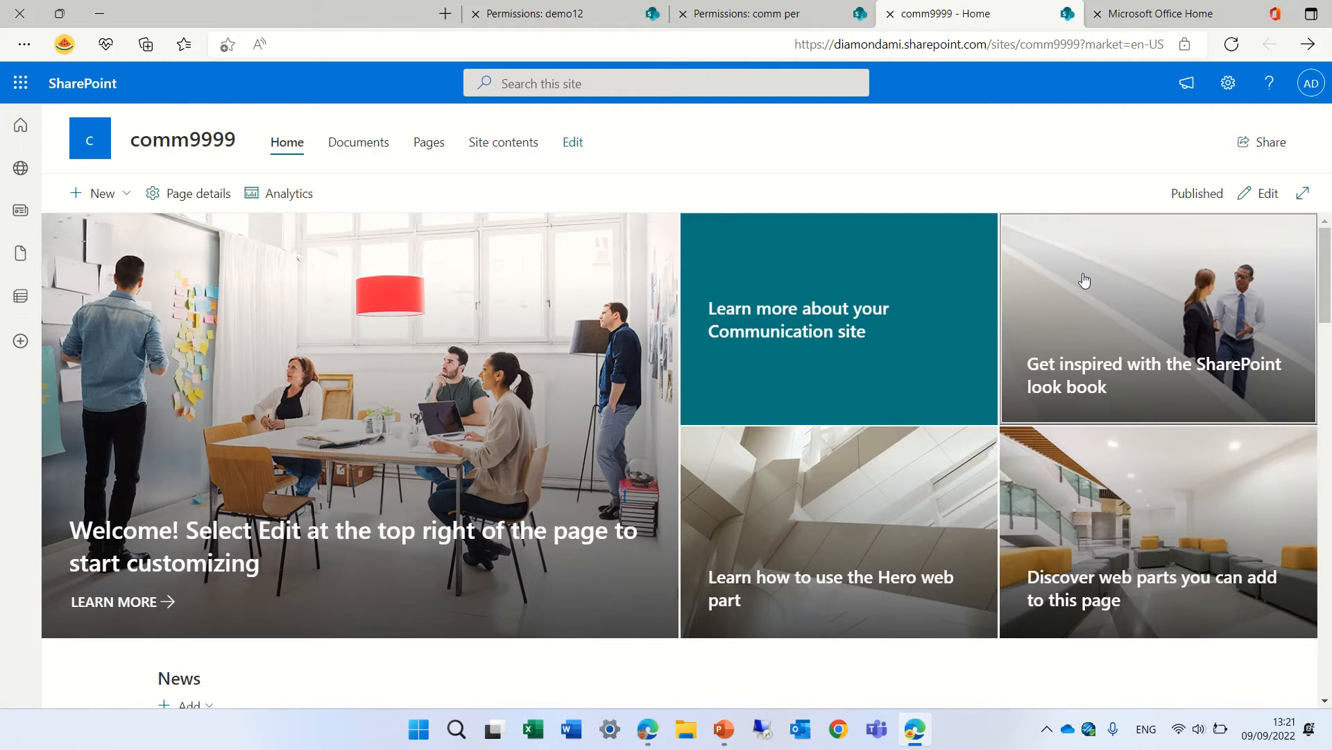
pyautogui.moveTo(1227, 82)
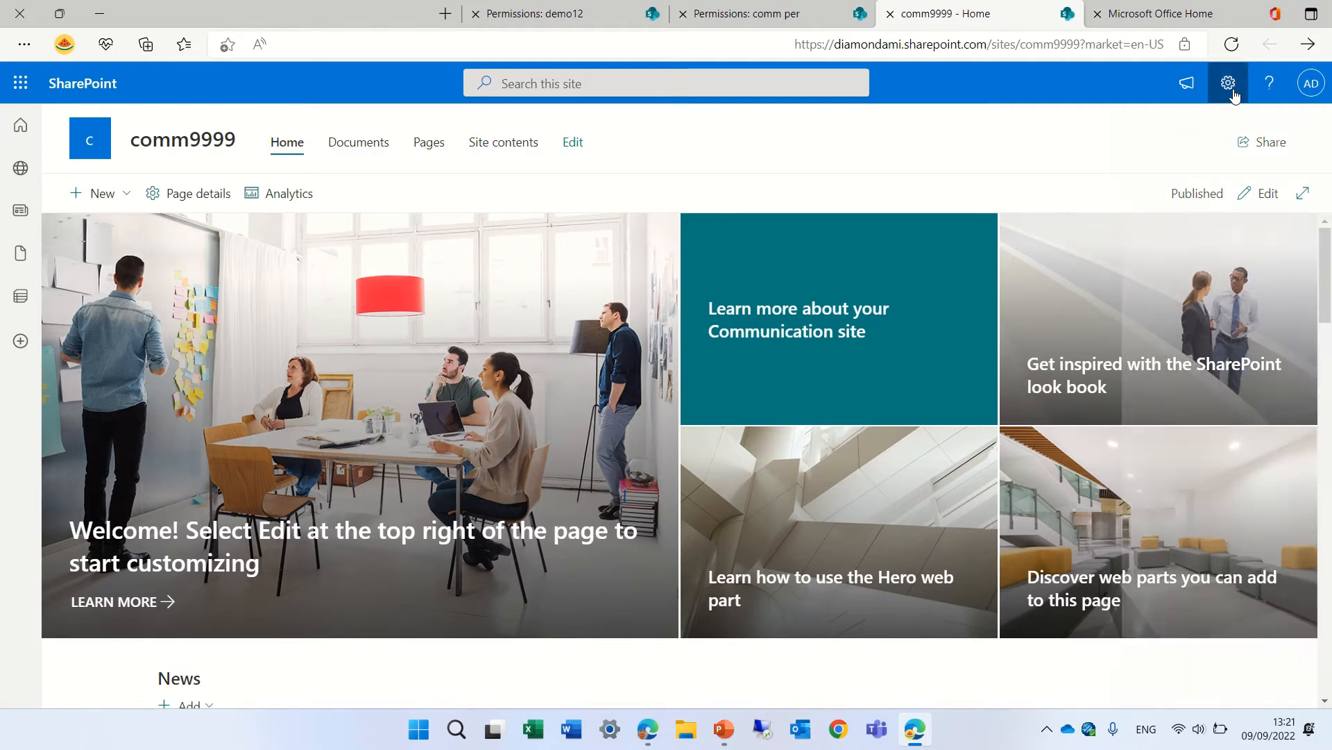
pyautogui.click(1227, 83)
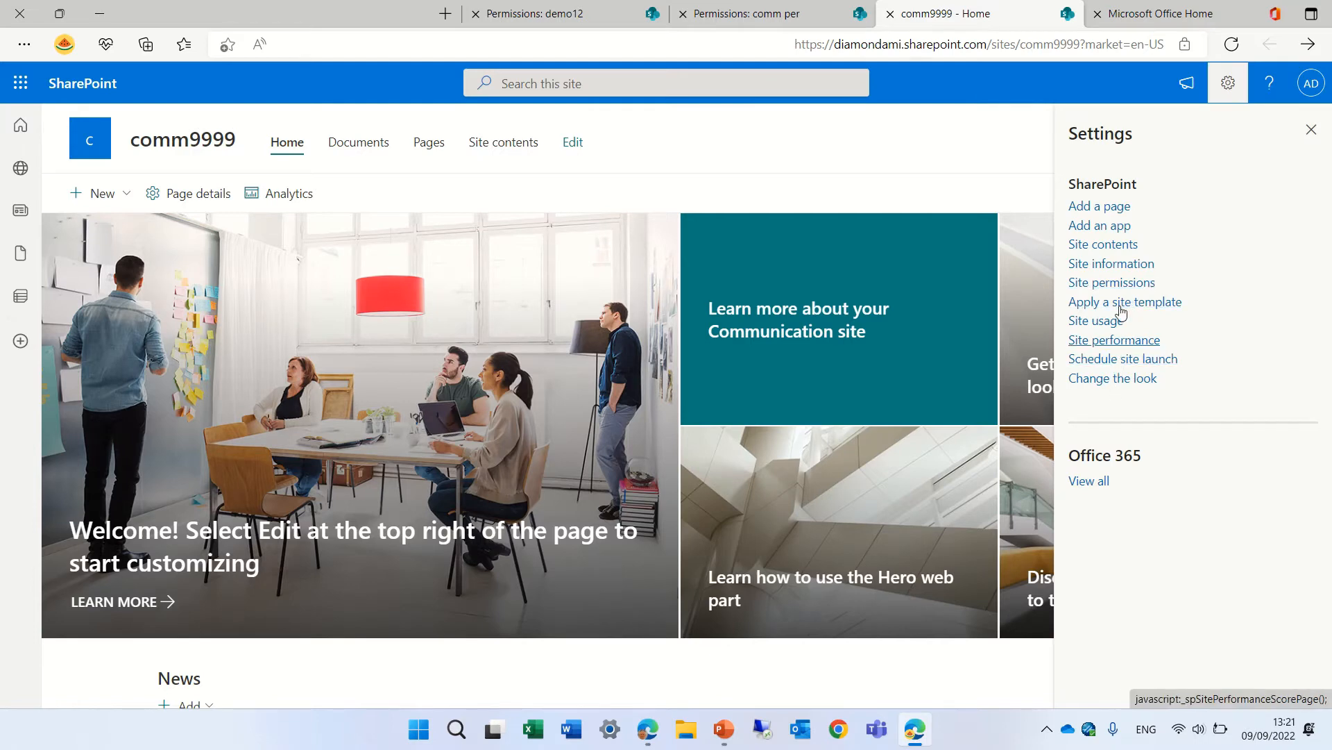
pyautogui.click(1111, 282)
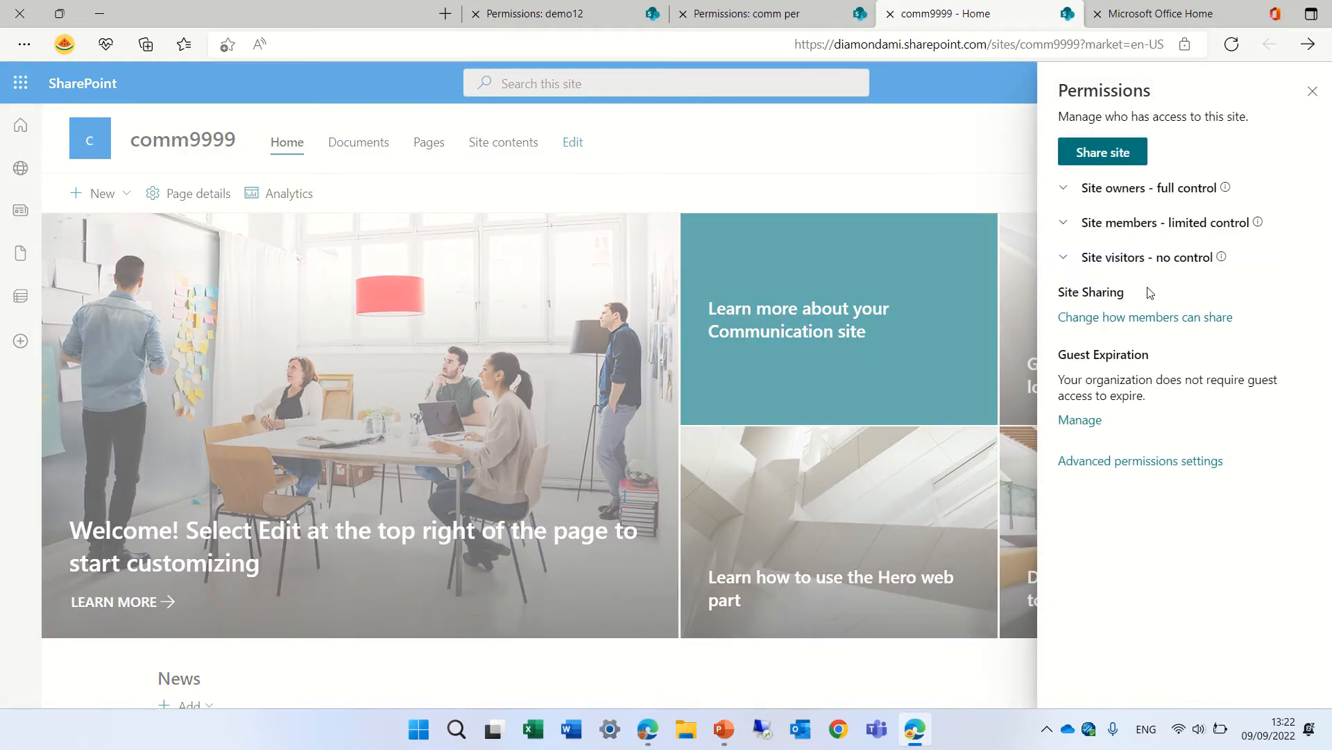
pyautogui.click(1064, 187)
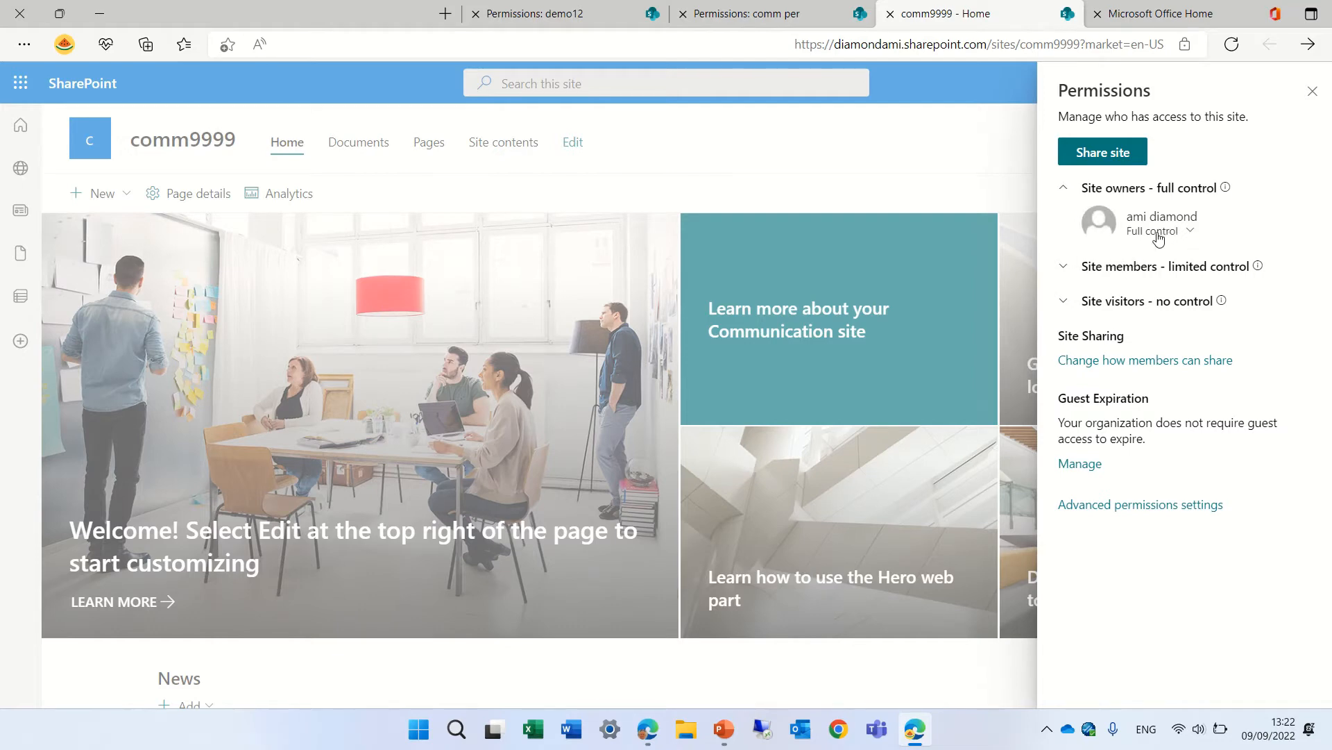
pyautogui.click(1063, 265)
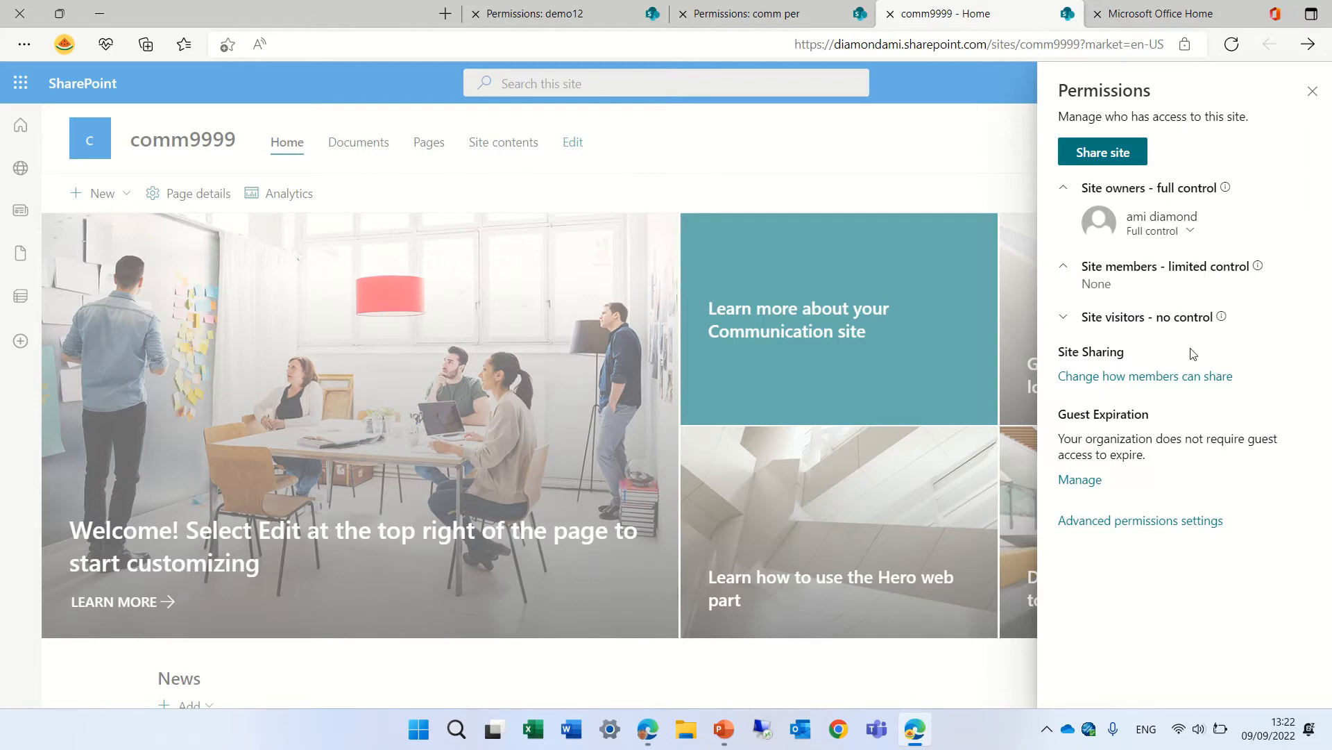
pyautogui.moveTo(1118, 508)
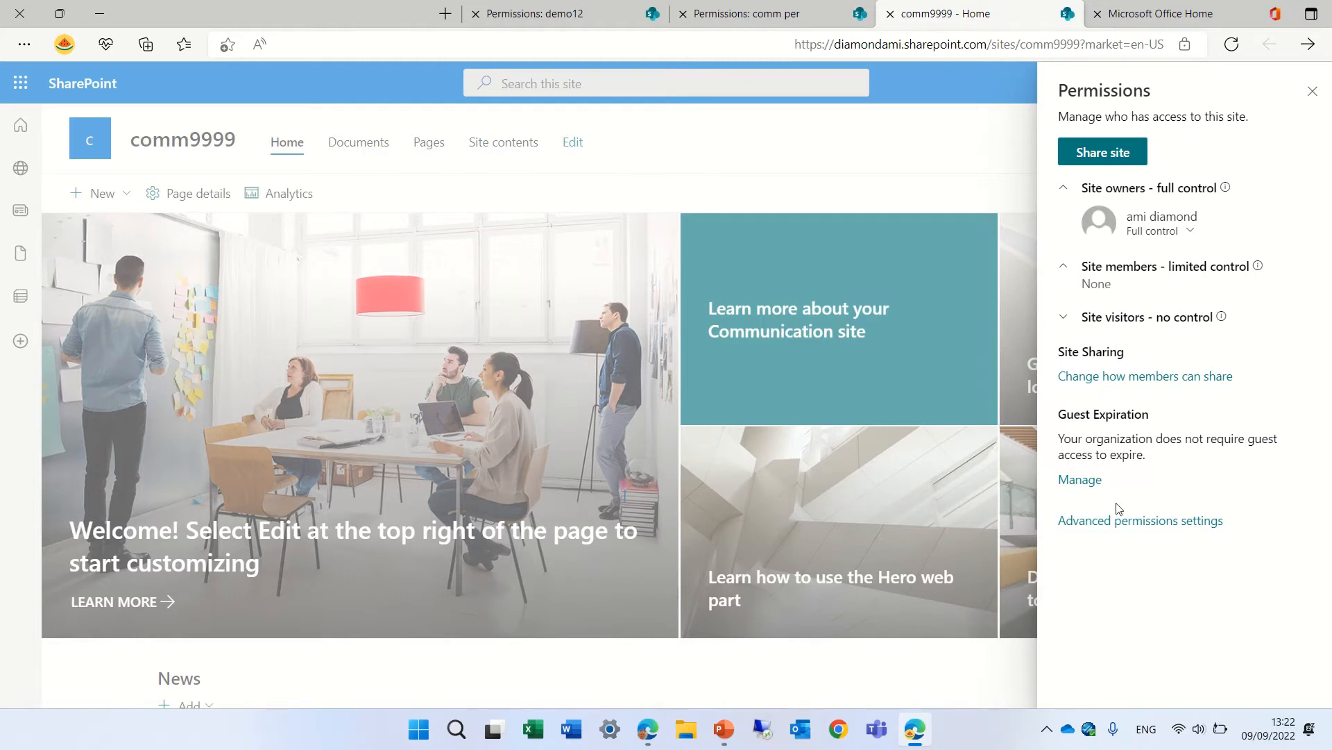
pyautogui.moveTo(1140, 519)
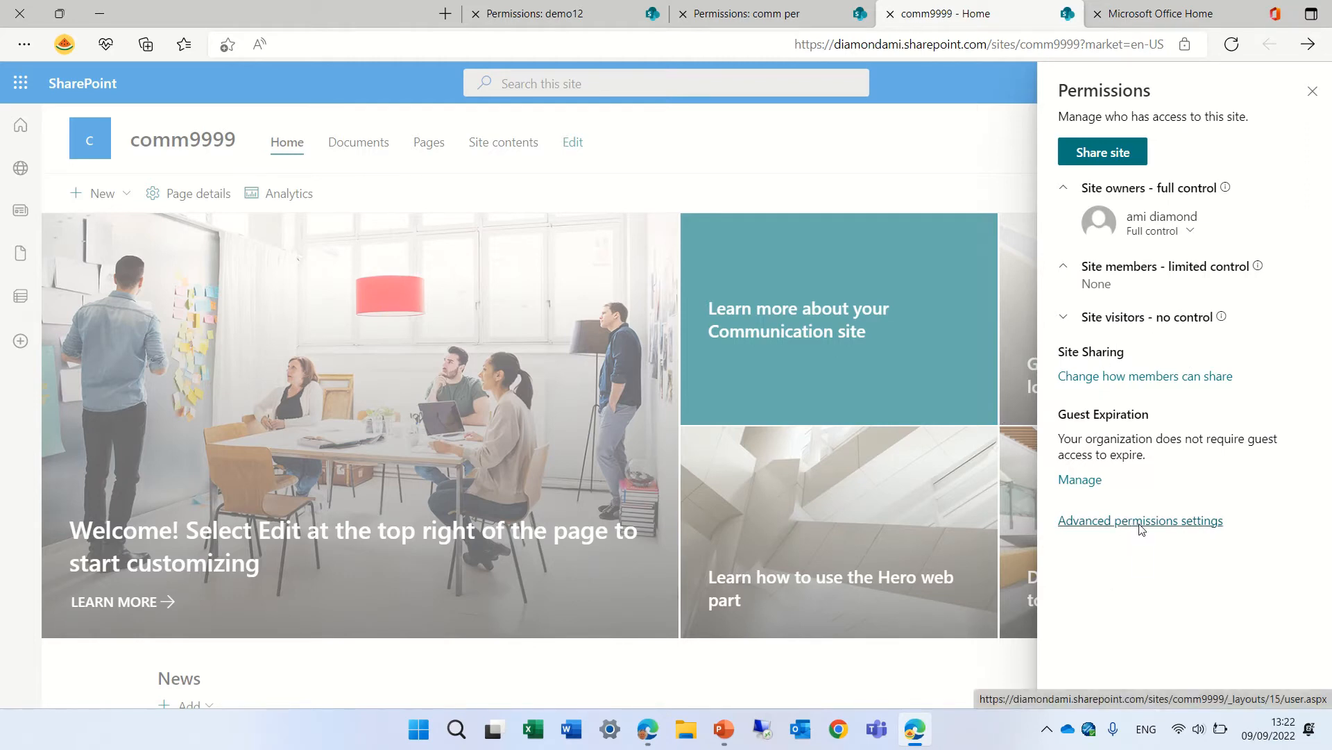
# - Open advanced permissions and view the members of the comm9999 Owners group
pyautogui.click(1141, 520)
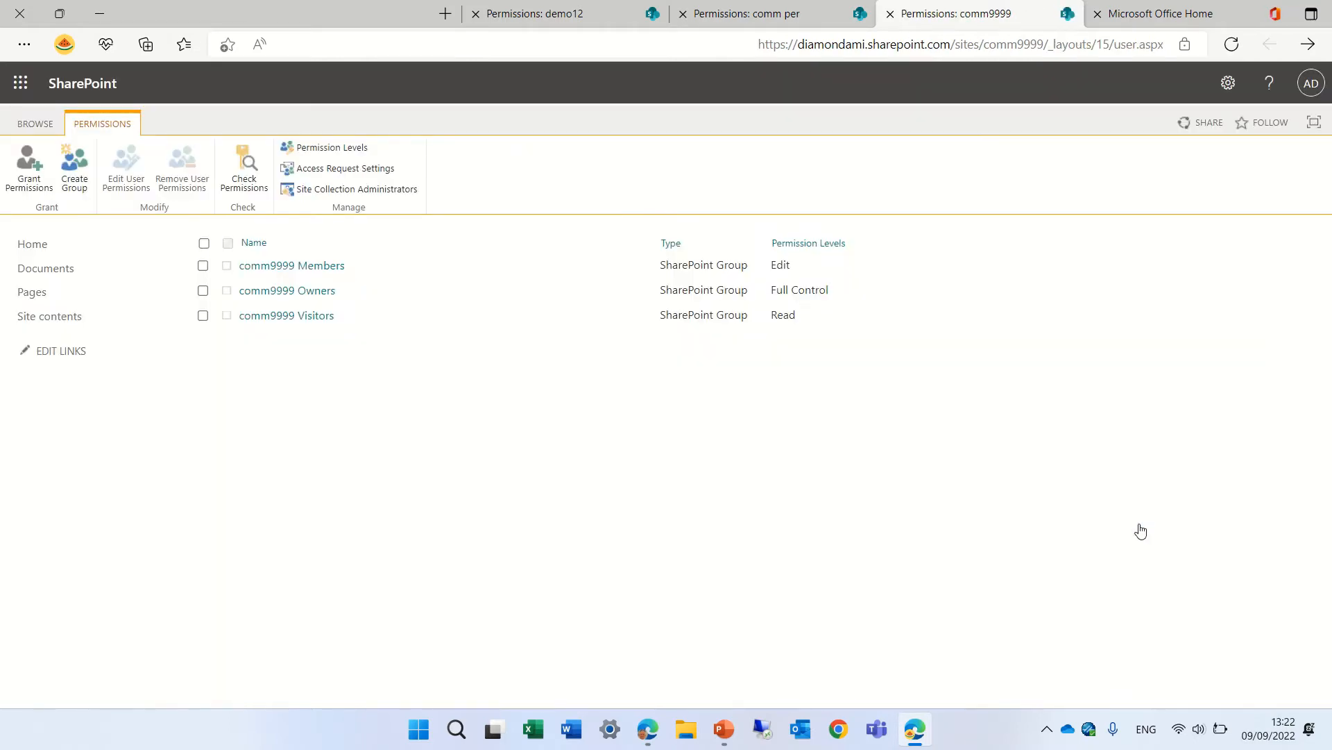
pyautogui.moveTo(287, 290)
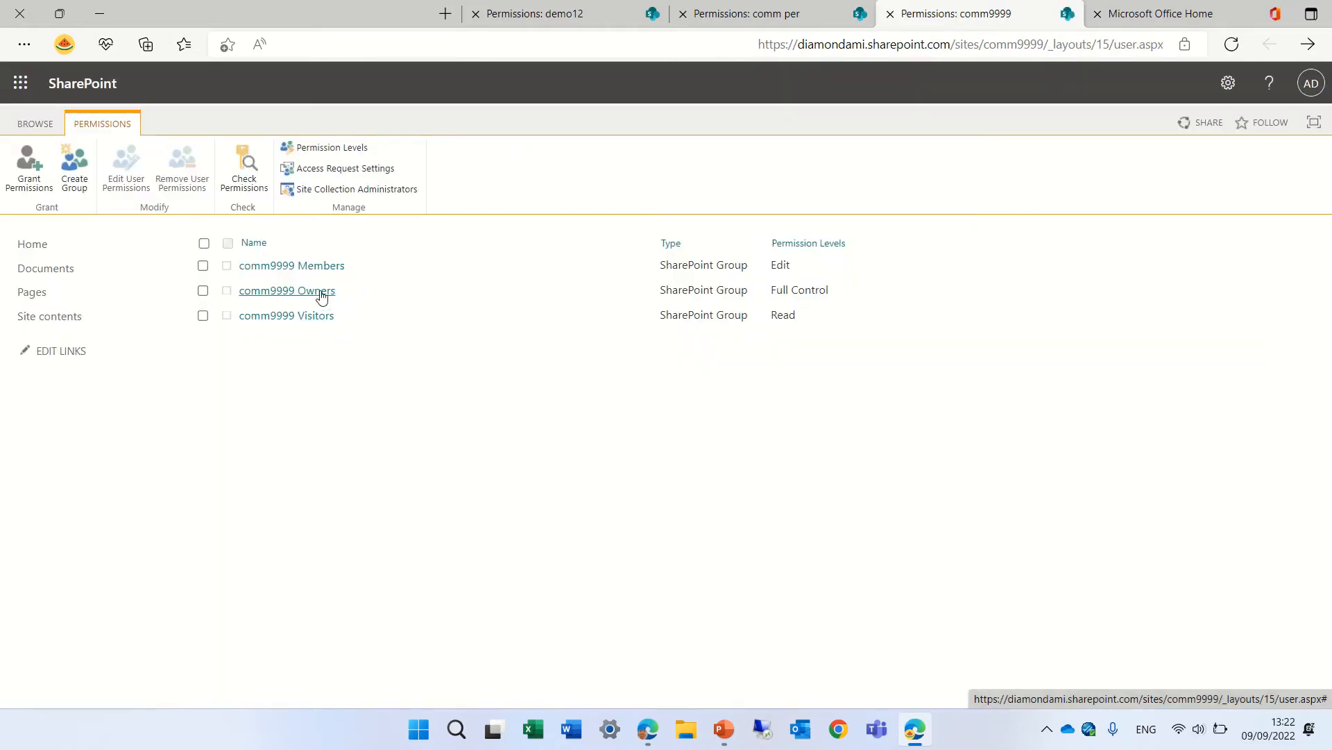
pyautogui.moveTo(330, 299)
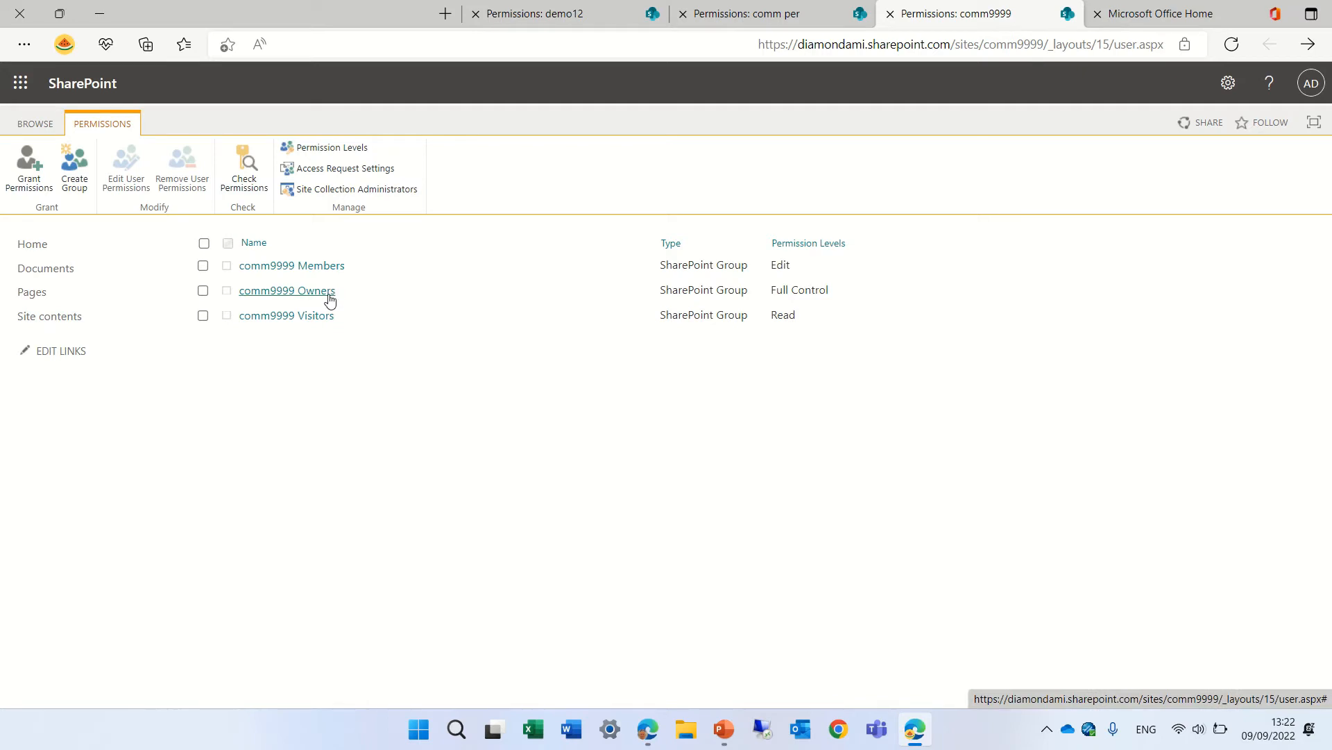
pyautogui.click(288, 290)
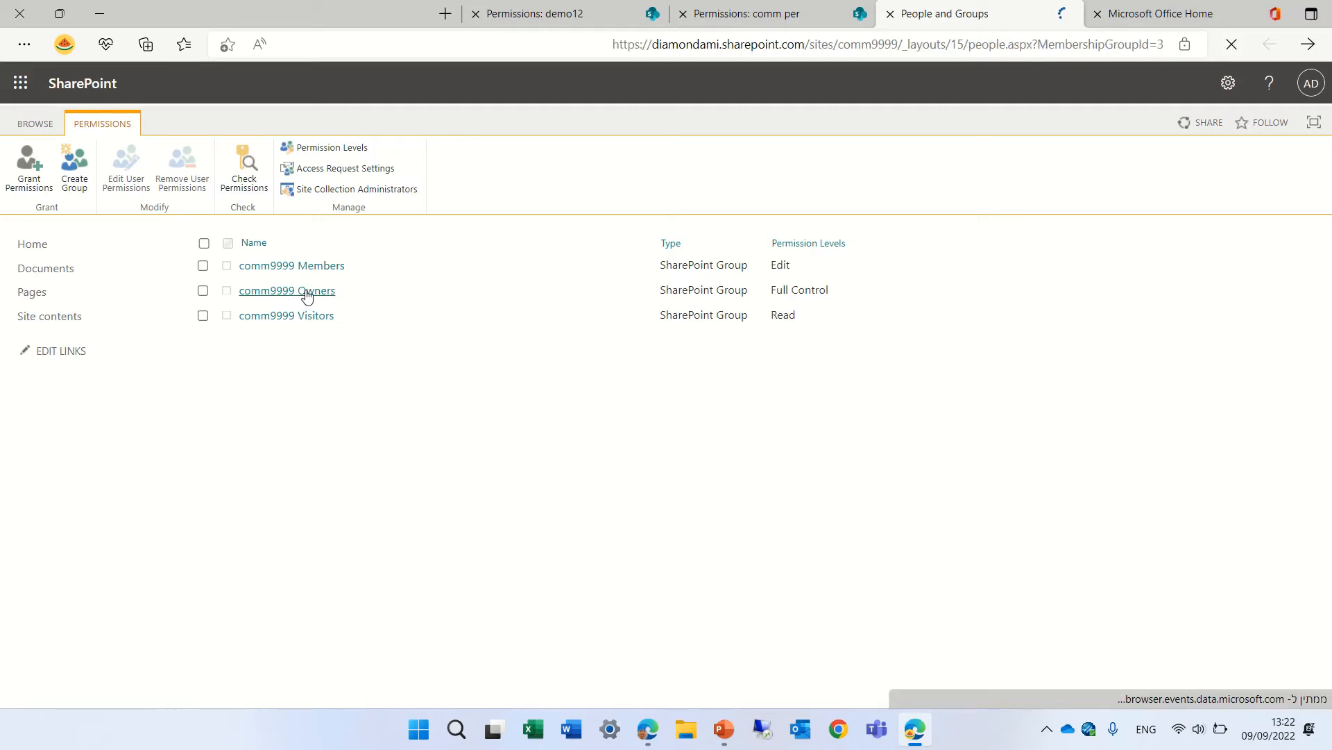
pyautogui.click(288, 290)
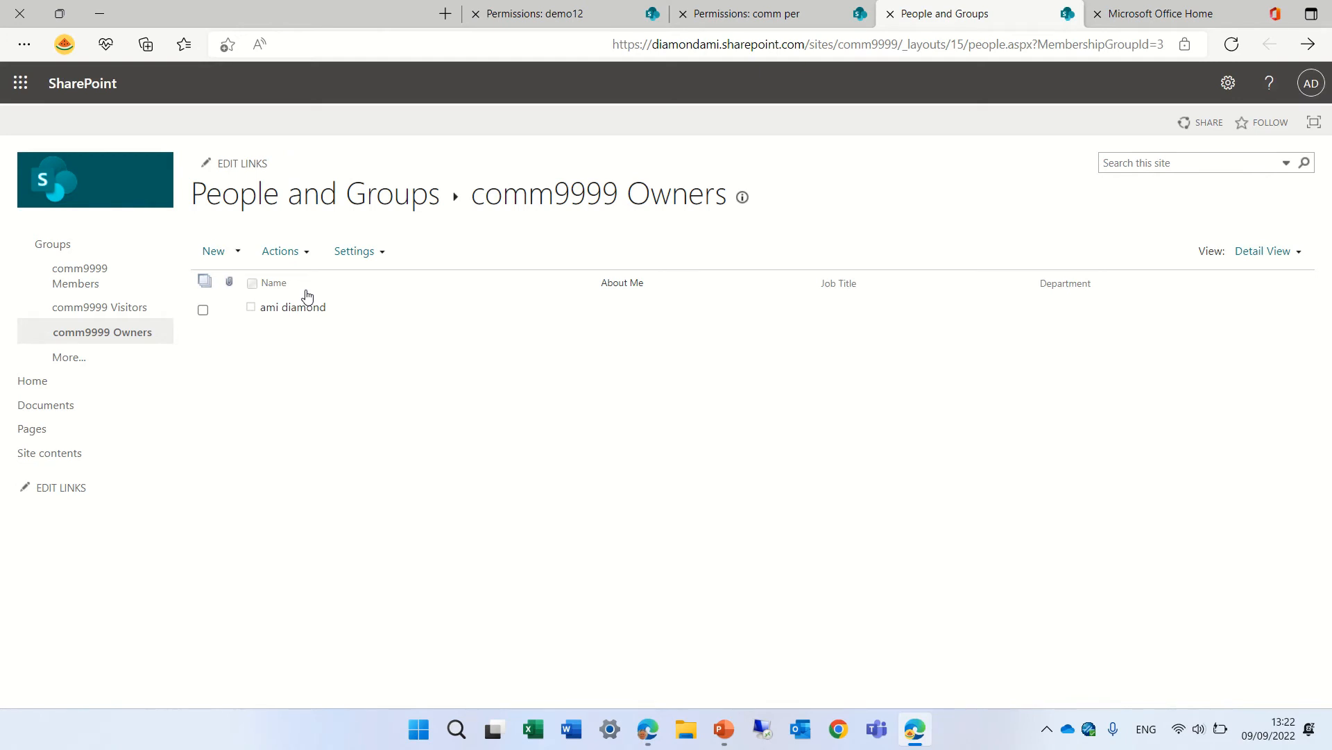
pyautogui.moveTo(293, 306)
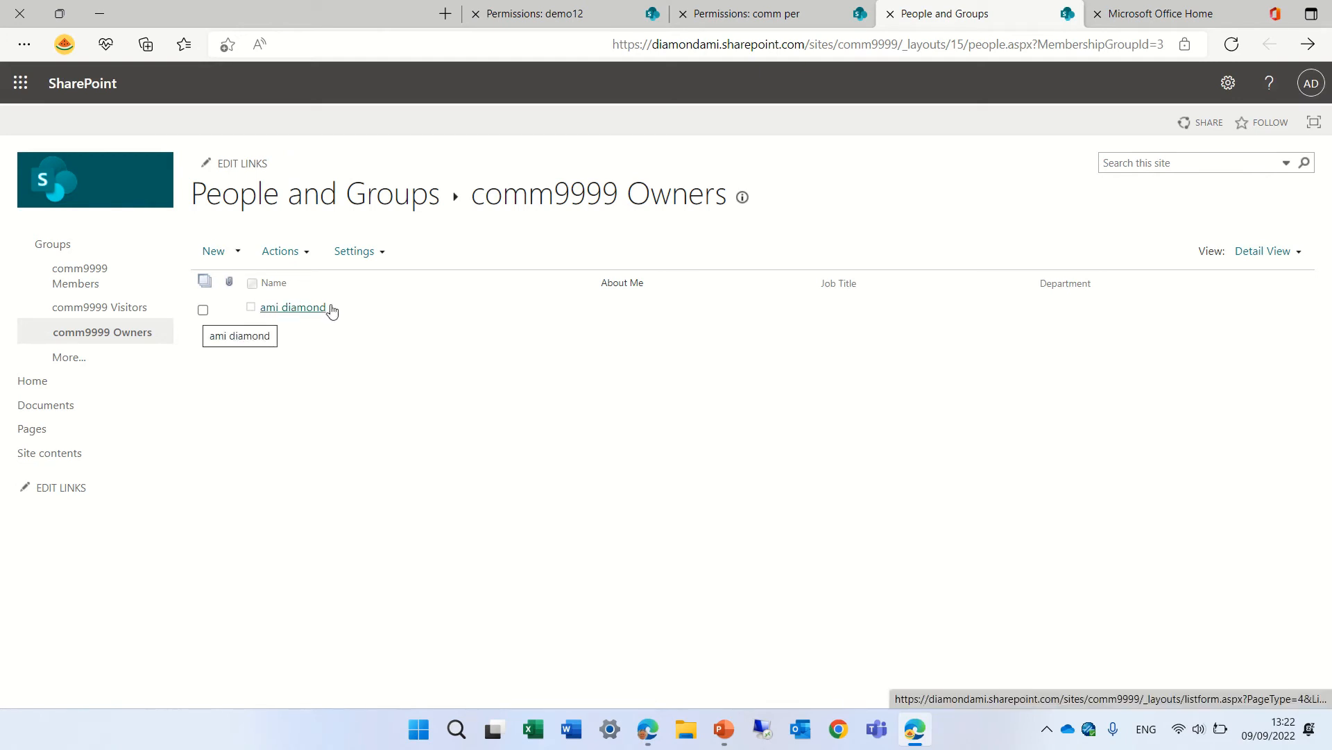
pyautogui.moveTo(1309, 45)
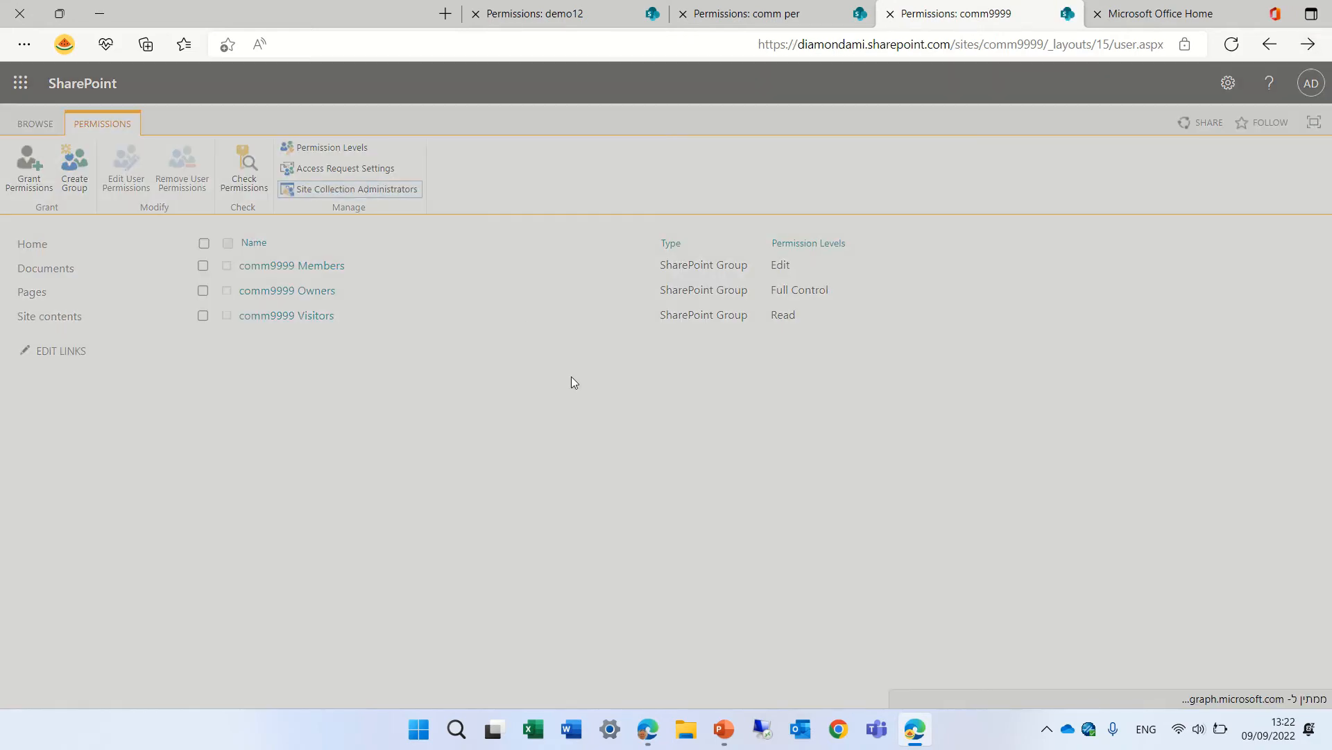
# - Open Site Collection Administrators from the ribbon, showing ami diamond as administrator
pyautogui.click(355, 188)
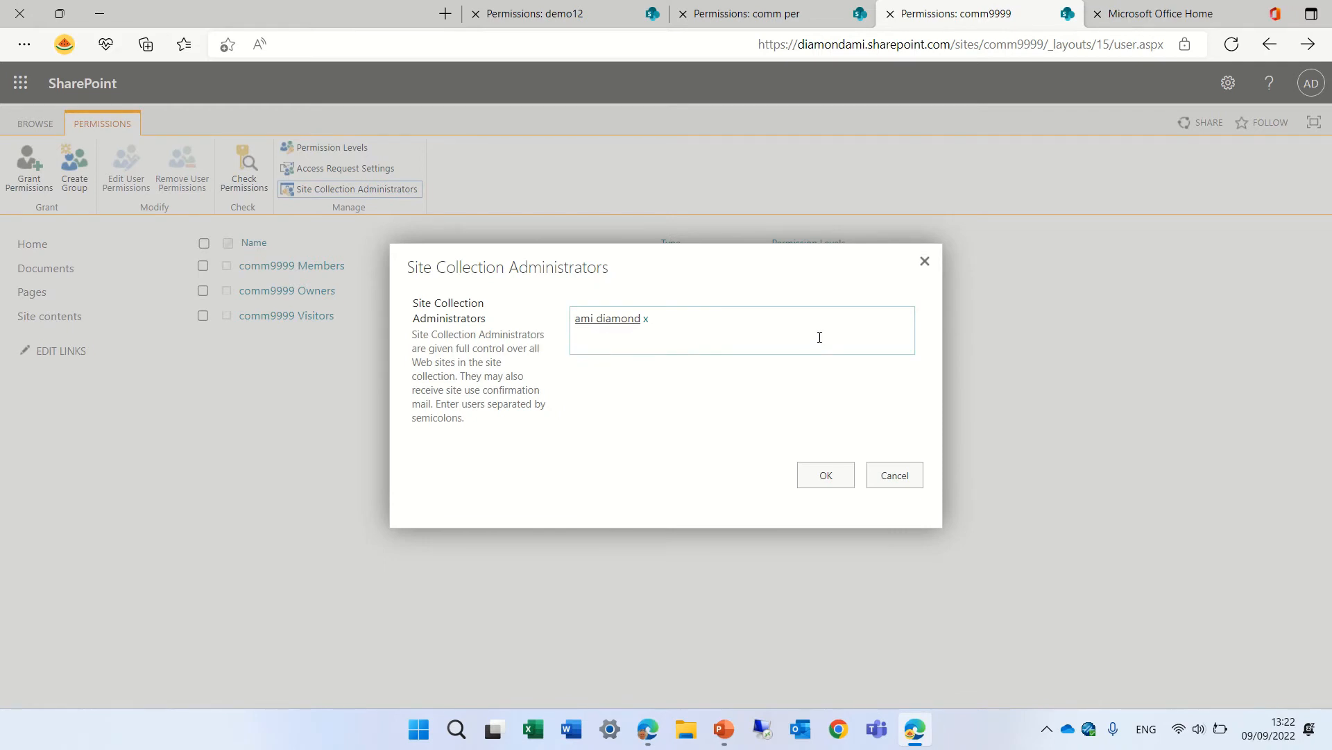
pyautogui.moveTo(762, 374)
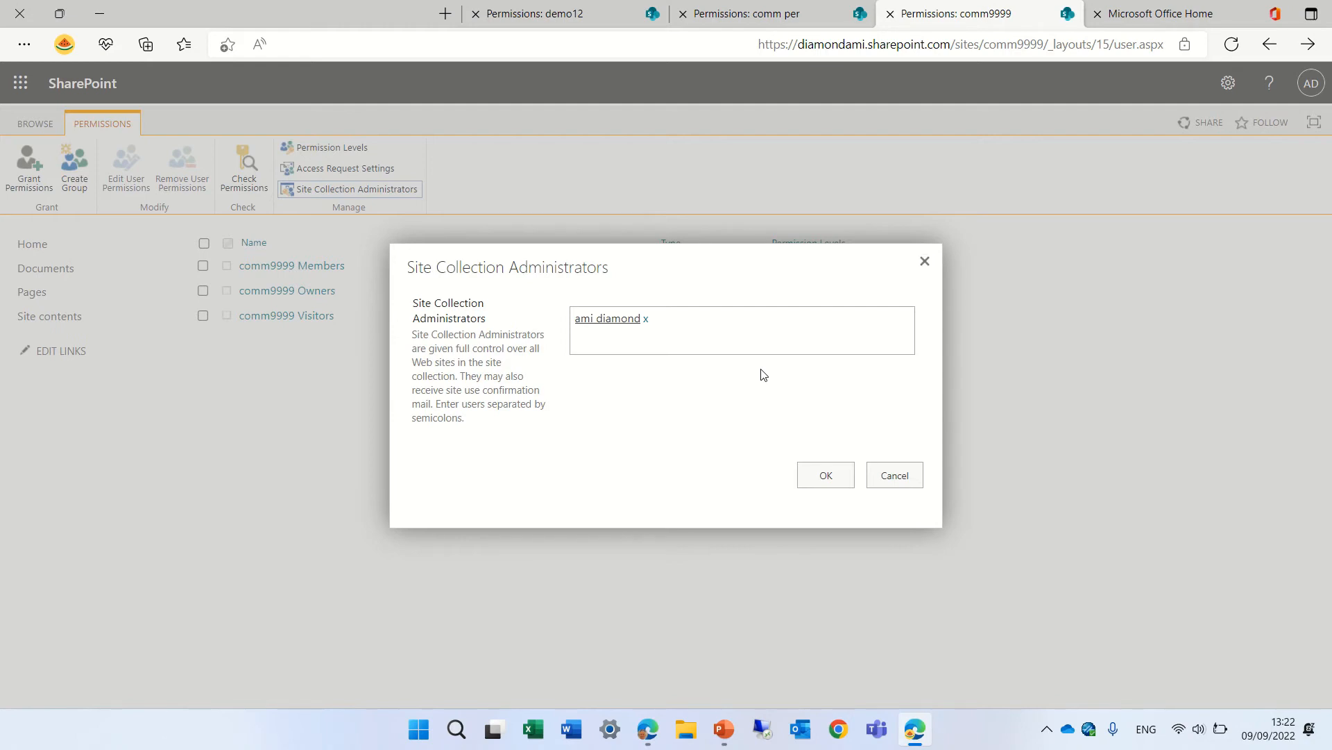
pyautogui.moveTo(801, 445)
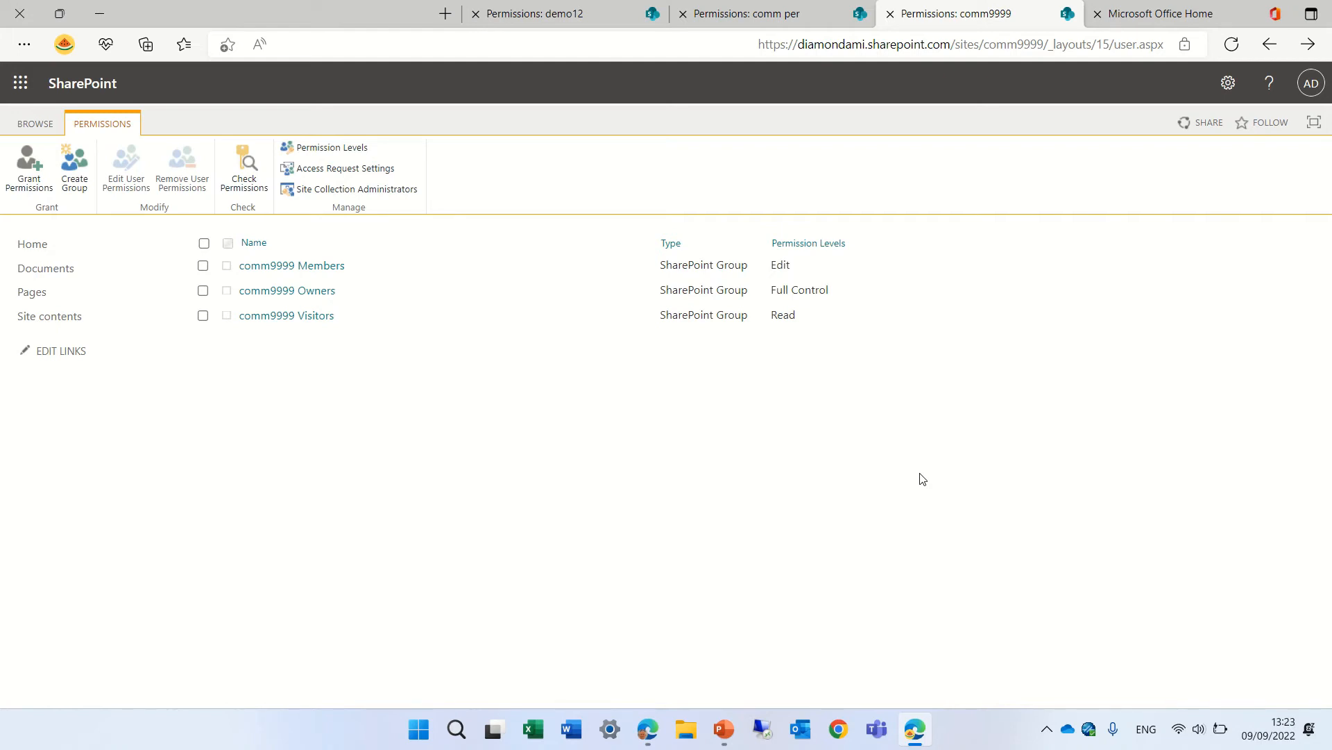
pyautogui.moveTo(348, 300)
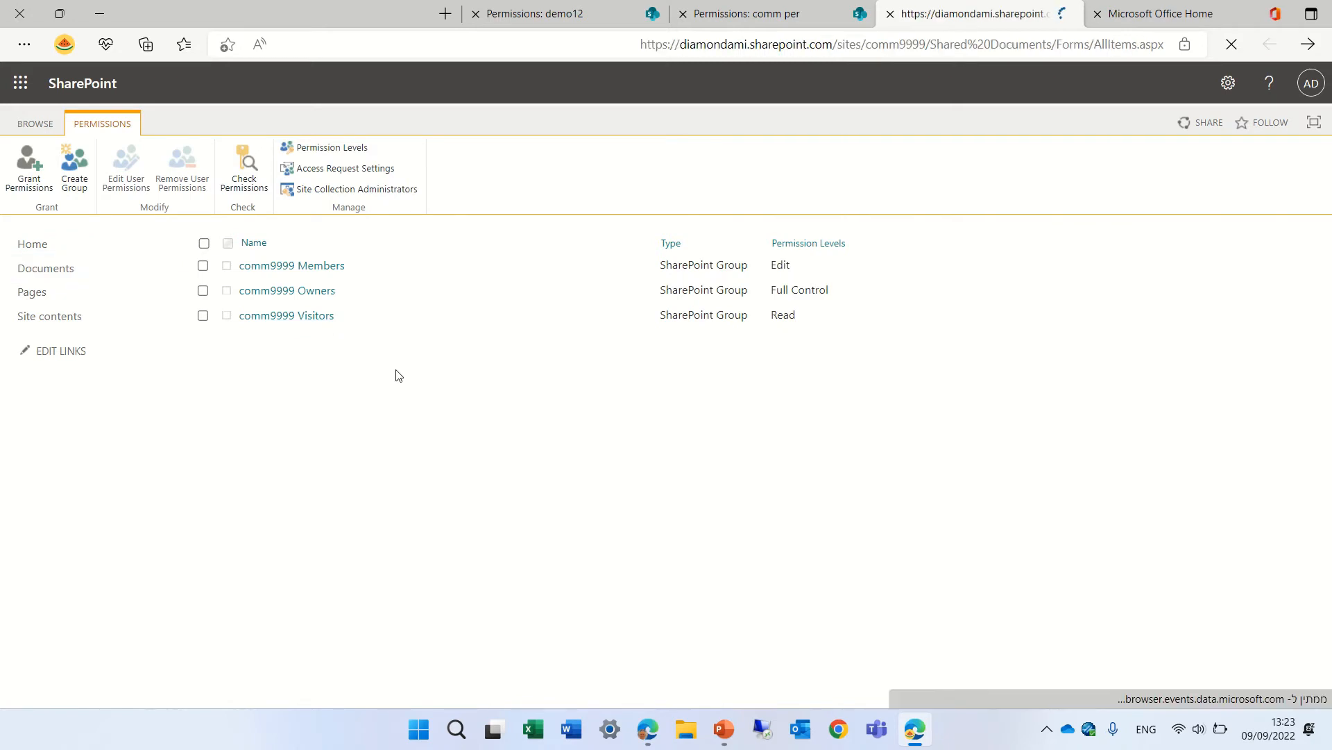
# - Open the Documents library and reach its More library settings page
pyautogui.click(45, 268)
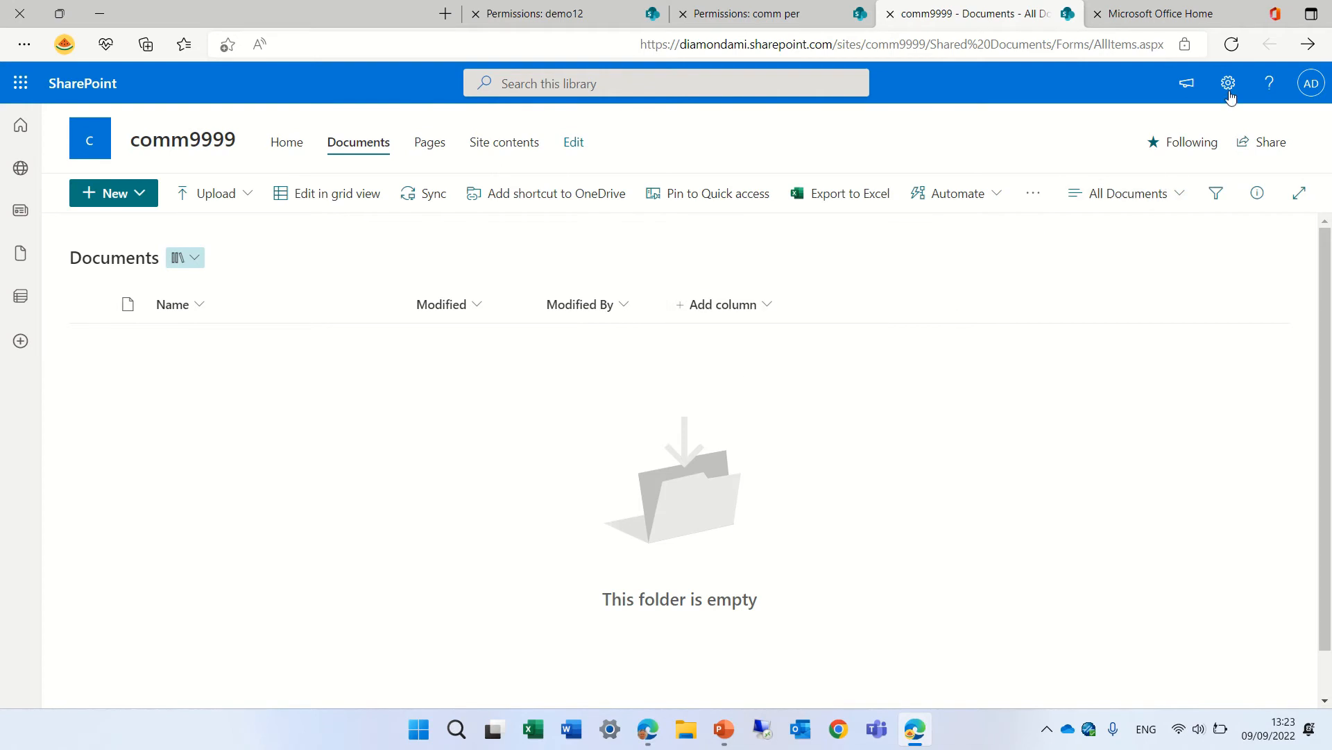
pyautogui.click(1228, 83)
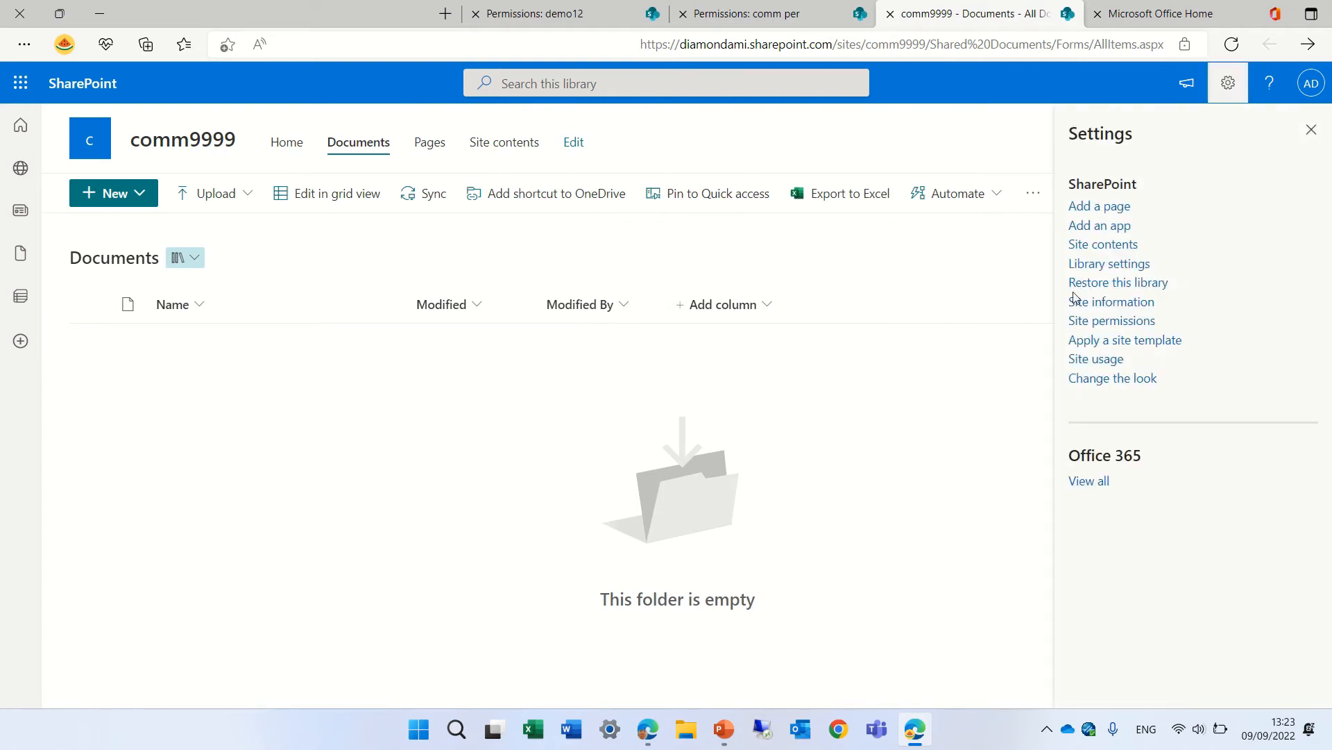
pyautogui.click(1109, 264)
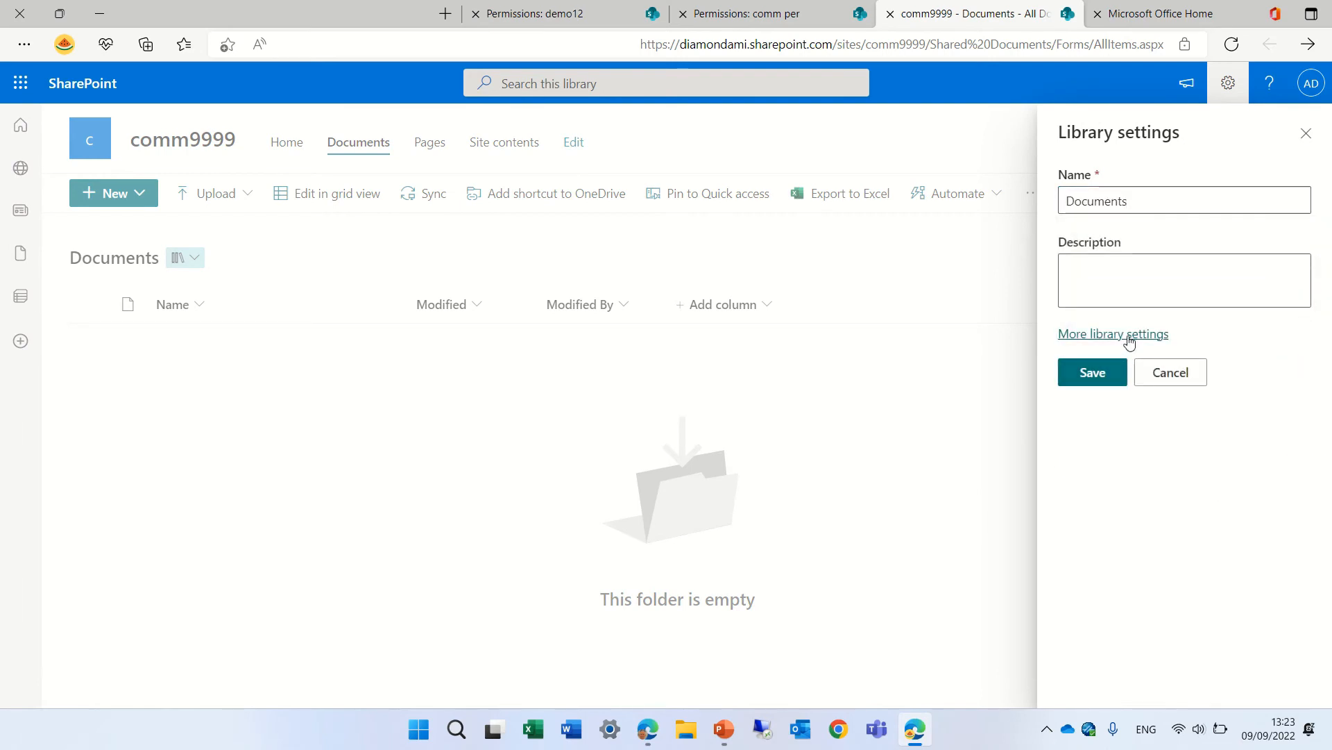
pyautogui.click(1113, 334)
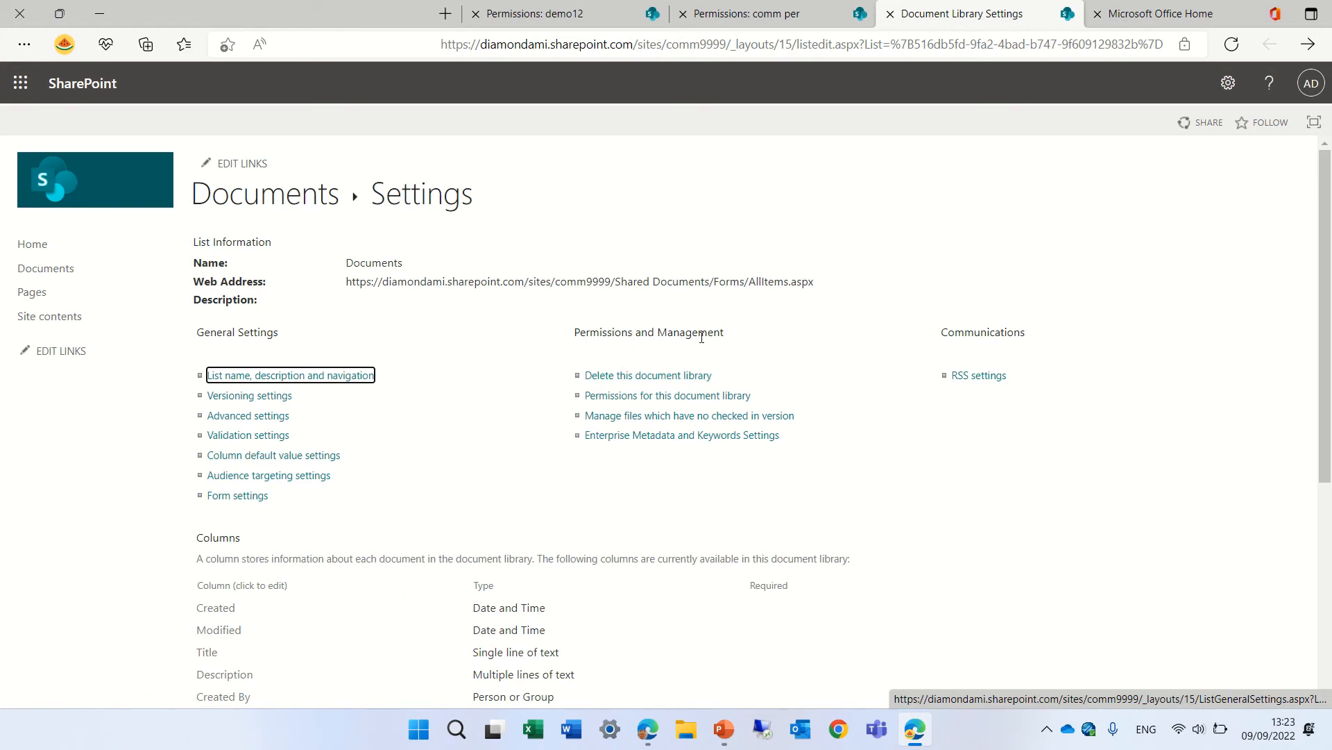
# - Stop the Documents library inheriting permissions so it has unique permissions
pyautogui.click(667, 395)
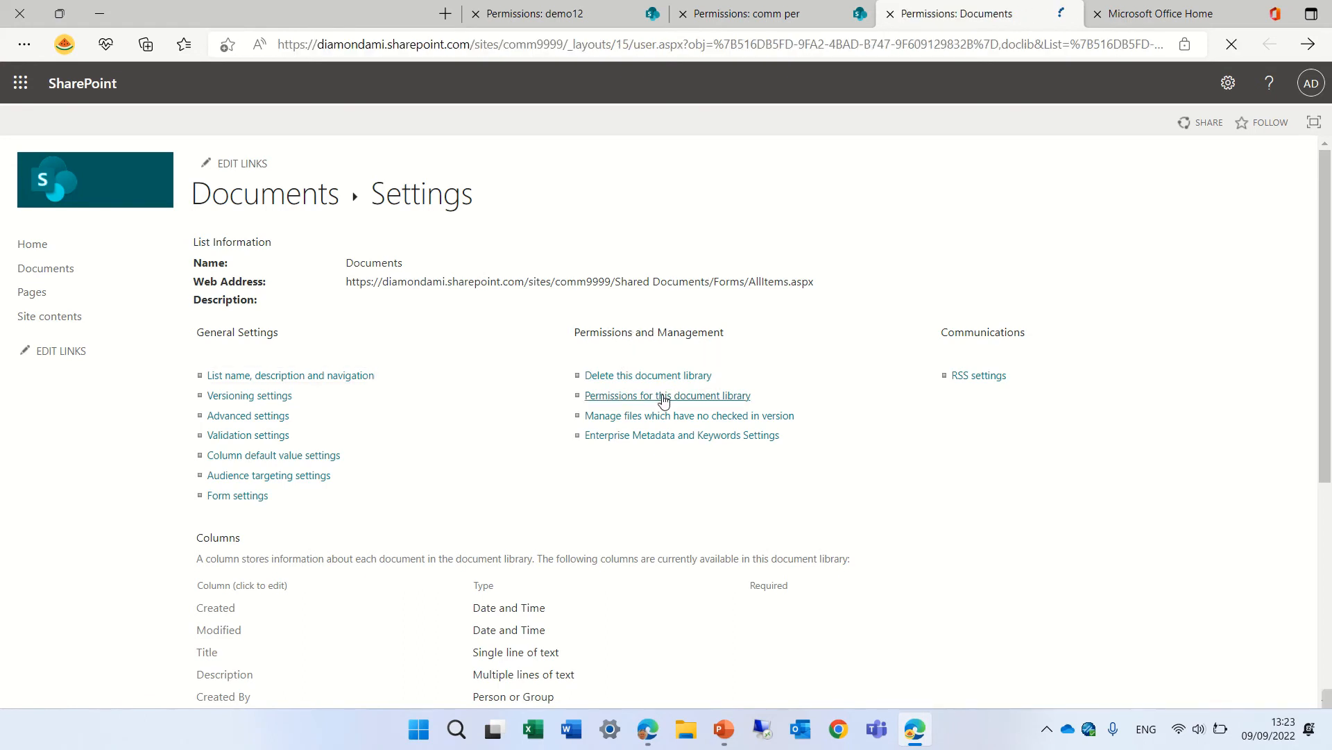
pyautogui.click(667, 395)
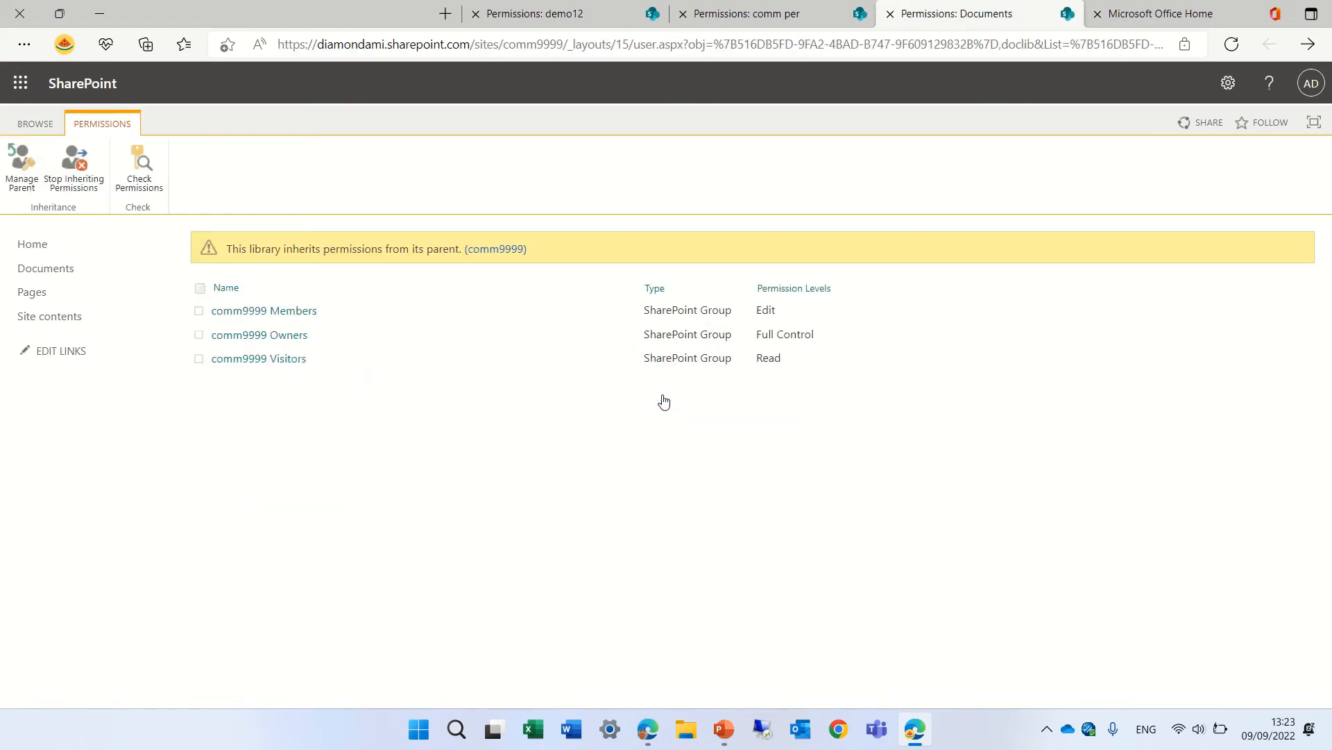
pyautogui.moveTo(239, 261)
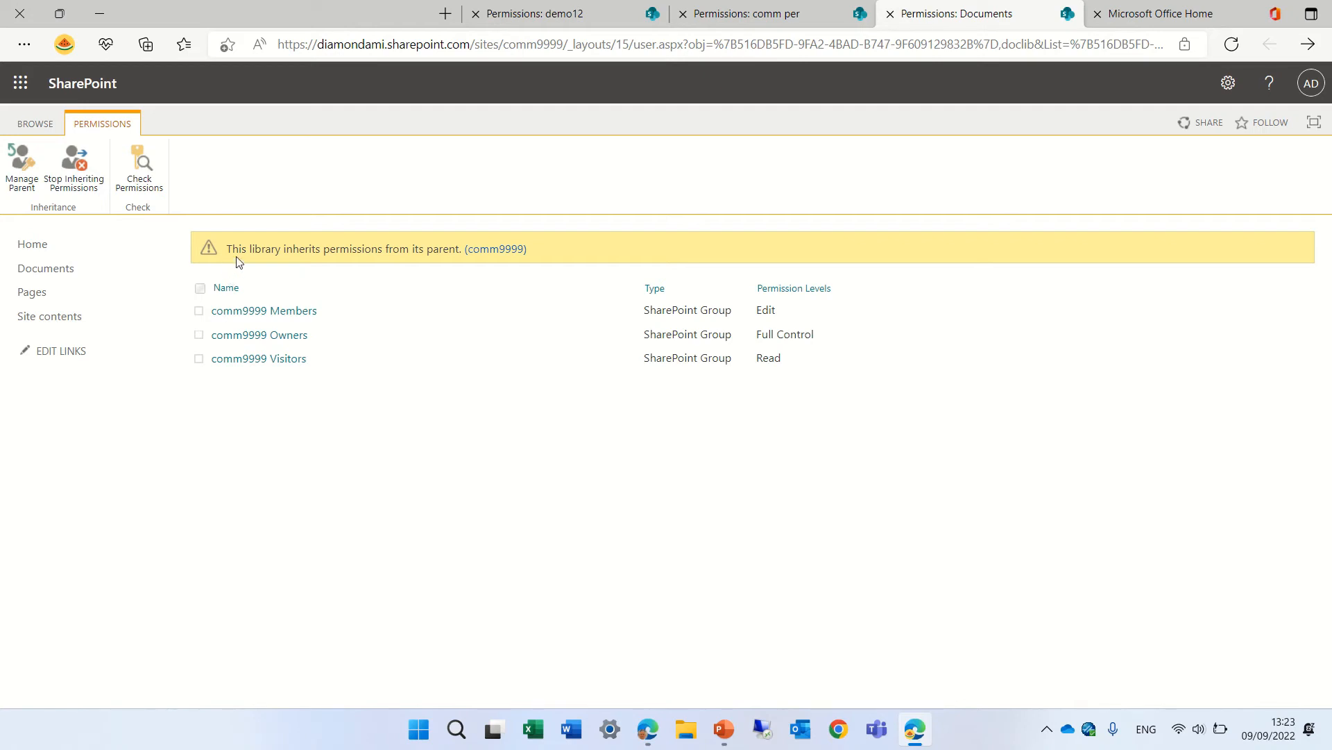
pyautogui.moveTo(496, 248)
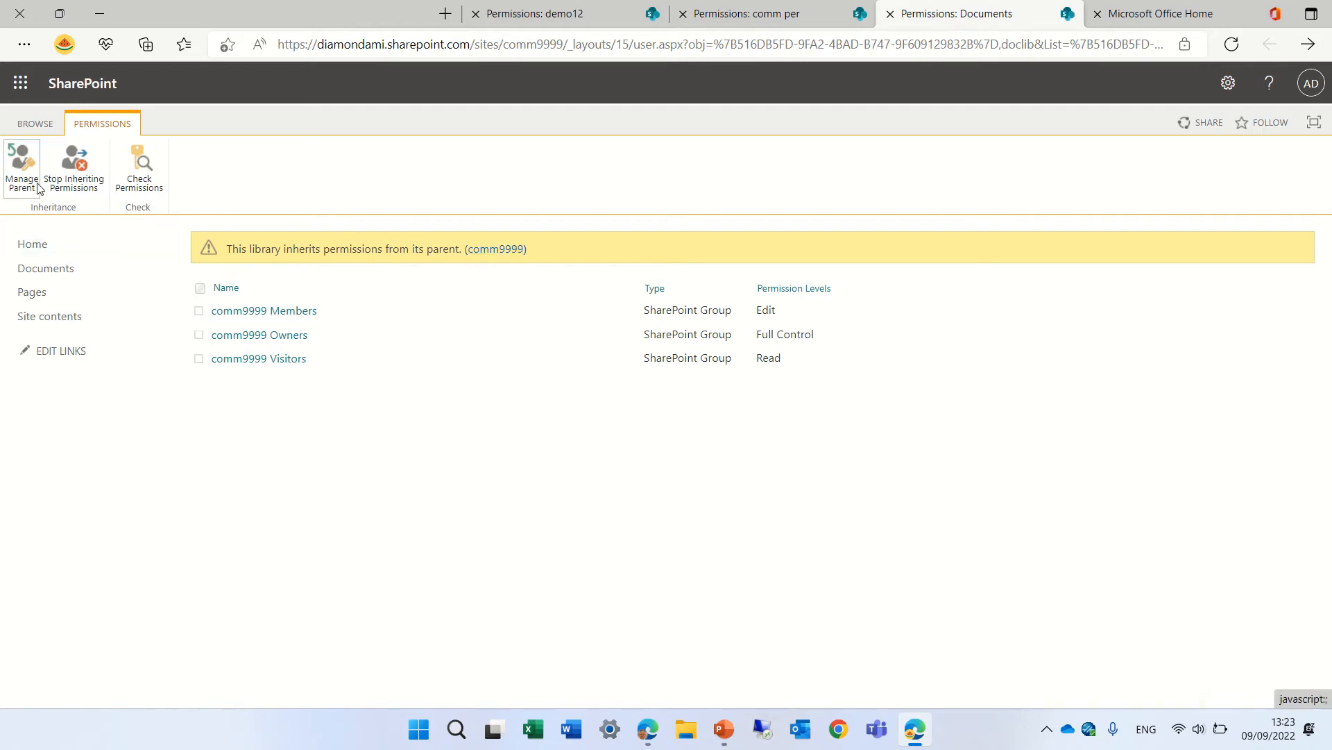
pyautogui.click(74, 166)
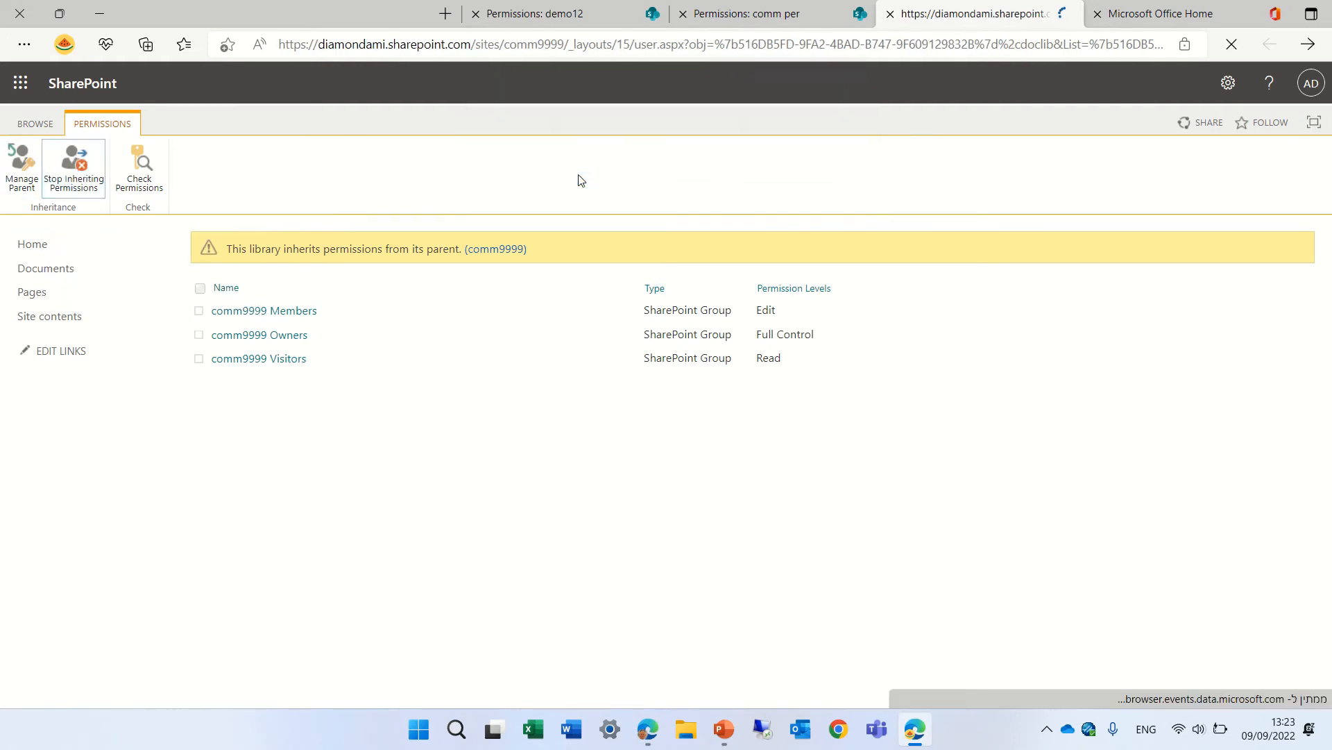
pyautogui.click(72, 167)
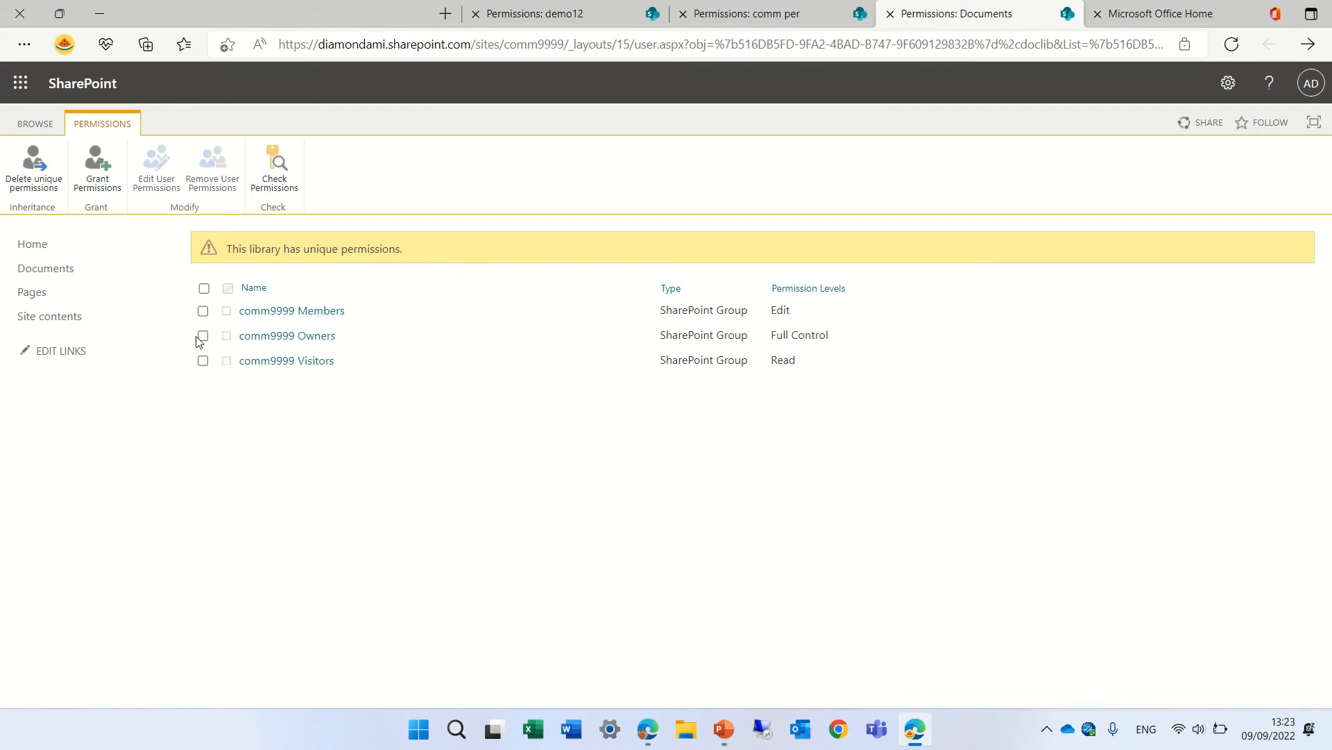
# - Remove the comm9999 Owners group from the library's permissions, leaving Members and Visitors
pyautogui.click(202, 336)
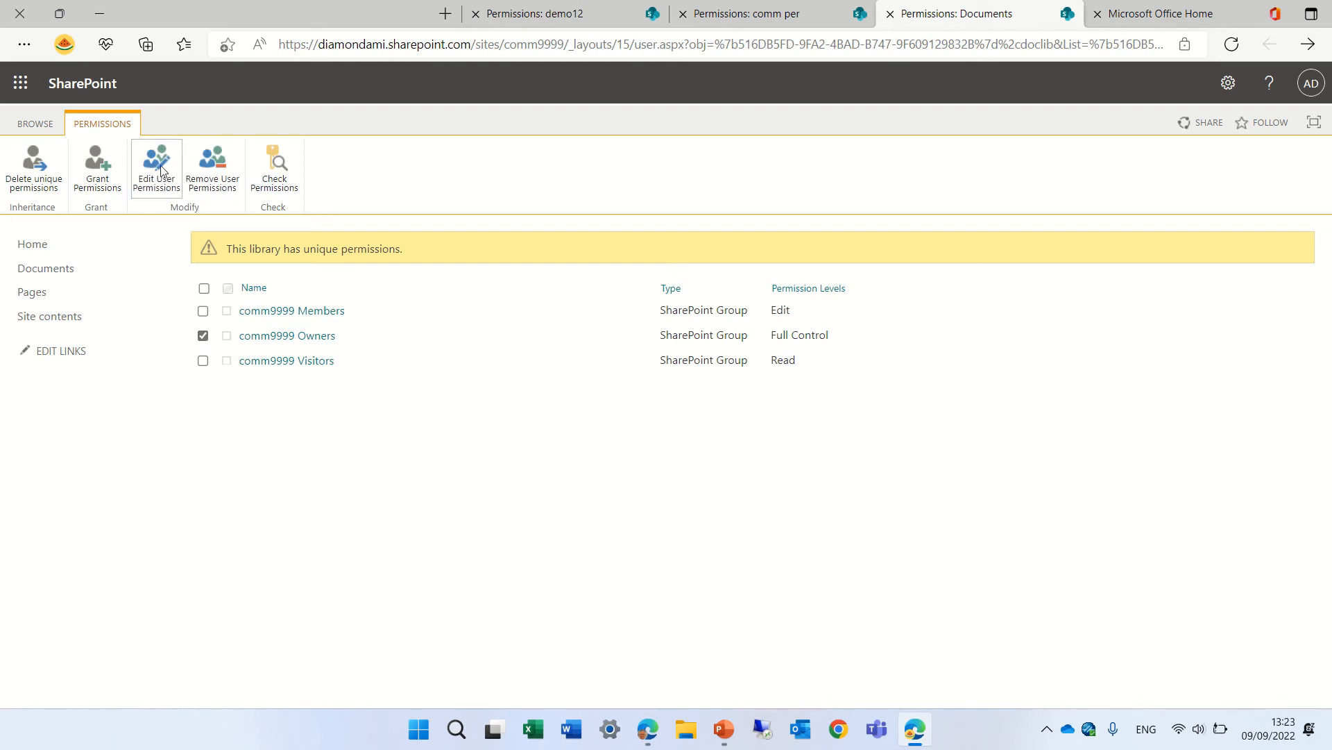
pyautogui.click(33, 167)
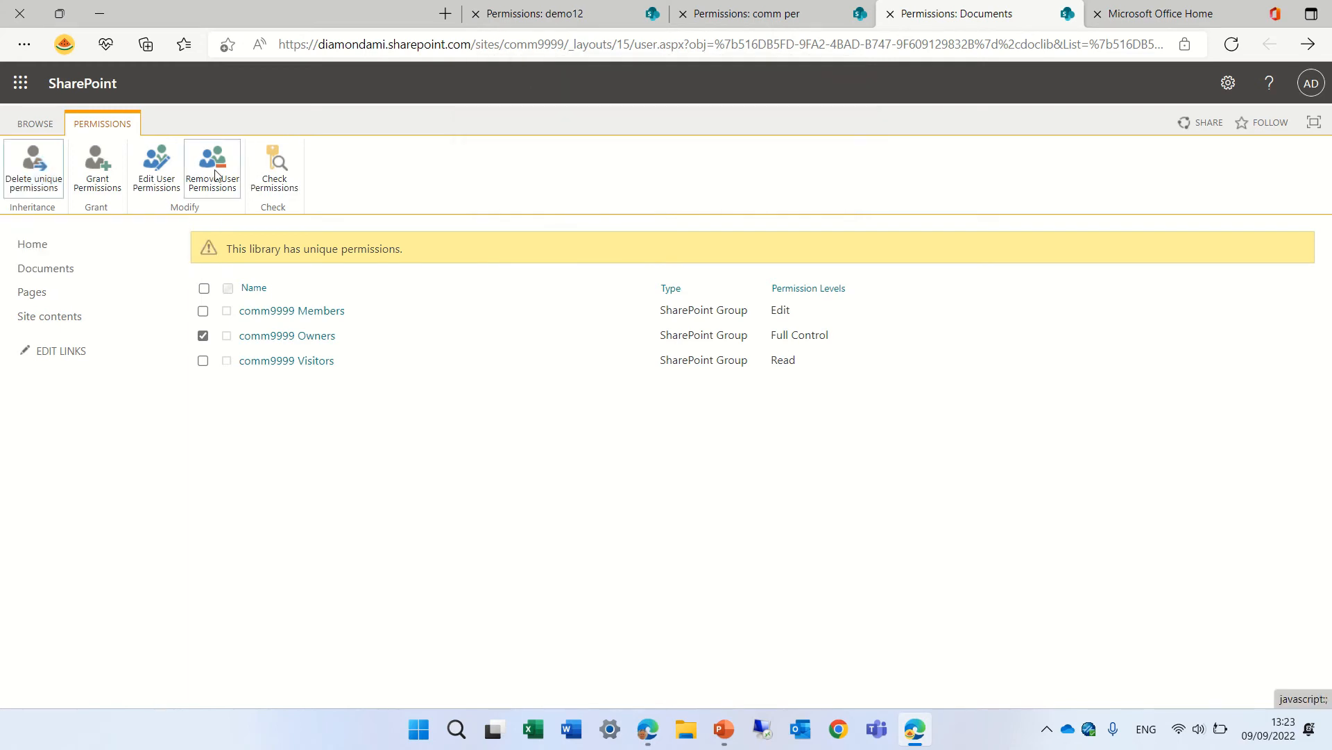
pyautogui.click(212, 167)
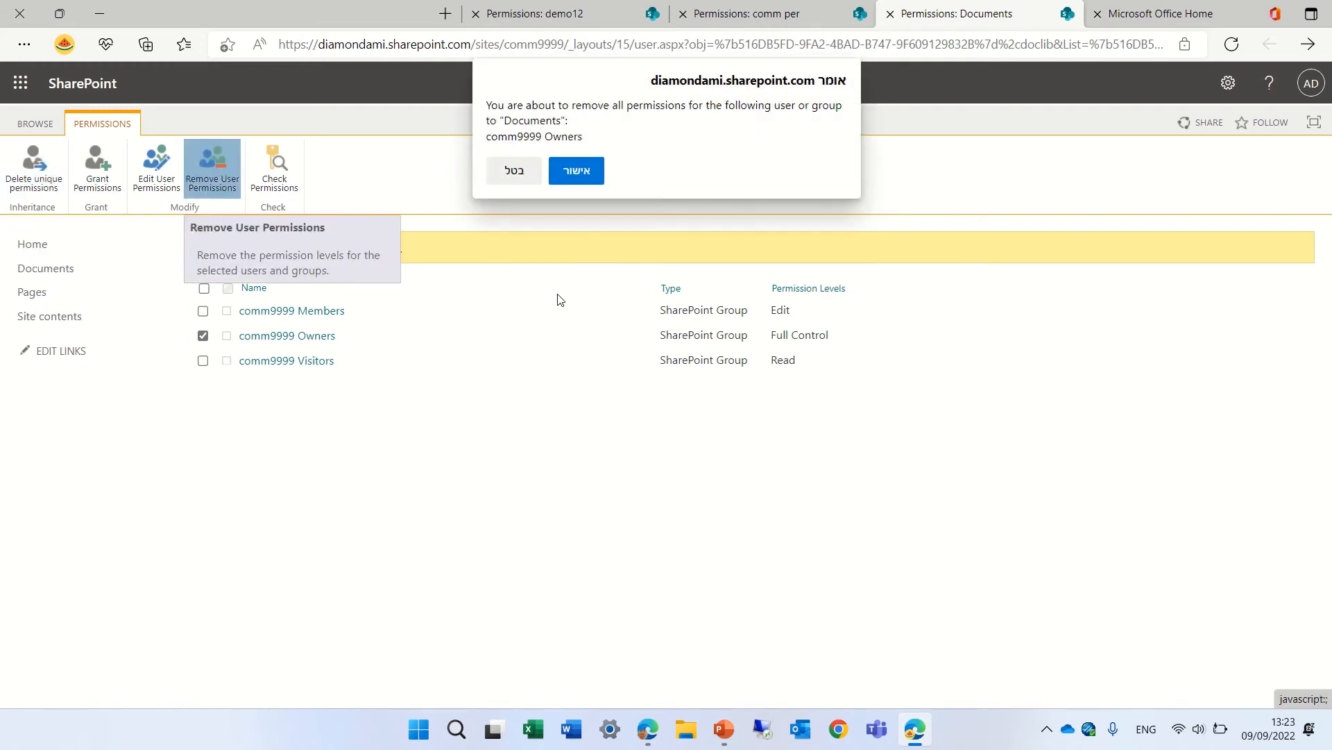
pyautogui.click(575, 170)
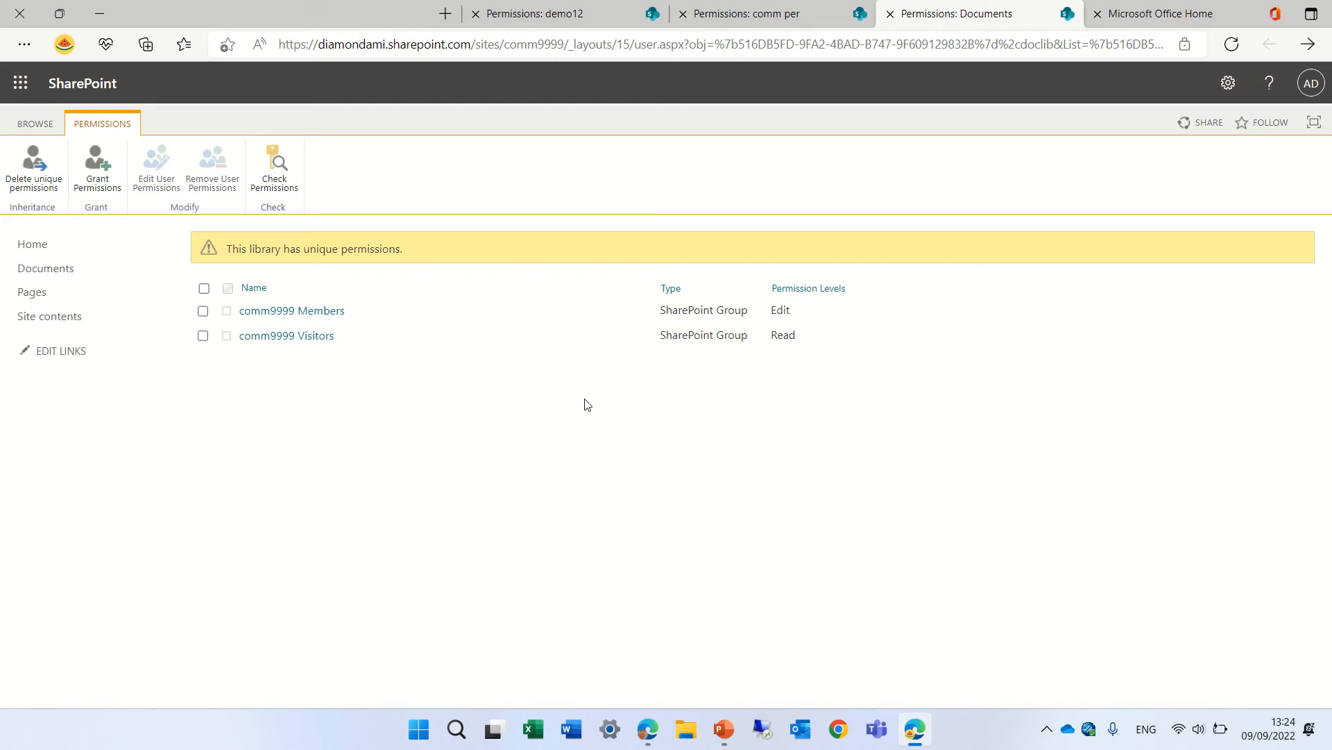
# - Return to the comm9999 home page and open Site contents from the settings panel
pyautogui.click(33, 244)
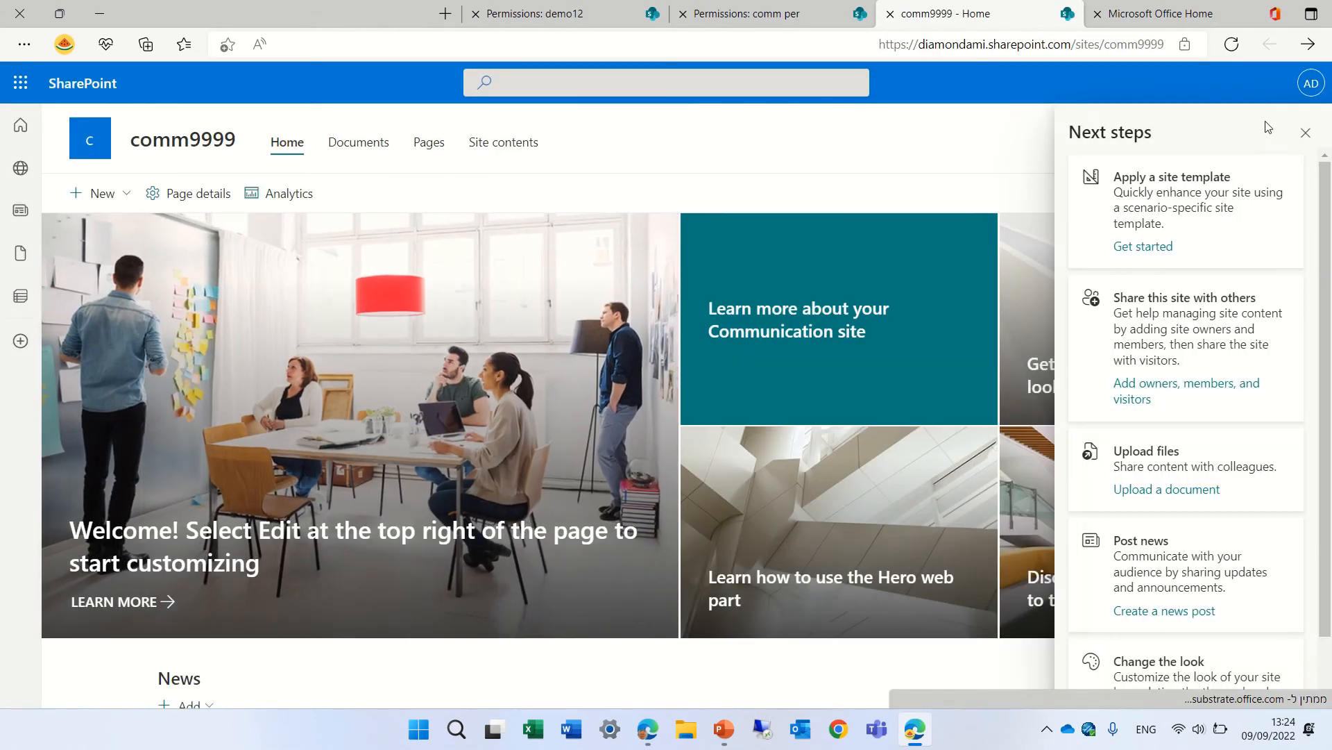
pyautogui.click(1306, 133)
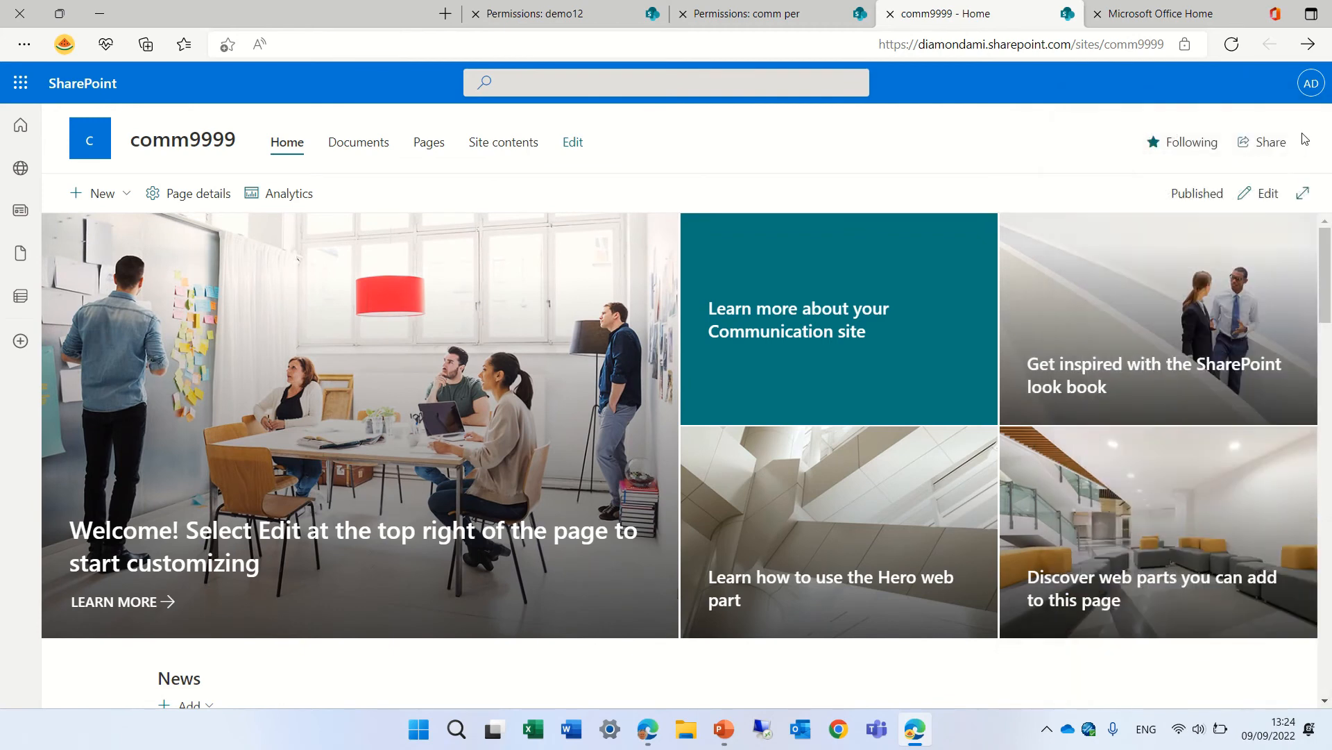
pyautogui.moveTo(1311, 83)
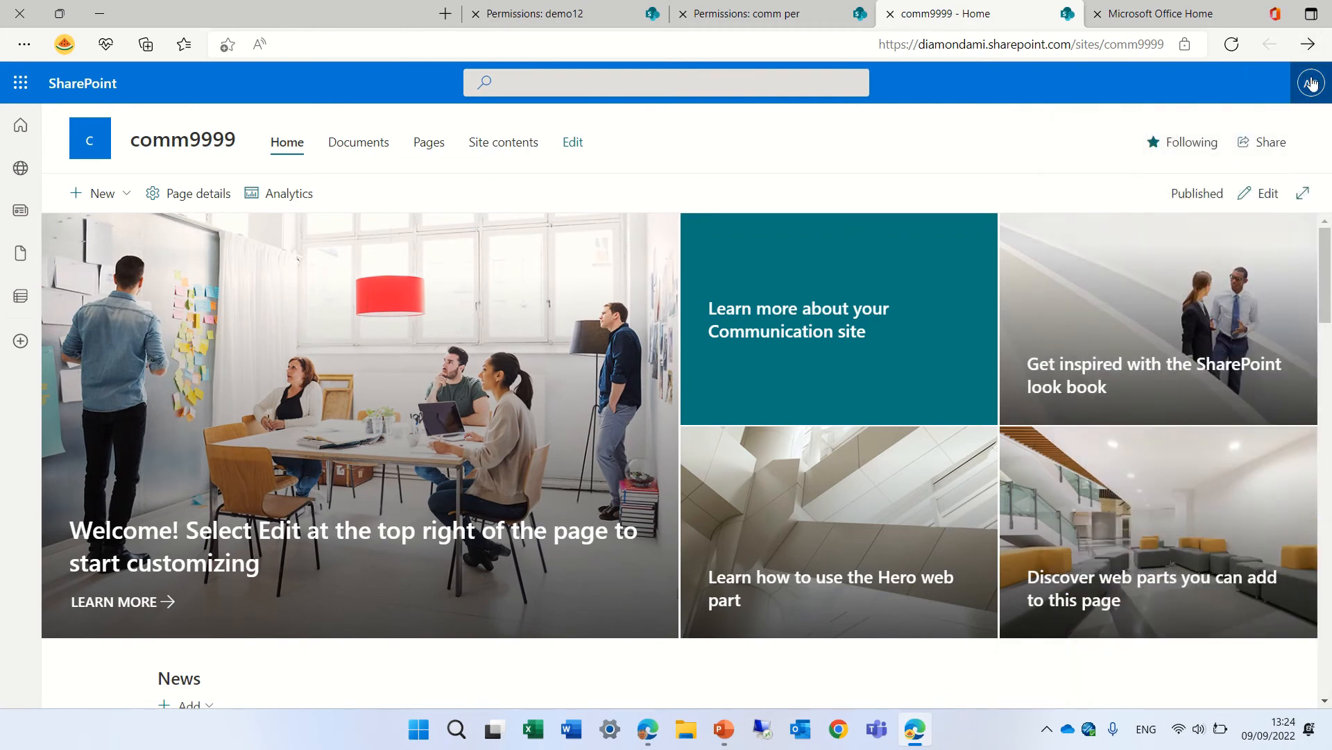
pyautogui.click(1227, 83)
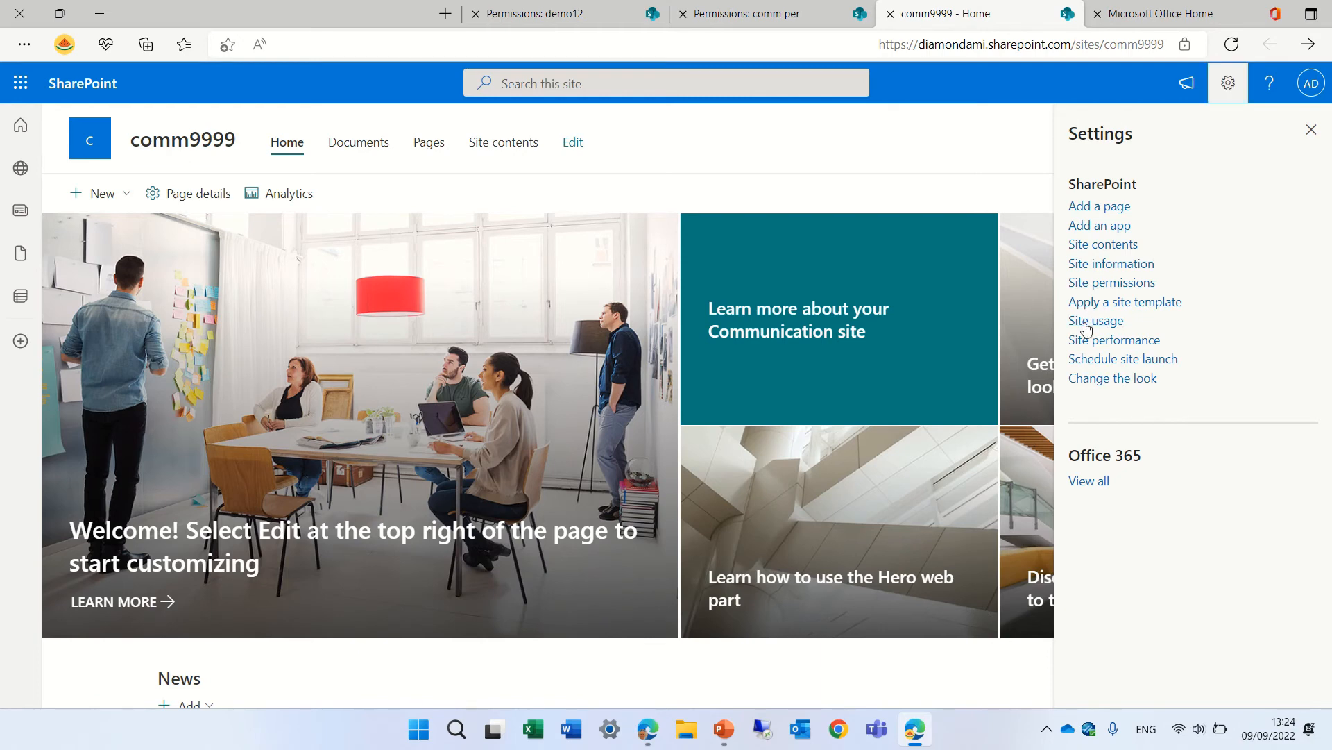
pyautogui.moveTo(1111, 264)
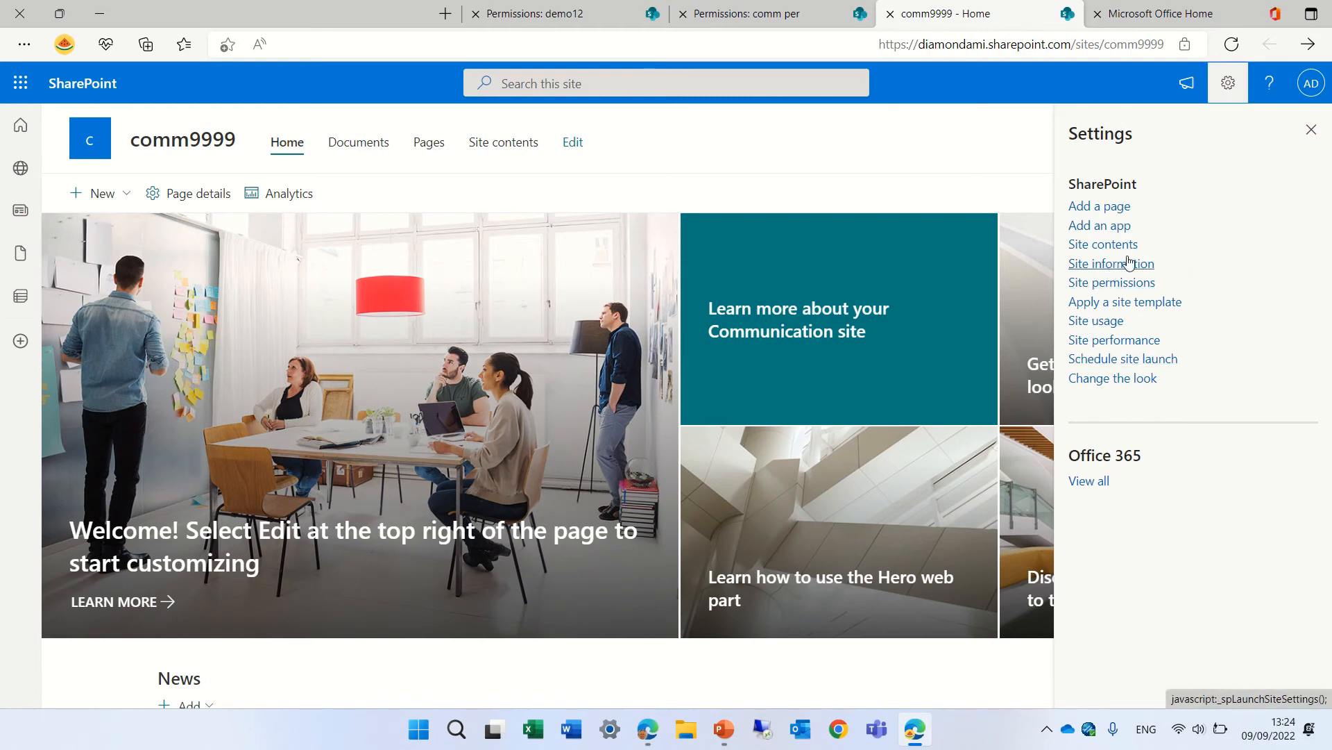
pyautogui.click(1102, 243)
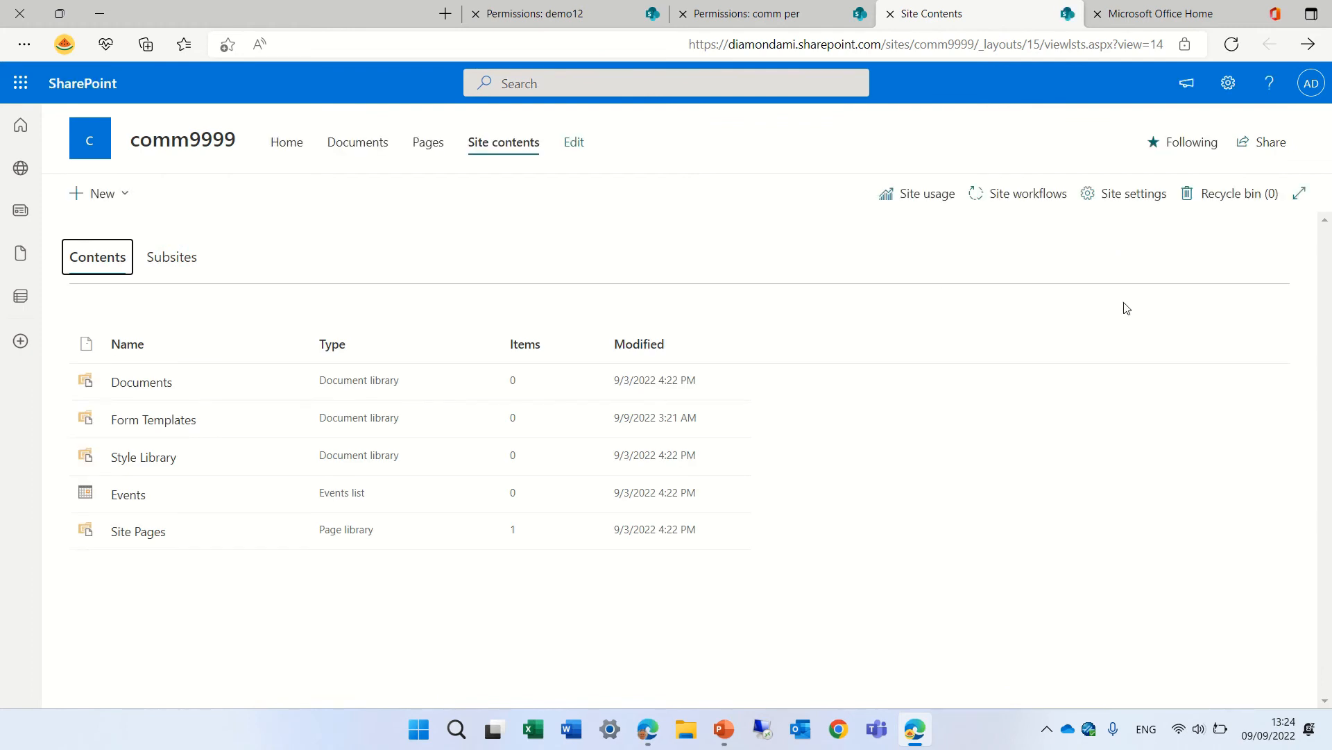
# - Check the recycle bin and second-stage recycle bin are empty, then open Documents
pyautogui.click(1230, 193)
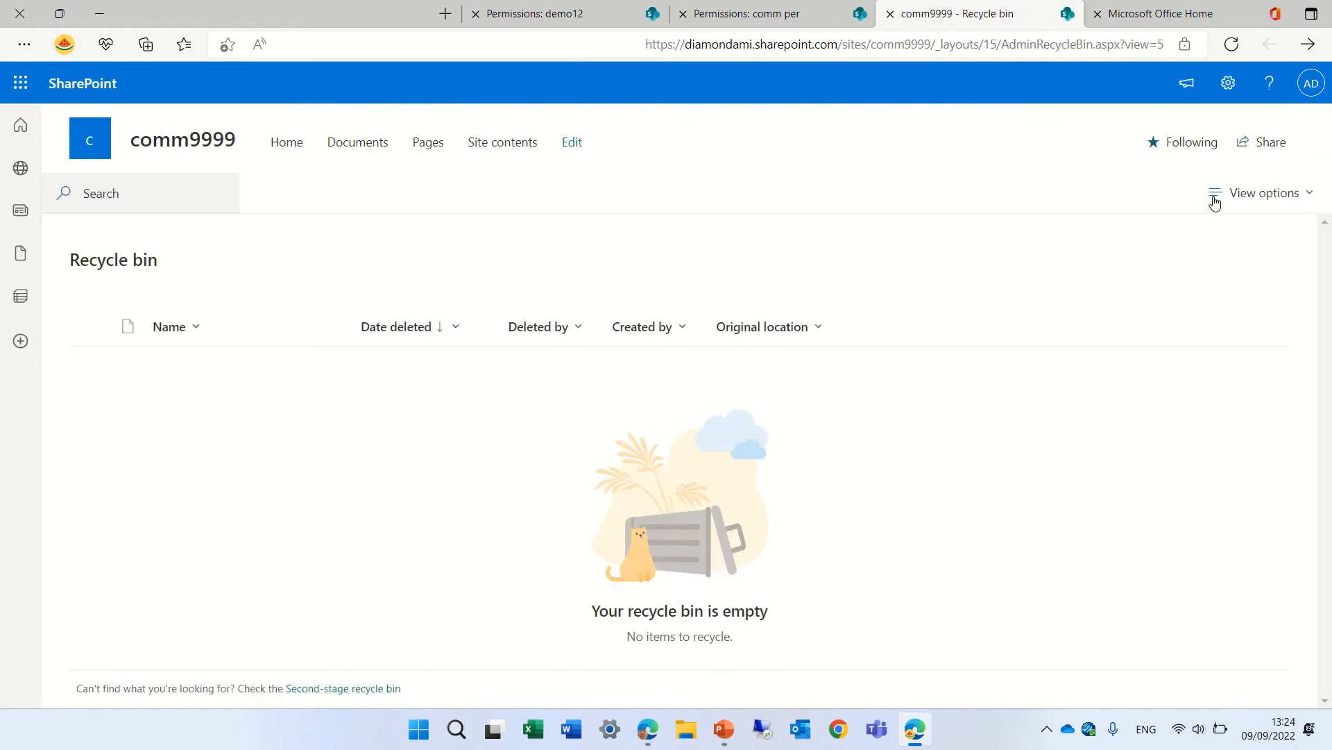
pyautogui.moveTo(299, 340)
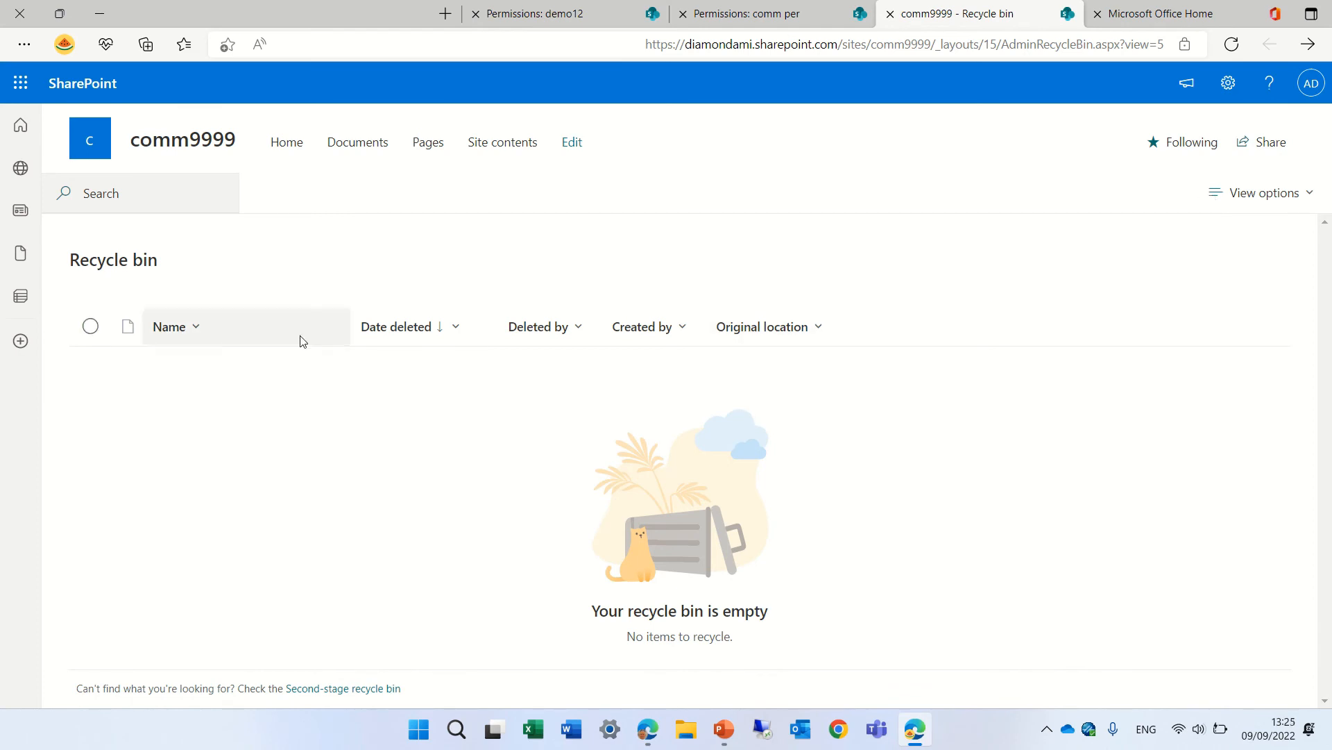
pyautogui.moveTo(782, 516)
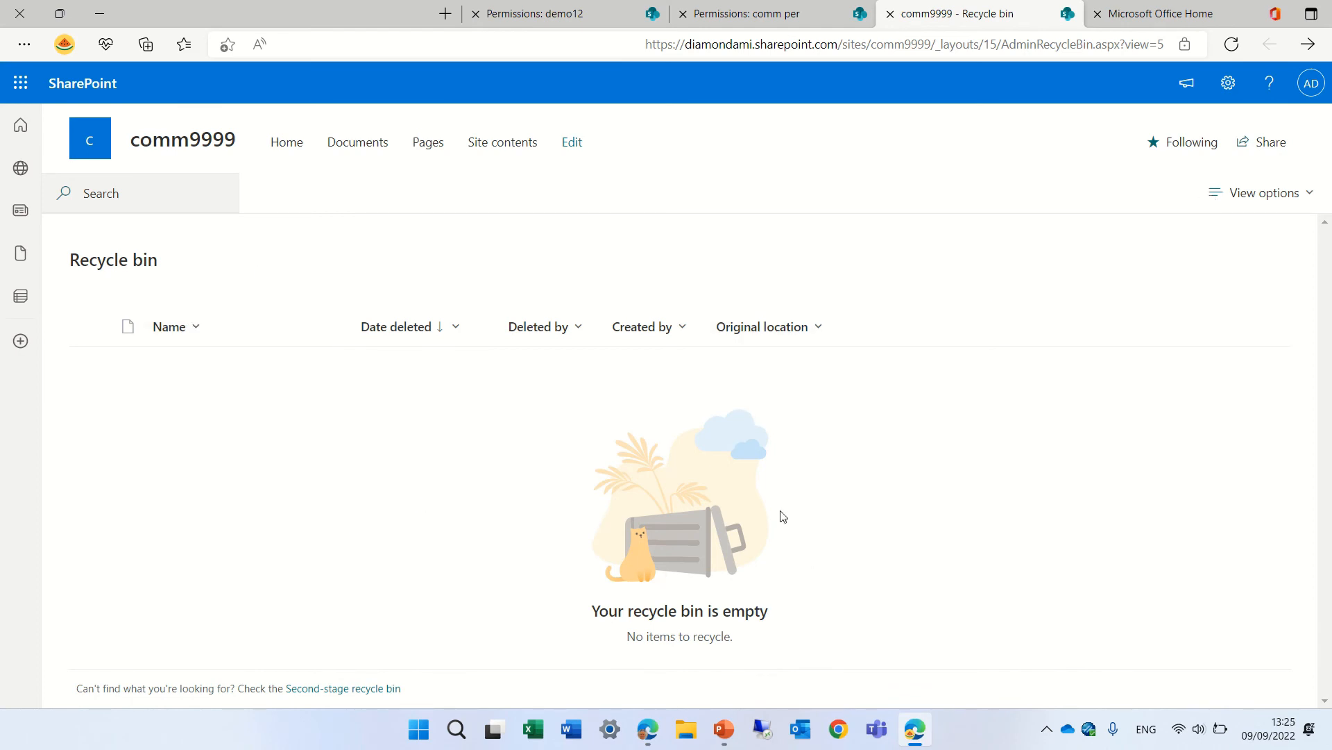
pyautogui.moveTo(738, 440)
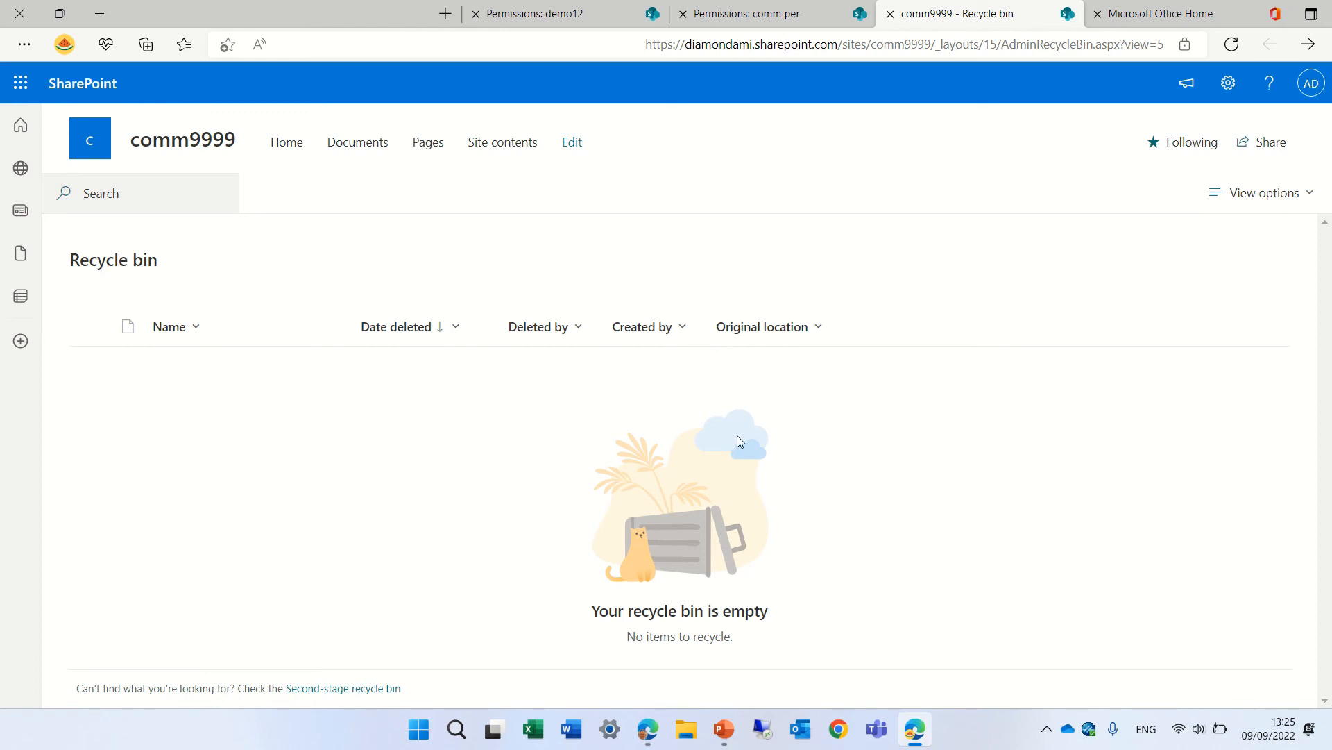
pyautogui.moveTo(109, 692)
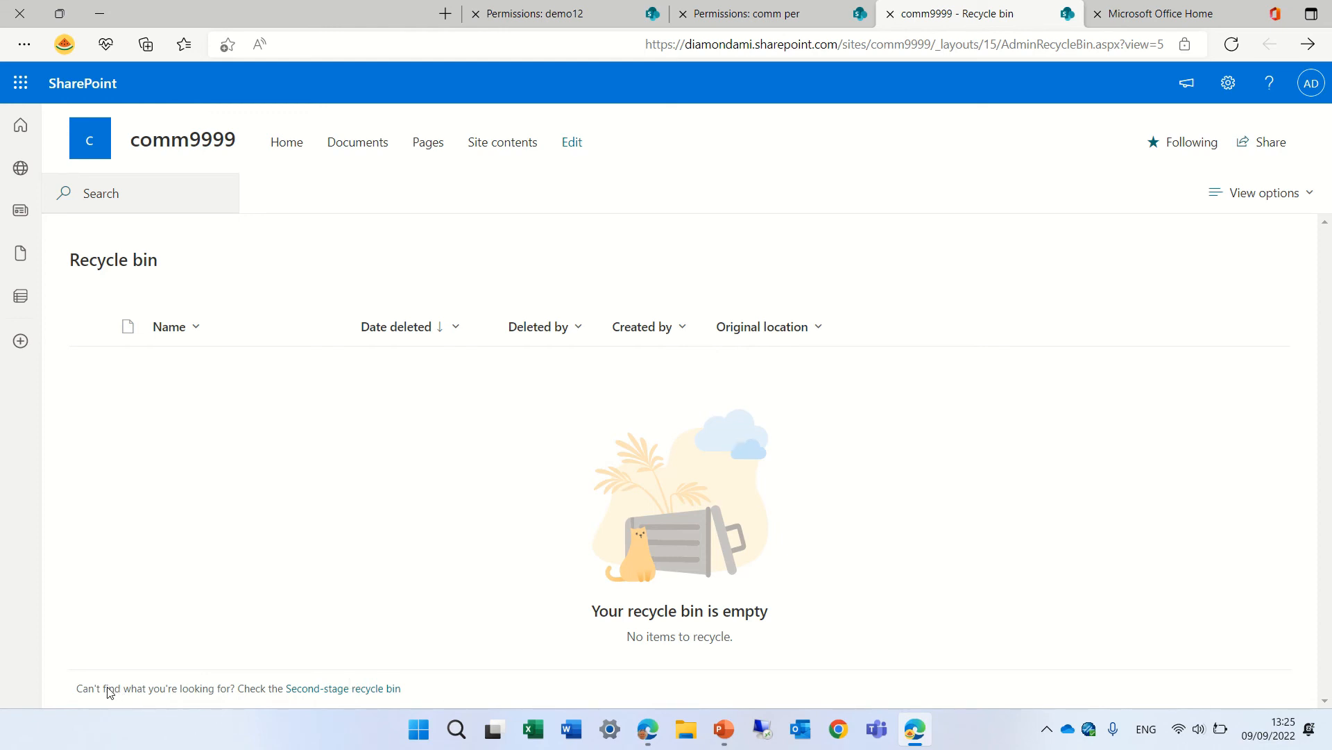
pyautogui.moveTo(342, 688)
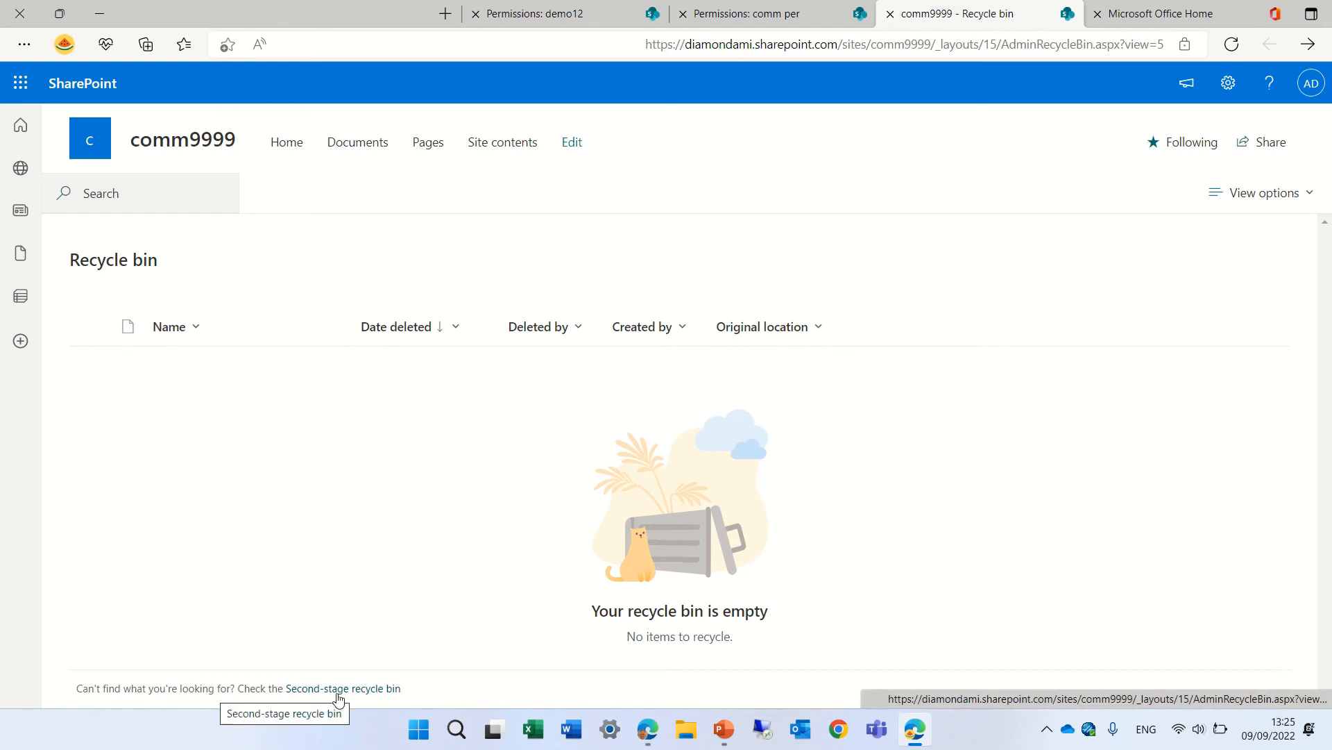
pyautogui.click(342, 688)
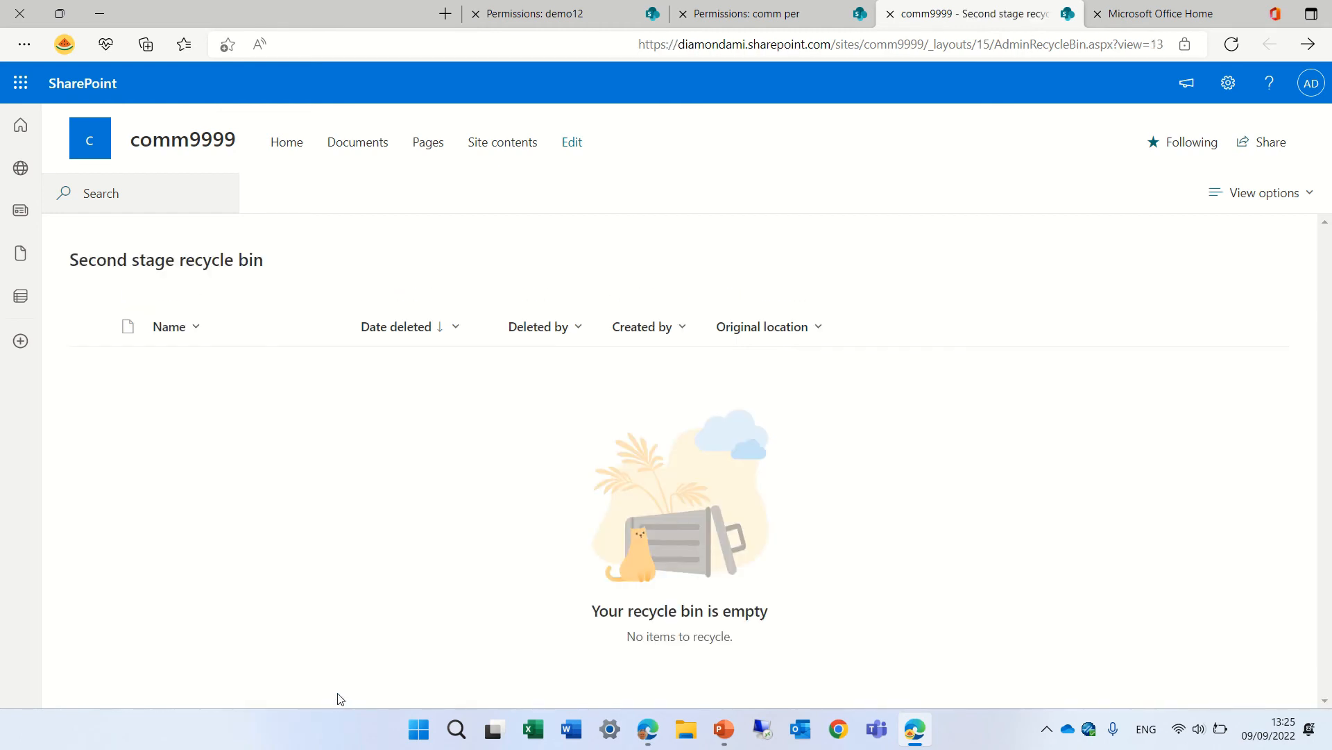
pyautogui.moveTo(611, 513)
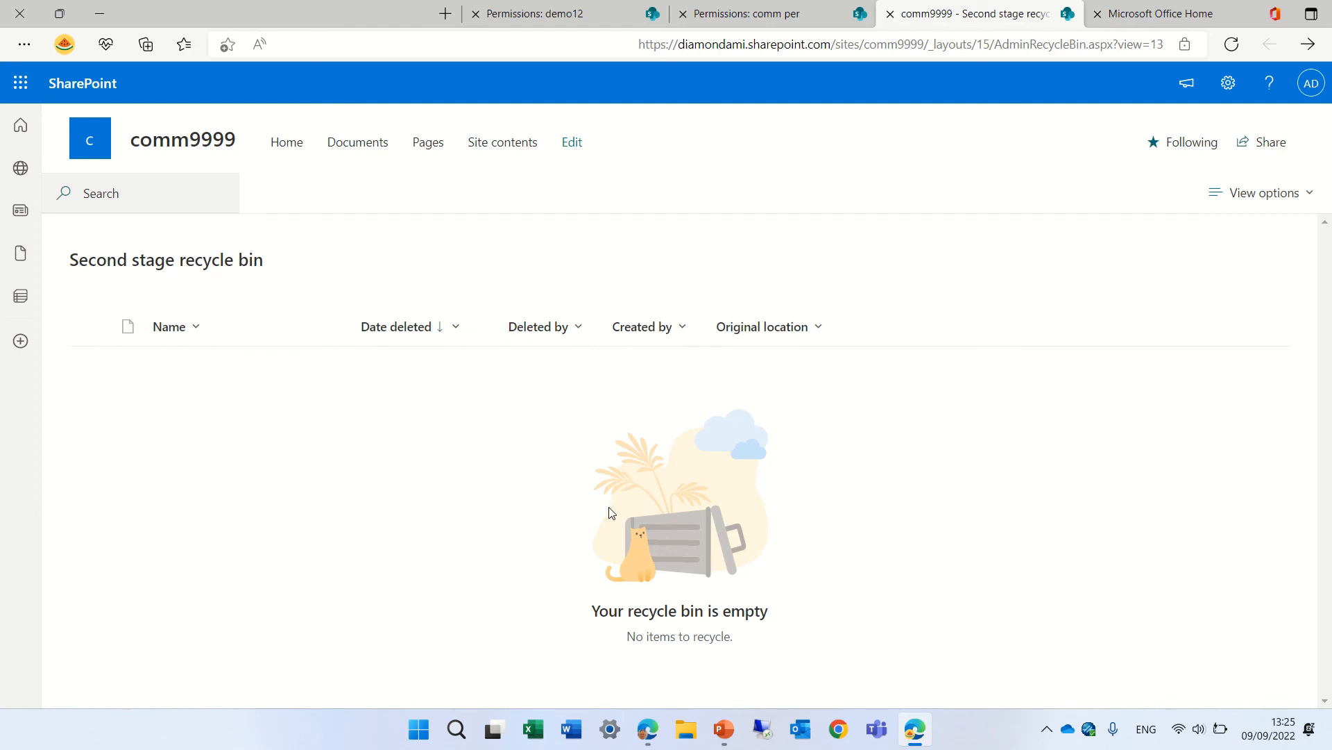
pyautogui.moveTo(428, 267)
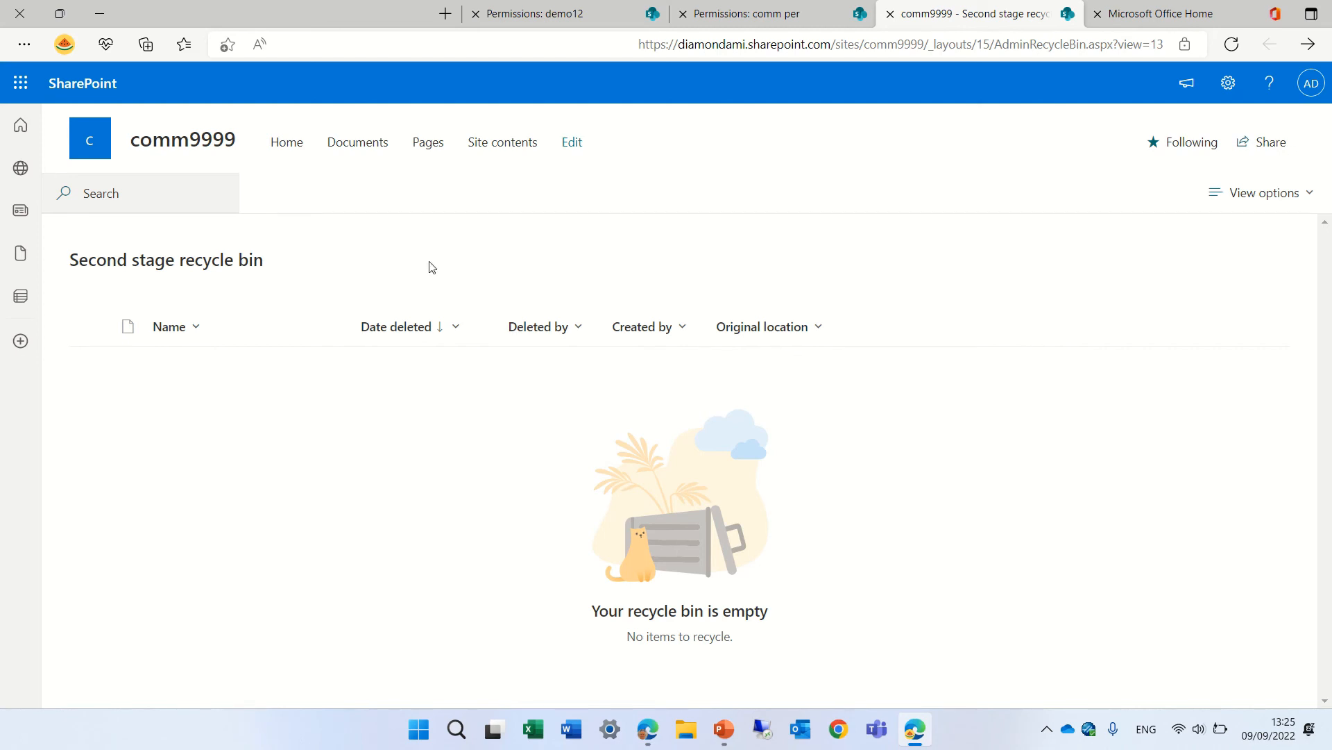
pyautogui.click(357, 142)
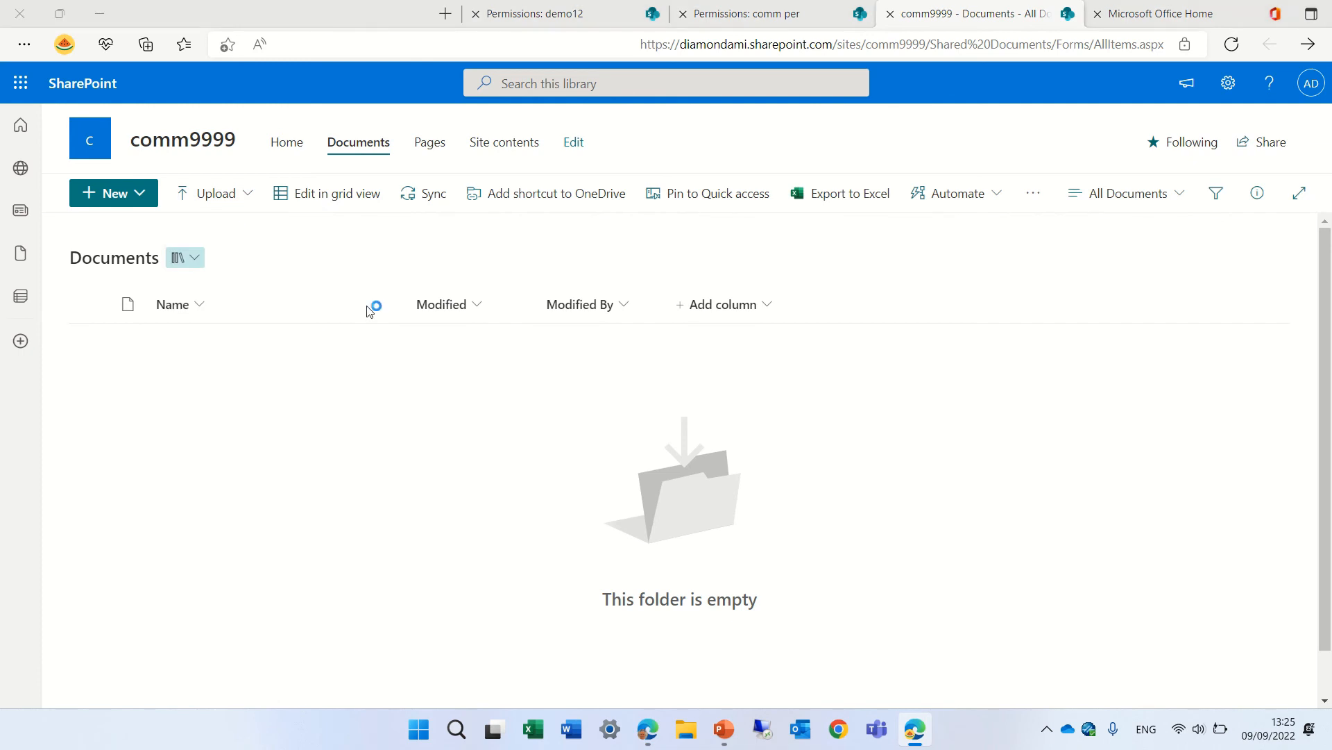
# - Upload tap.png to the comm9999 Documents library and select it
pyautogui.click(215, 193)
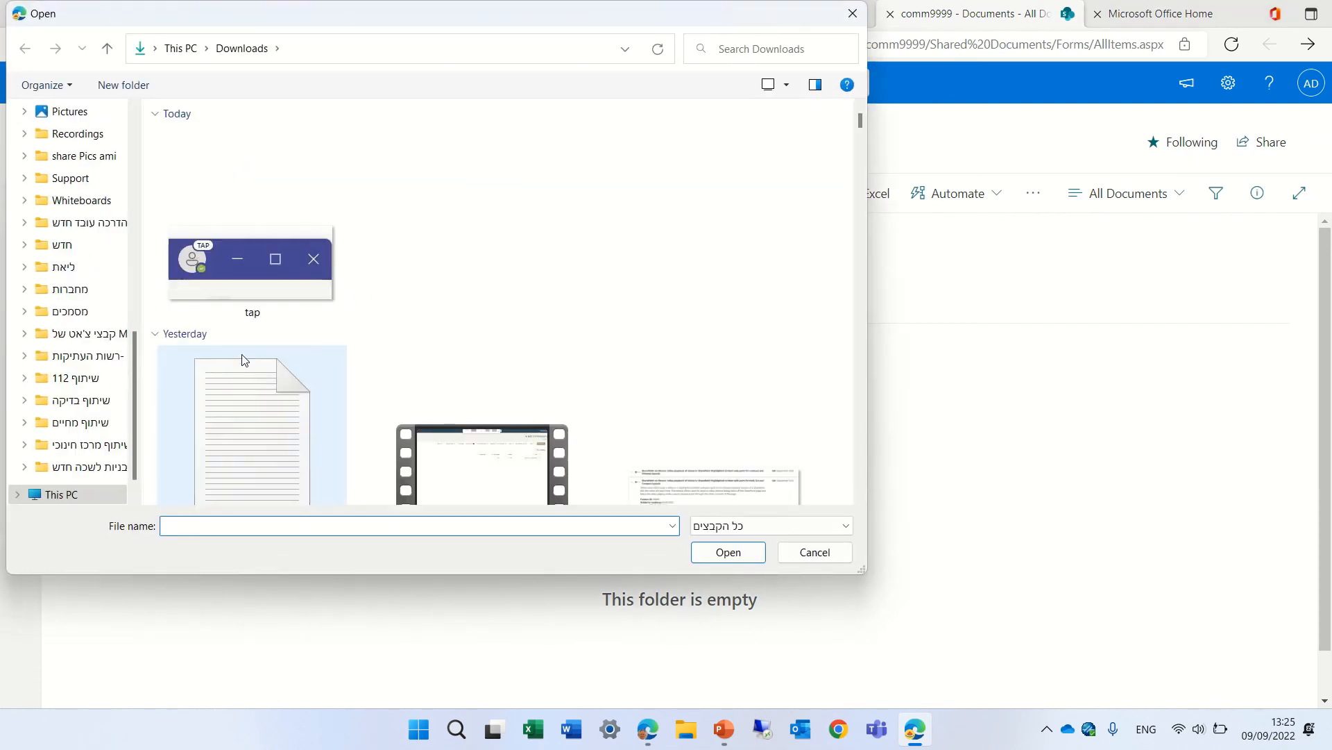
pyautogui.click(813, 552)
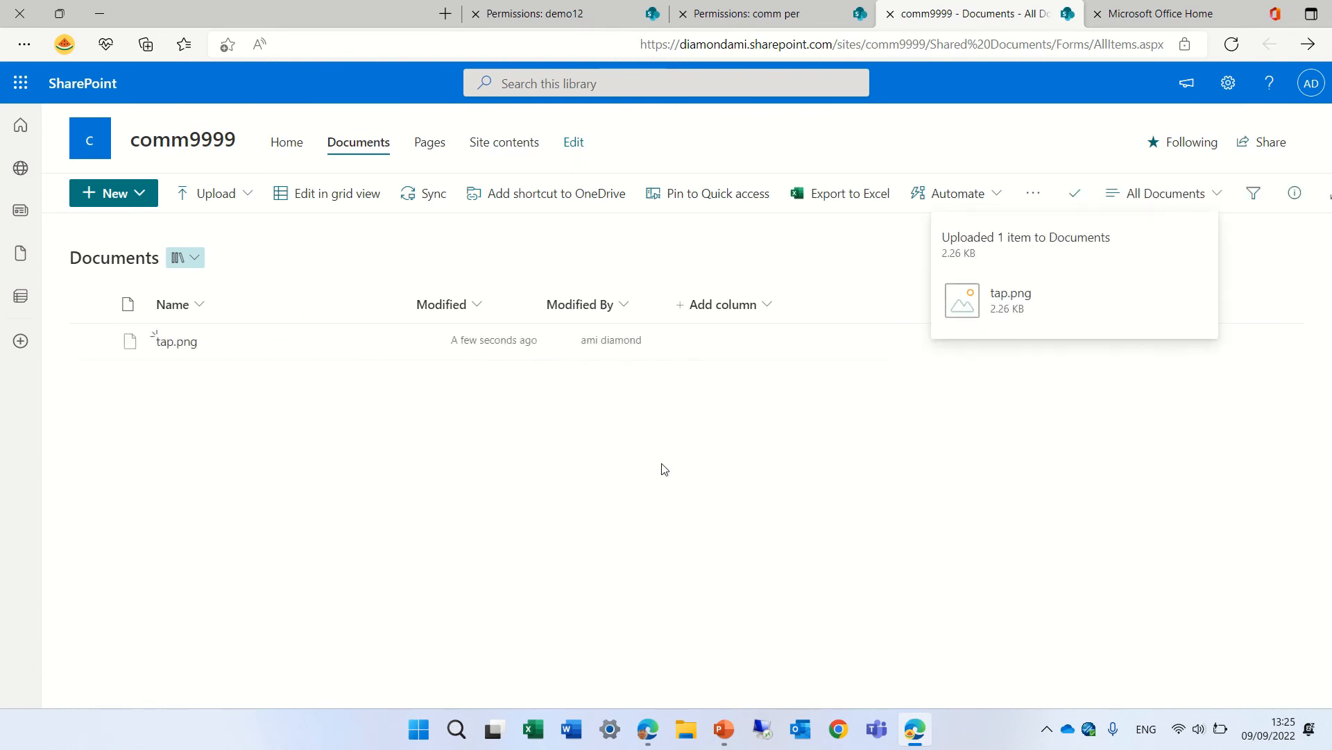
pyautogui.click(89, 340)
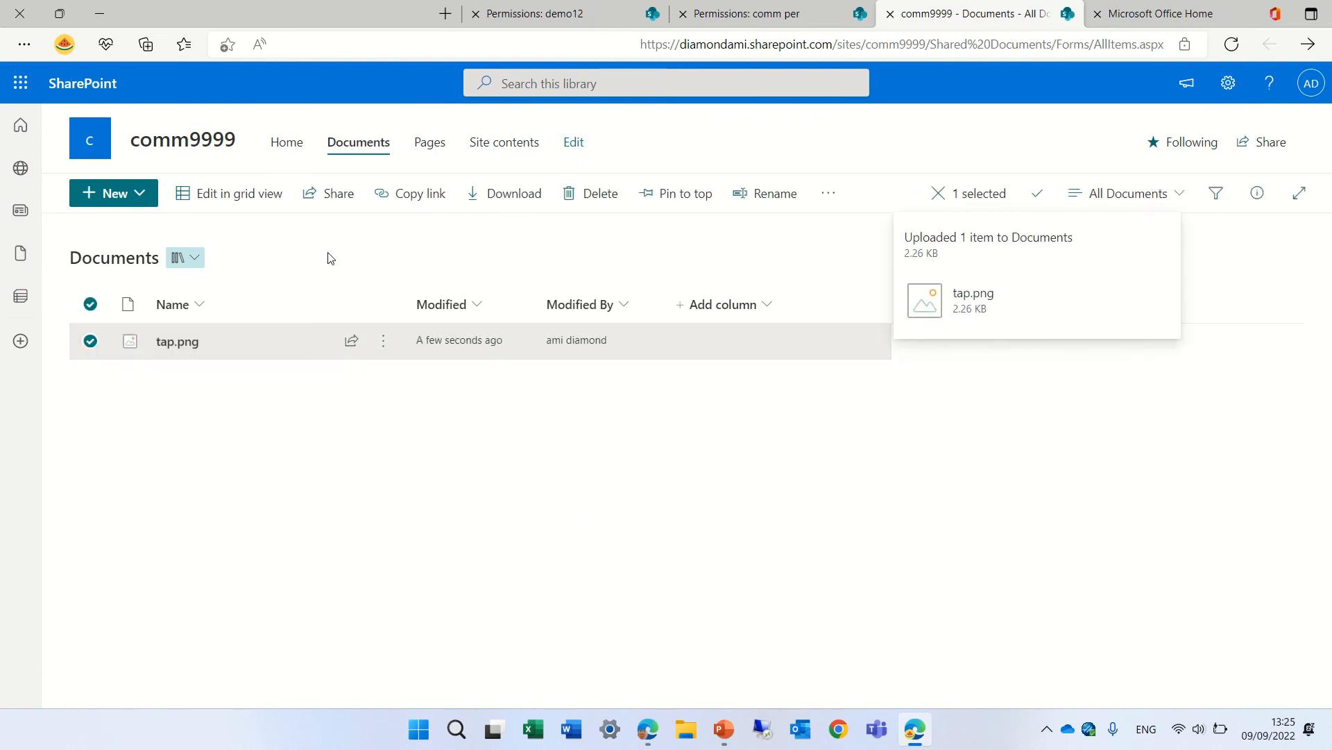
# - Try deleting tap.png to the recycle bin; the delete fails and it remains
pyautogui.click(599, 193)
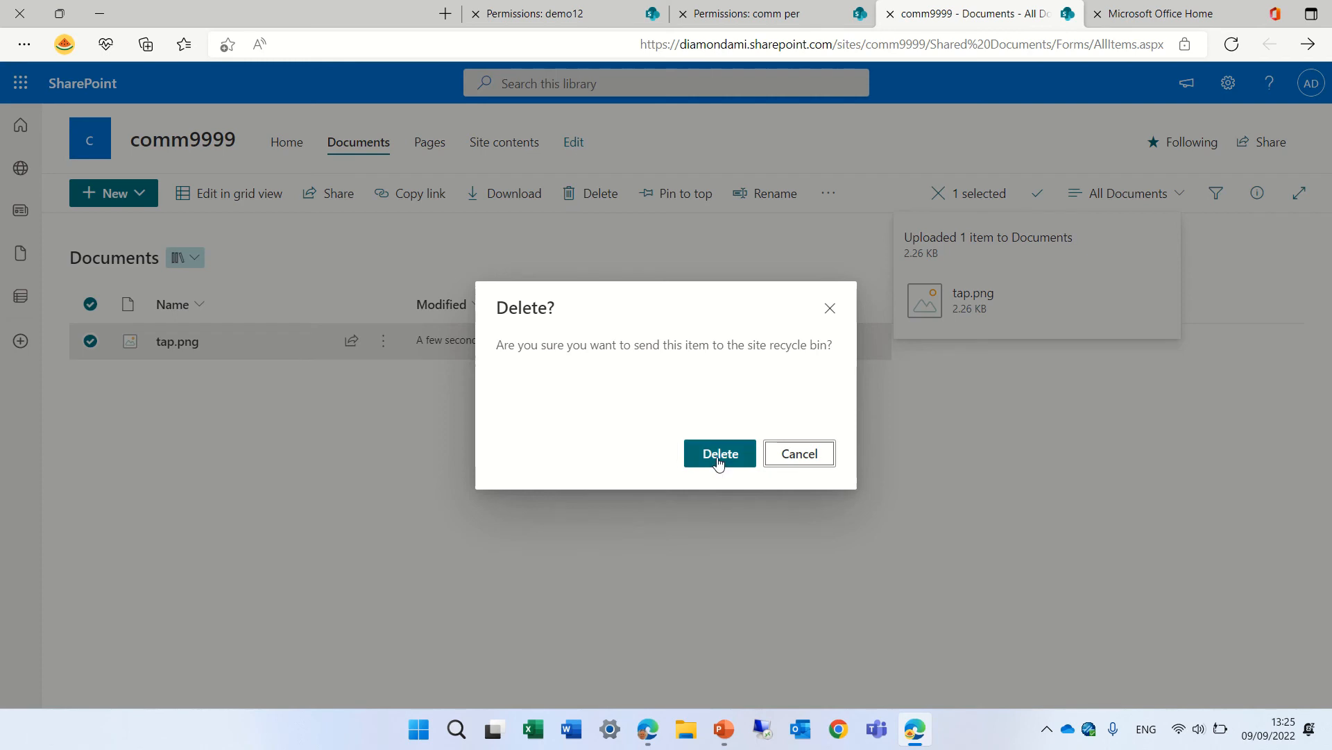
pyautogui.click(719, 453)
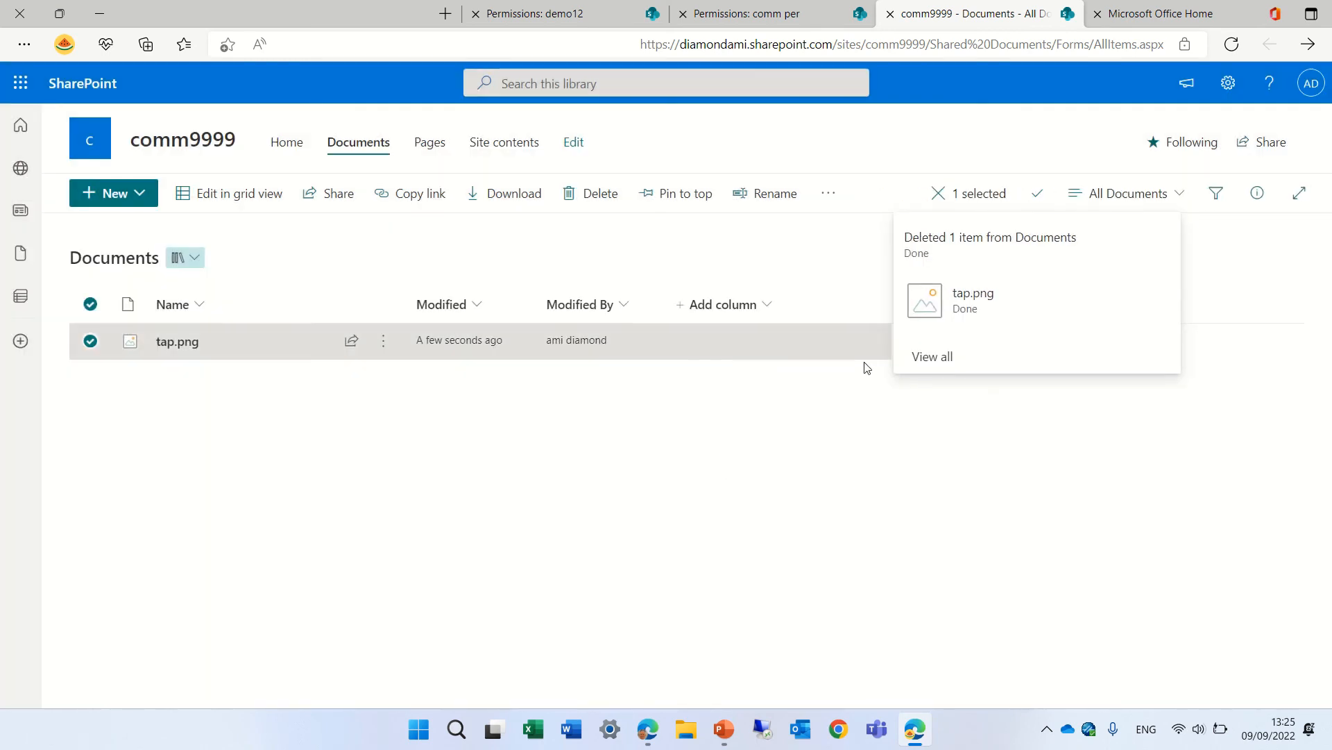
pyautogui.moveTo(352, 302)
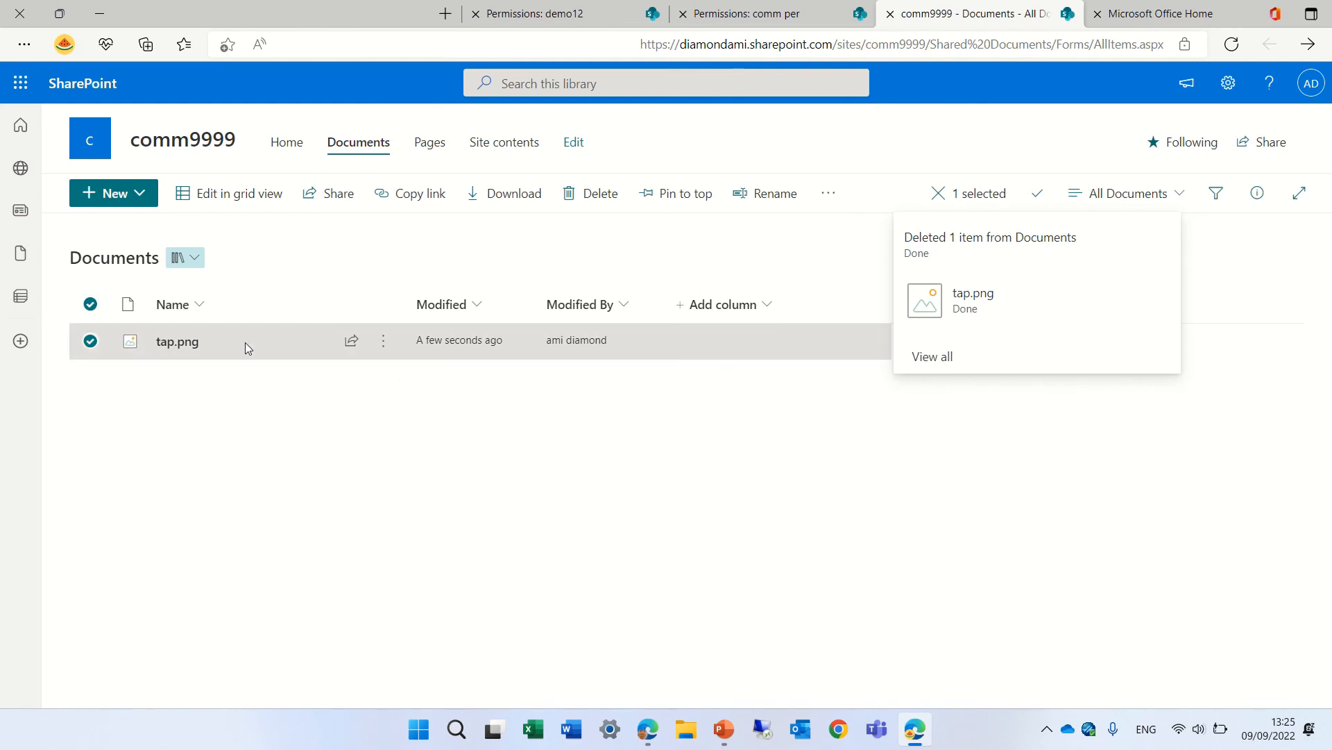
pyautogui.moveTo(867, 431)
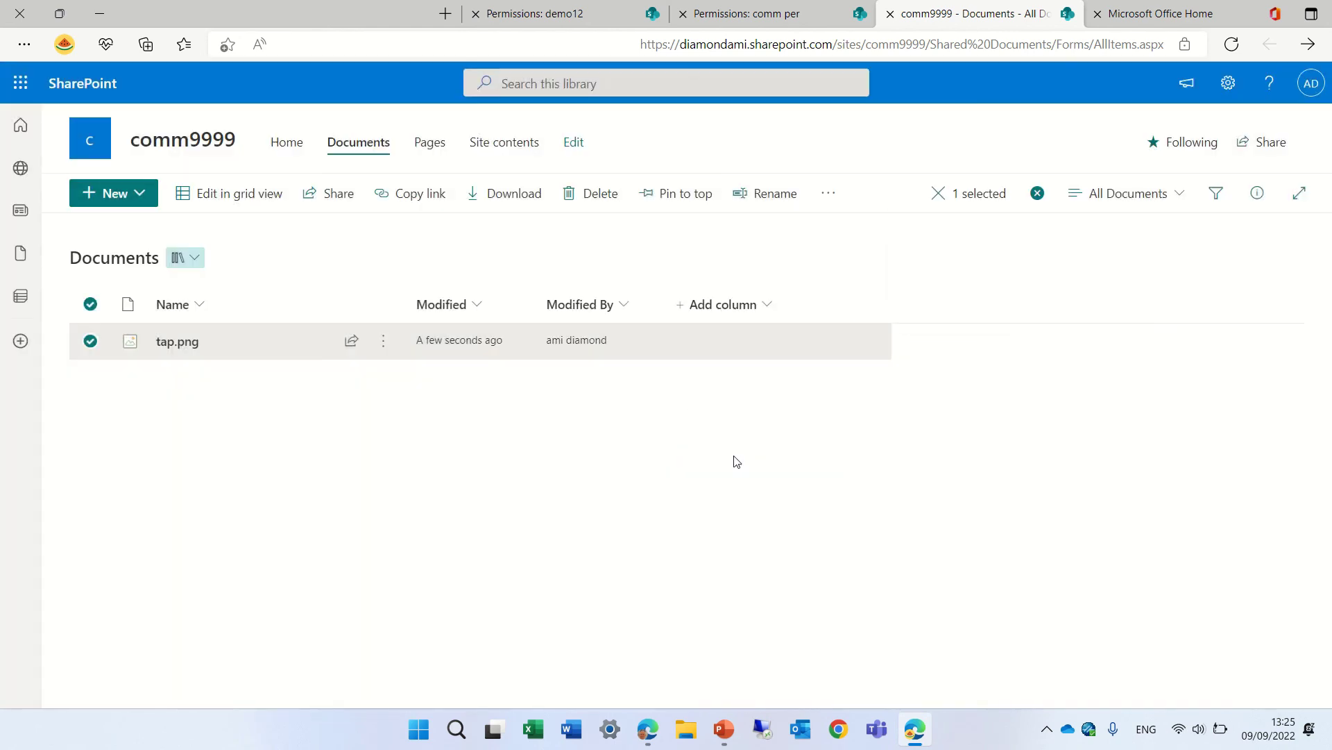
pyautogui.click(599, 193)
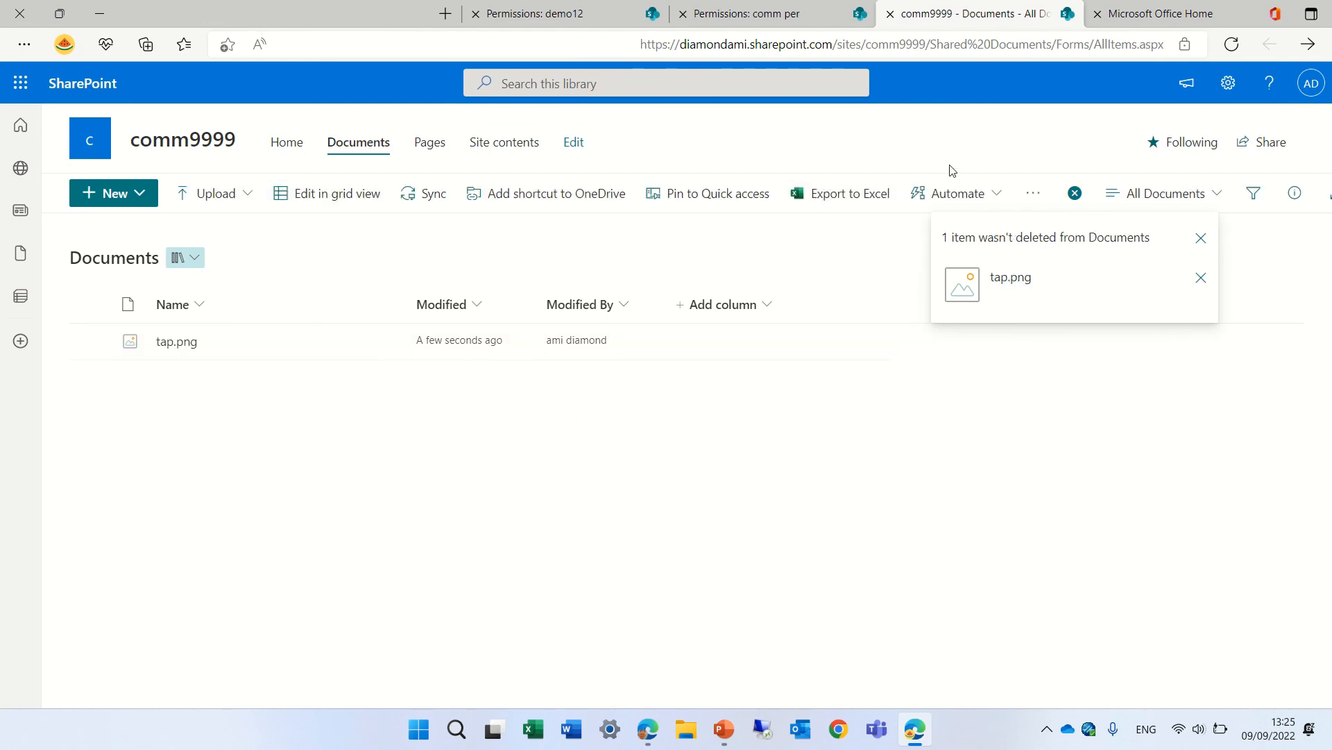
pyautogui.click(1227, 82)
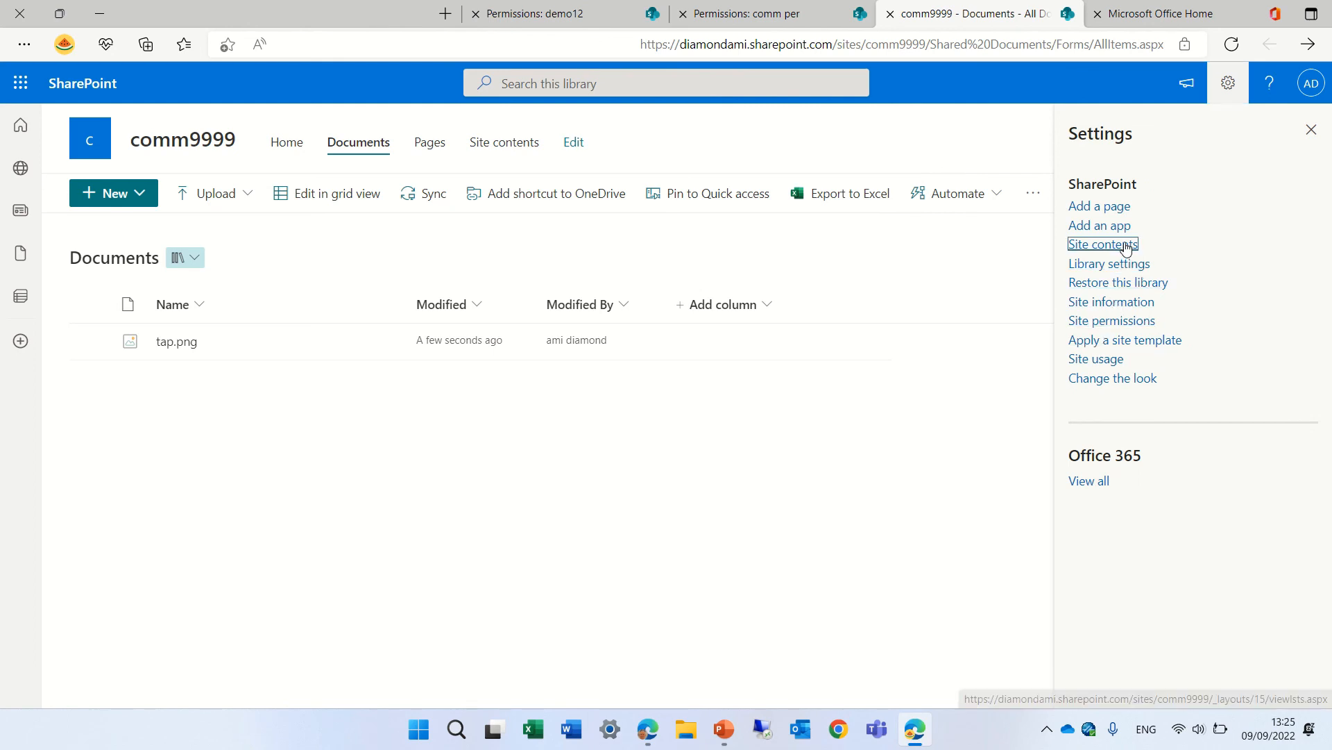
# - Delete tap.png from the site recycle bin and view it in the second-stage recycle bin
pyautogui.click(1103, 243)
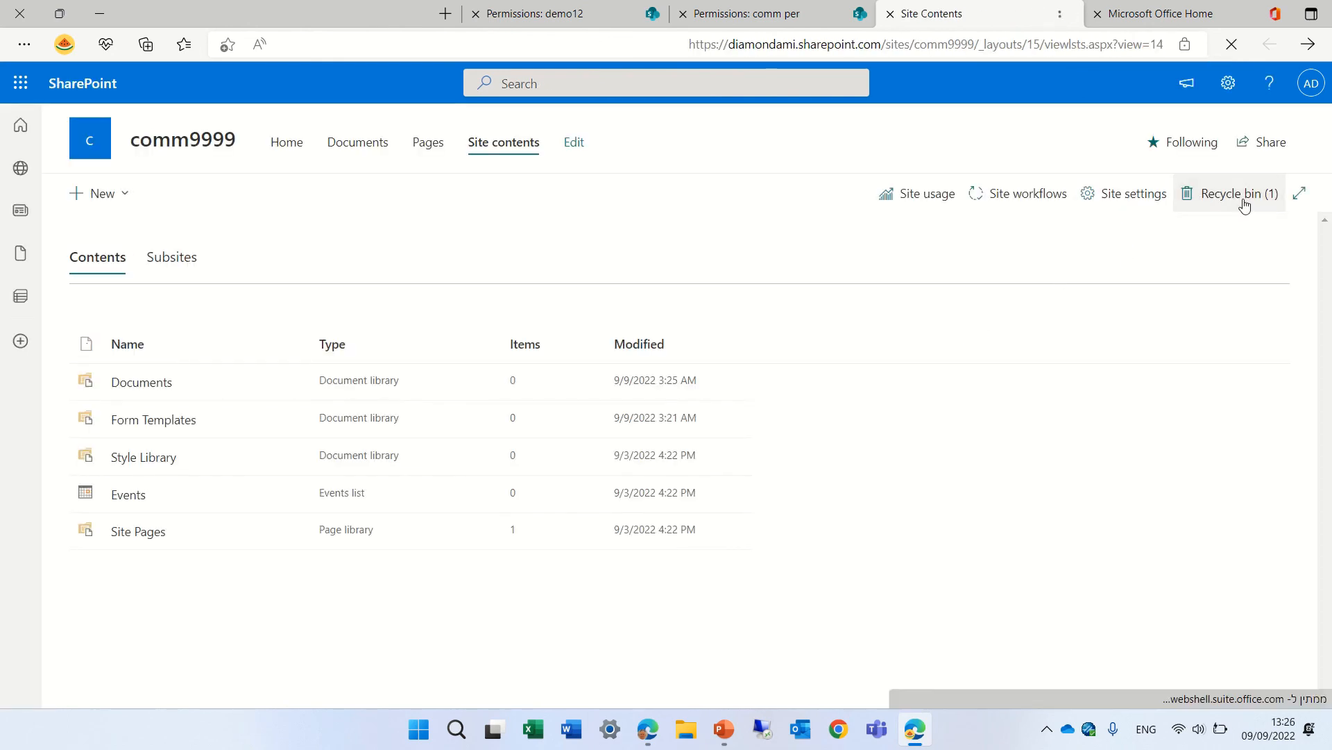
pyautogui.click(1229, 193)
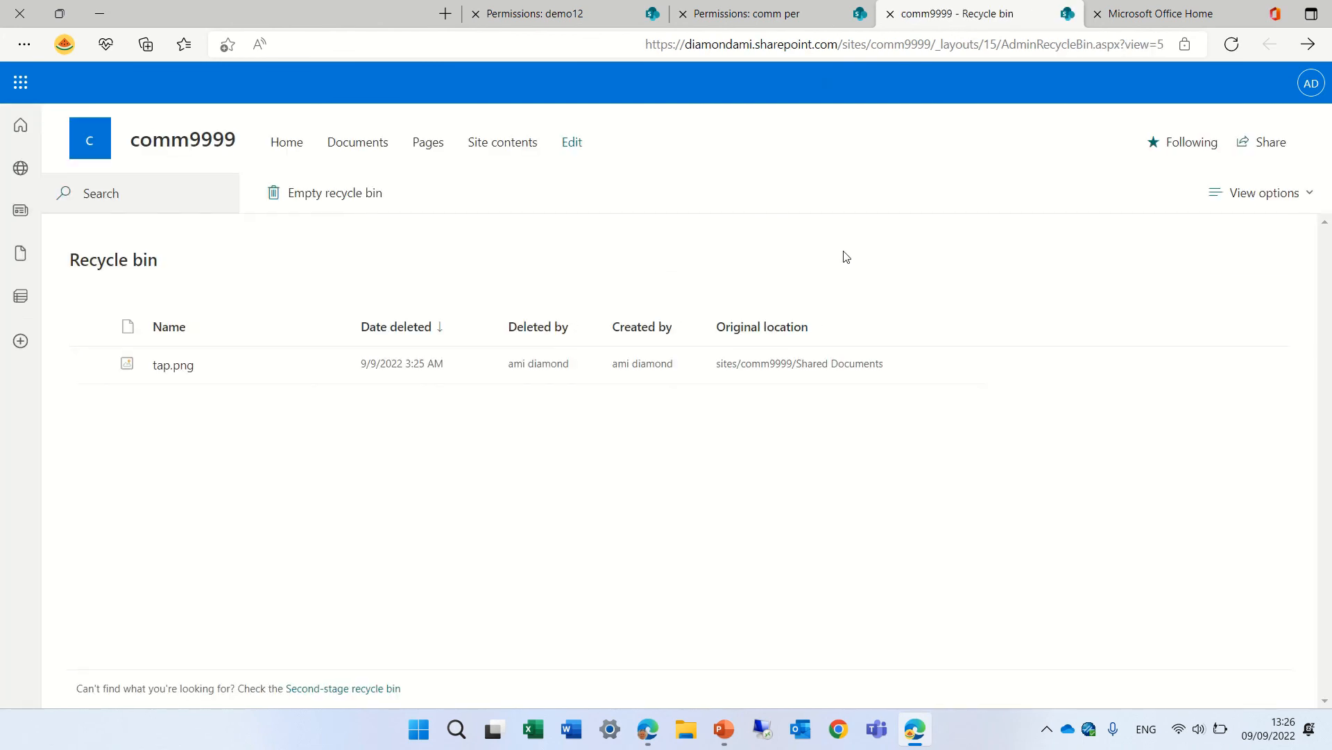
pyautogui.click(90, 364)
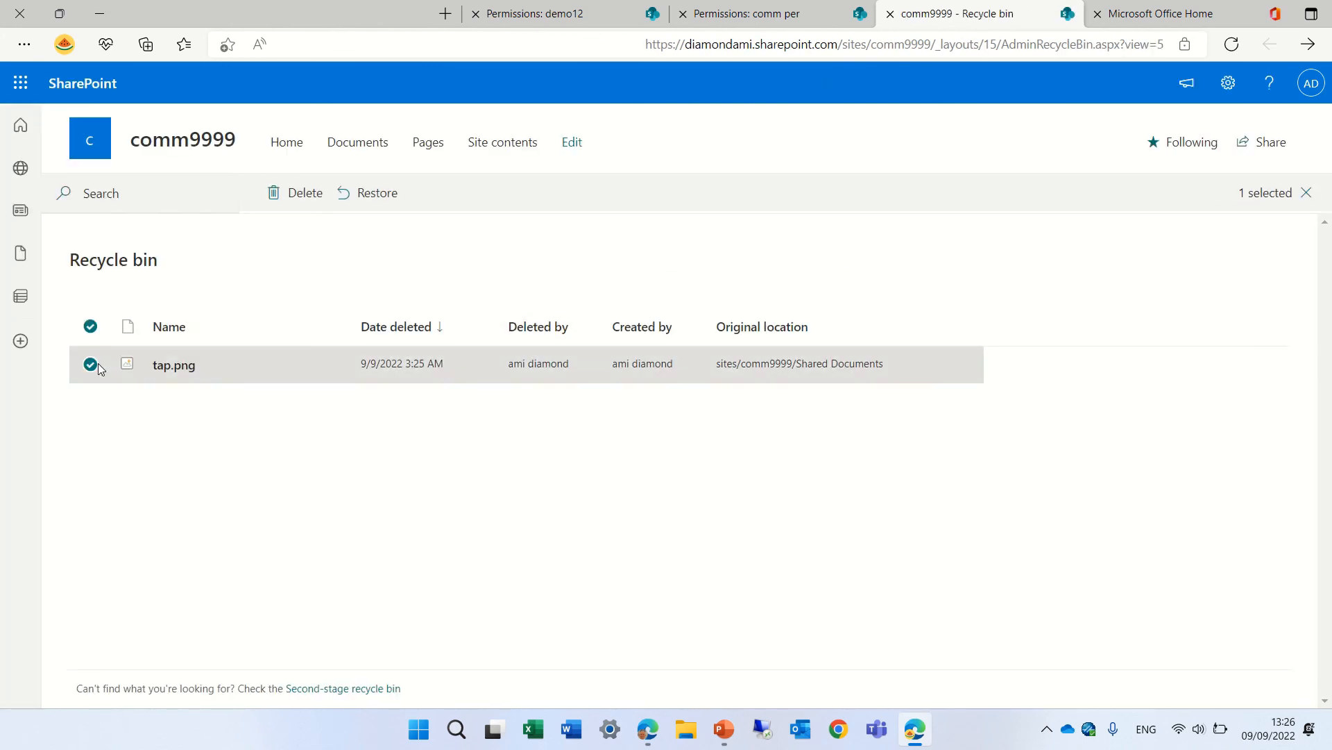
pyautogui.click(304, 192)
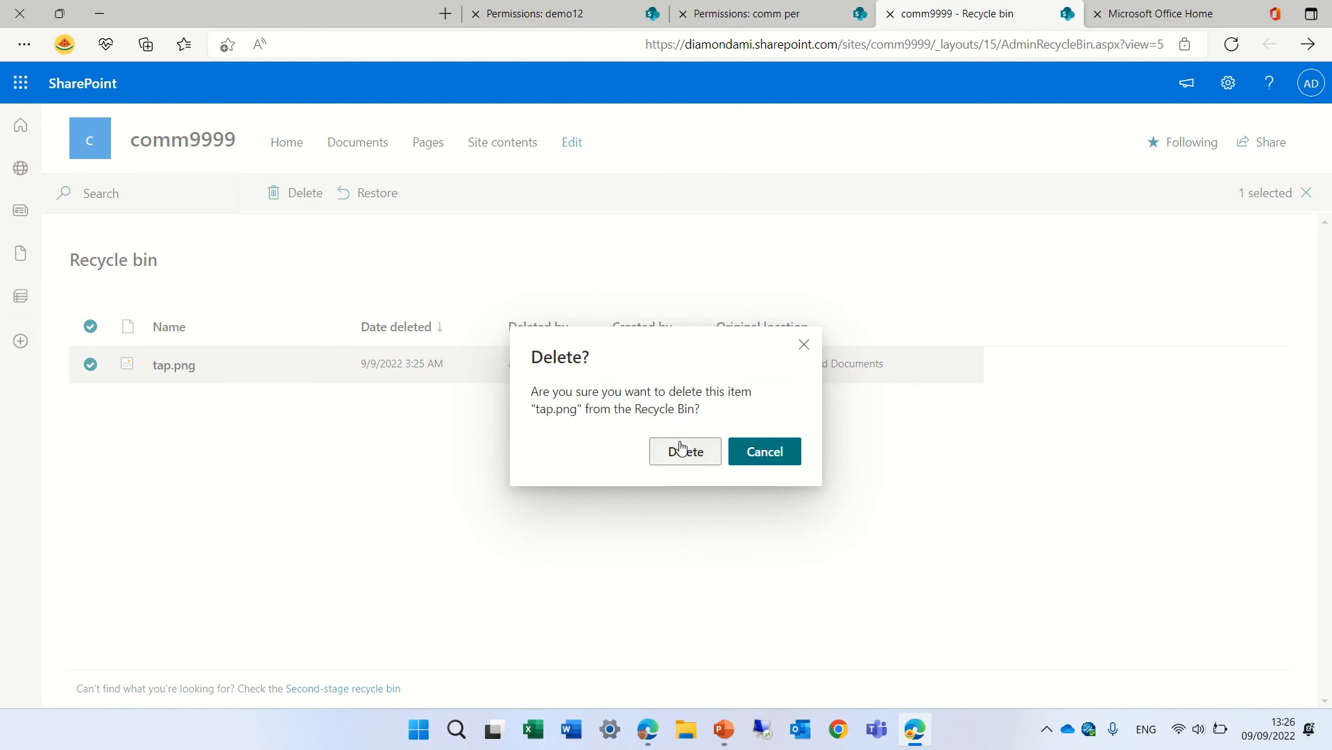
pyautogui.click(685, 451)
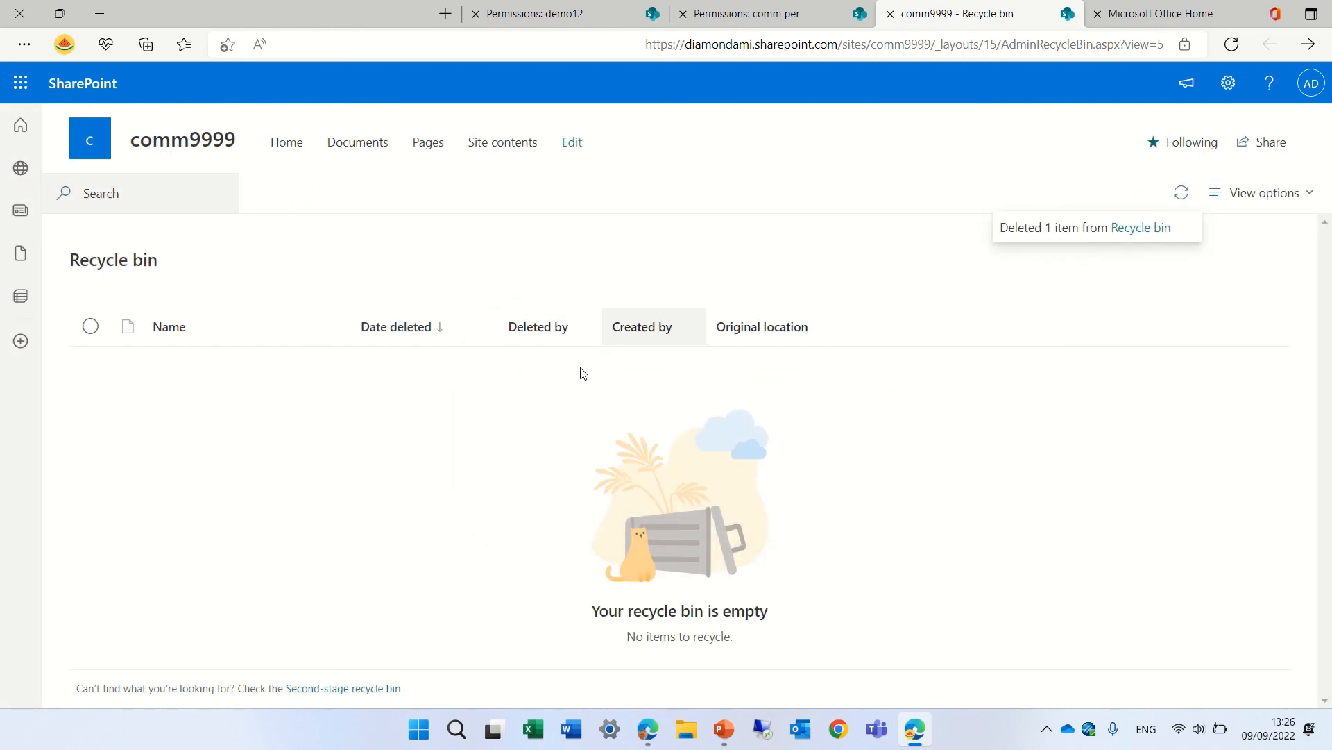
pyautogui.moveTo(322, 693)
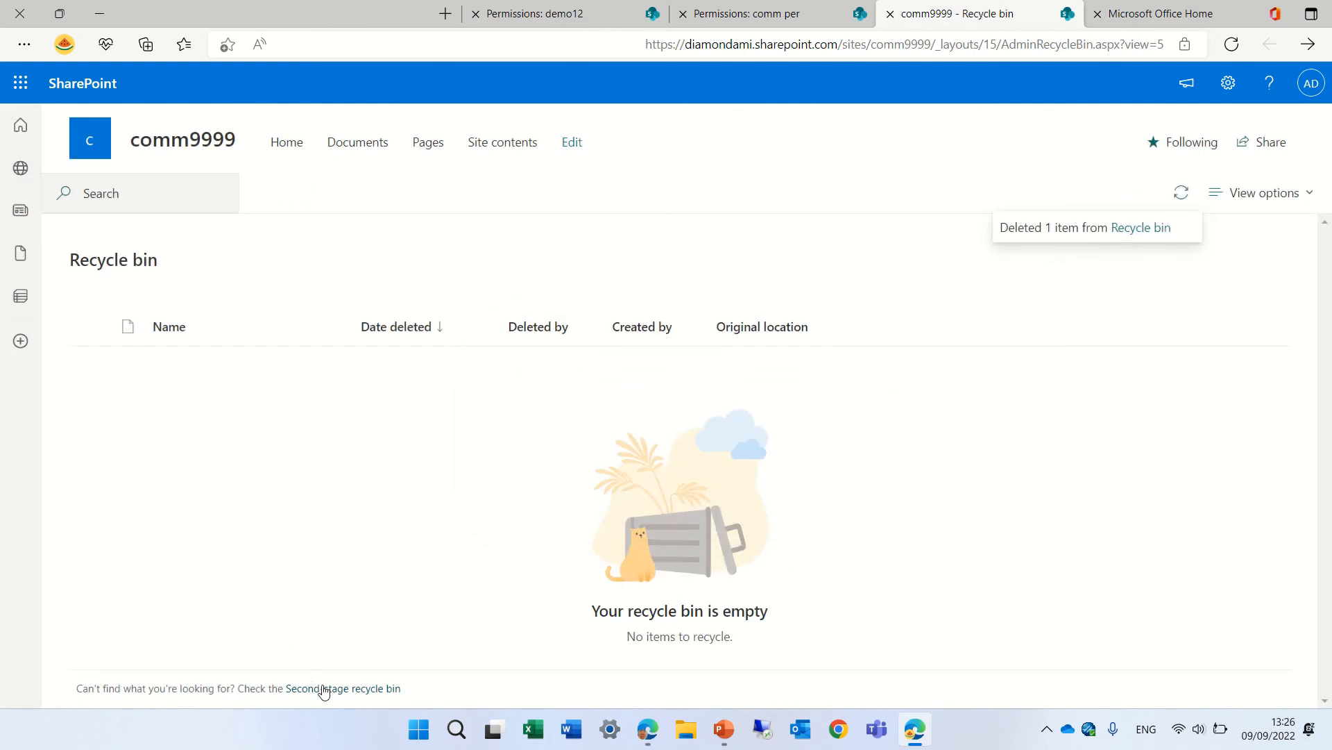
pyautogui.click(344, 688)
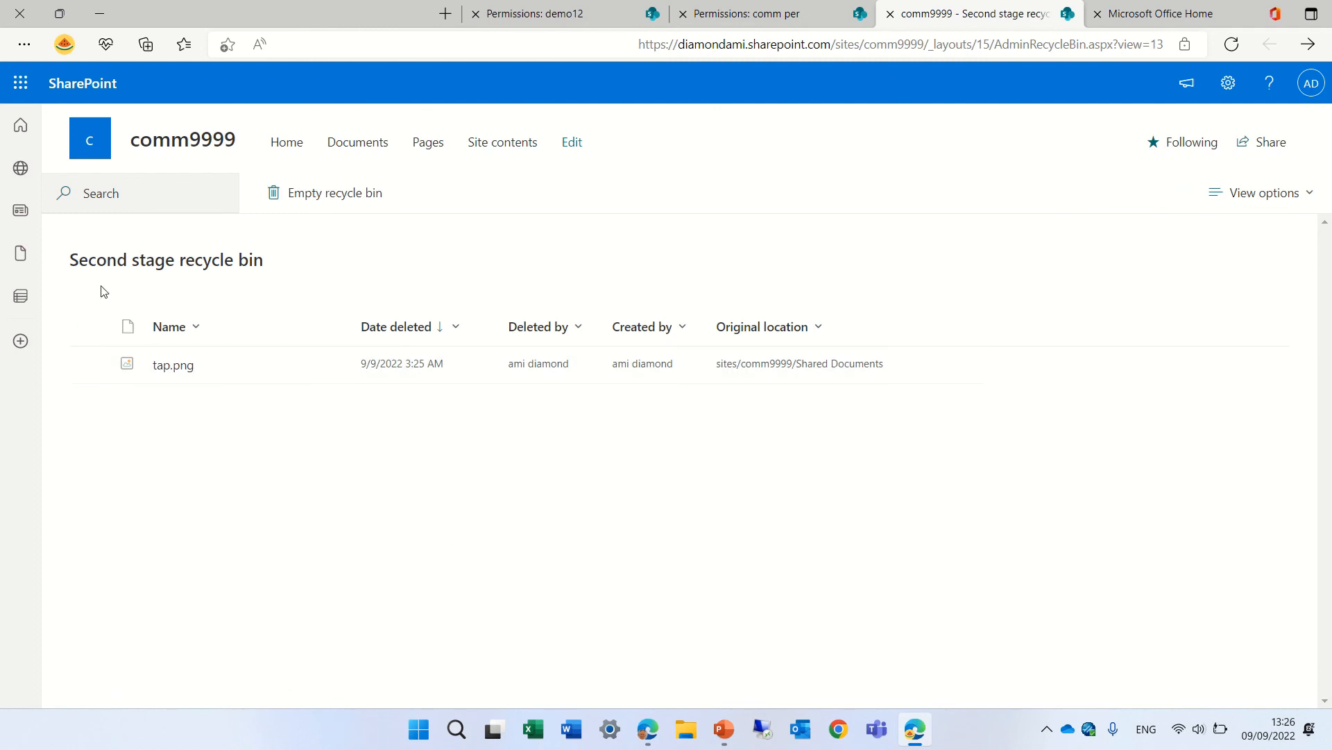
pyautogui.moveTo(354, 469)
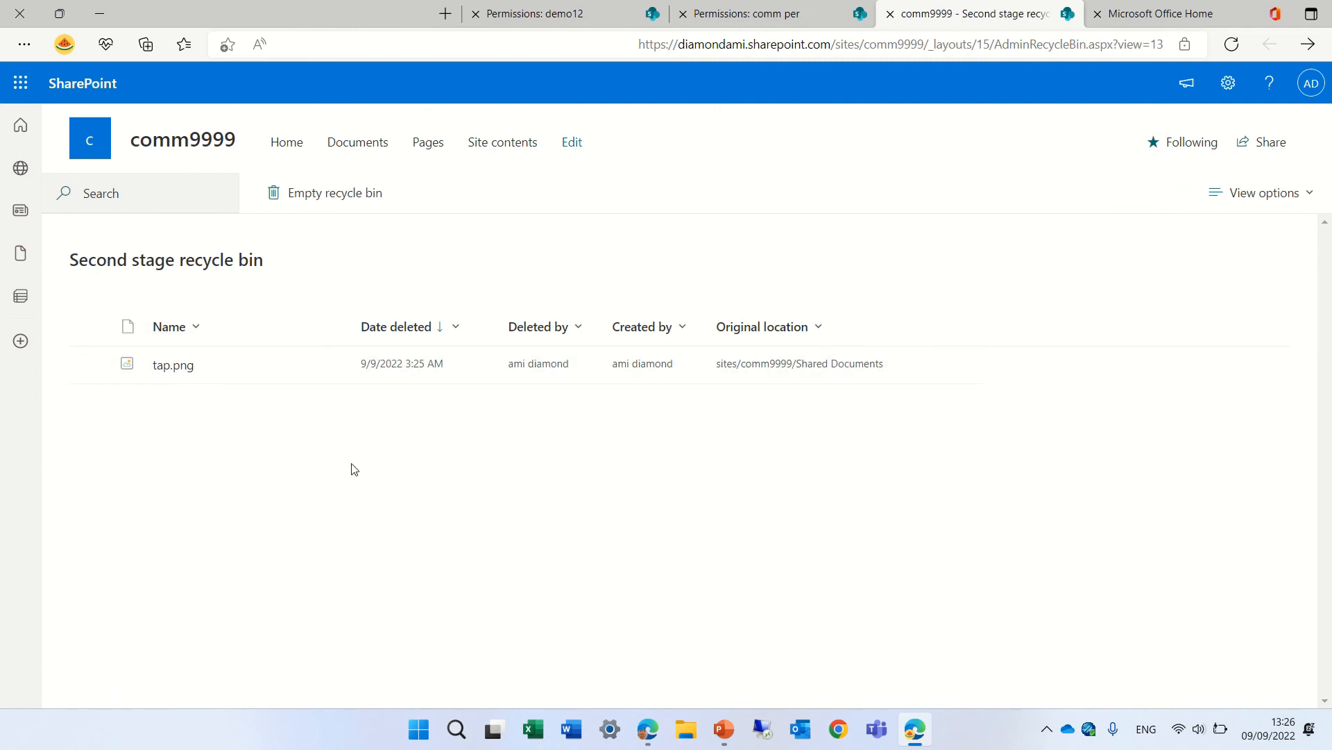